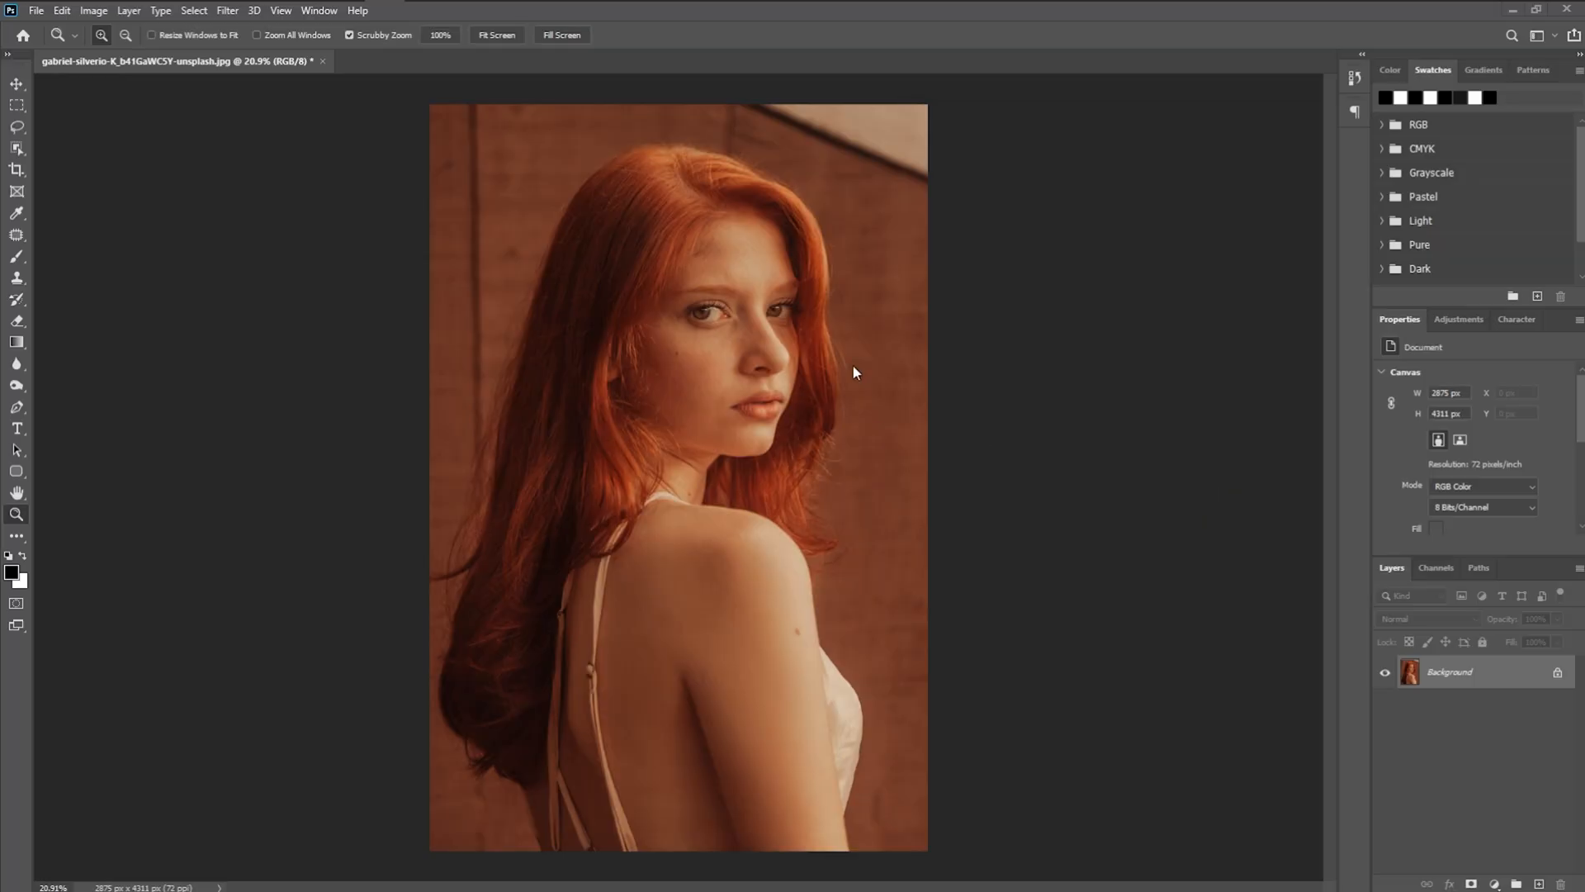
{"action": "mouse_move", "coordinate": [798, 310]}
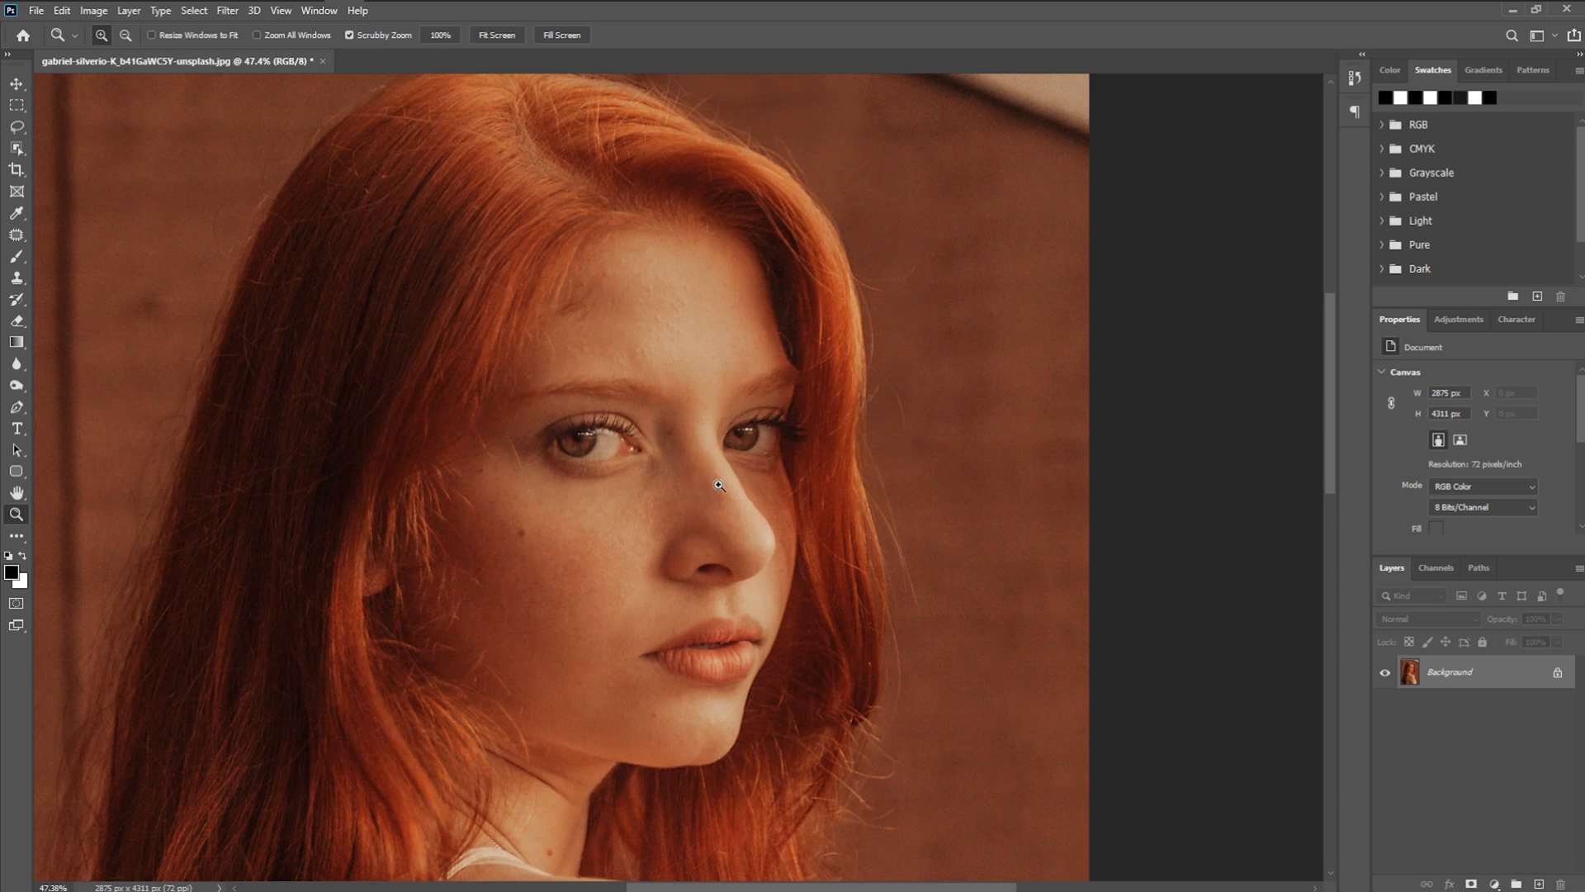
{"action": "mouse_move", "coordinate": [562, 525]}
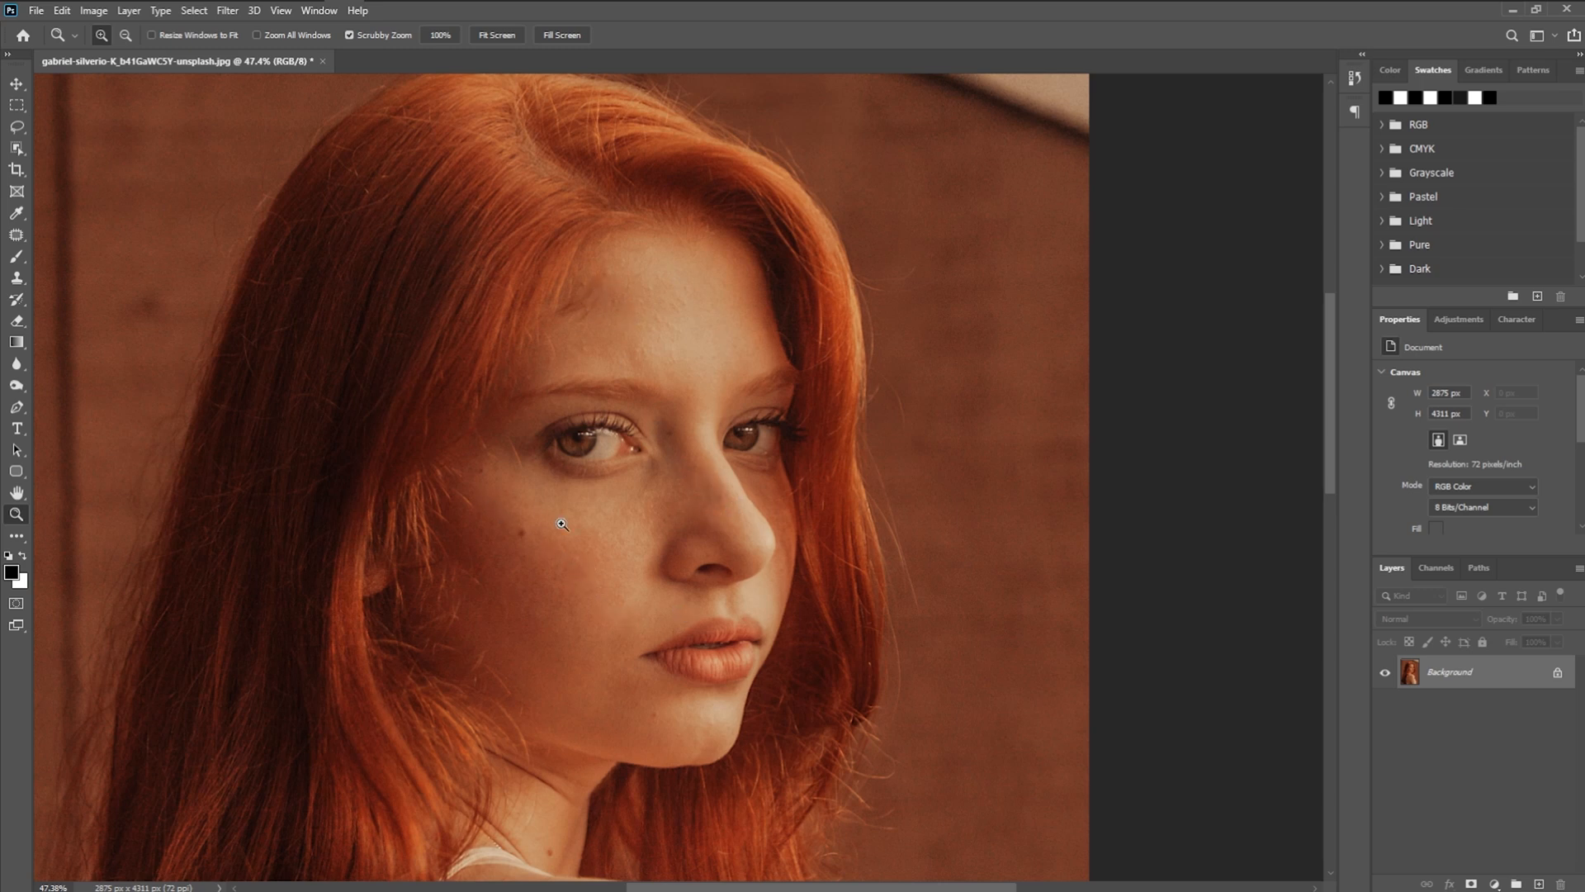
{"action": "mouse_move", "coordinate": [510, 537]}
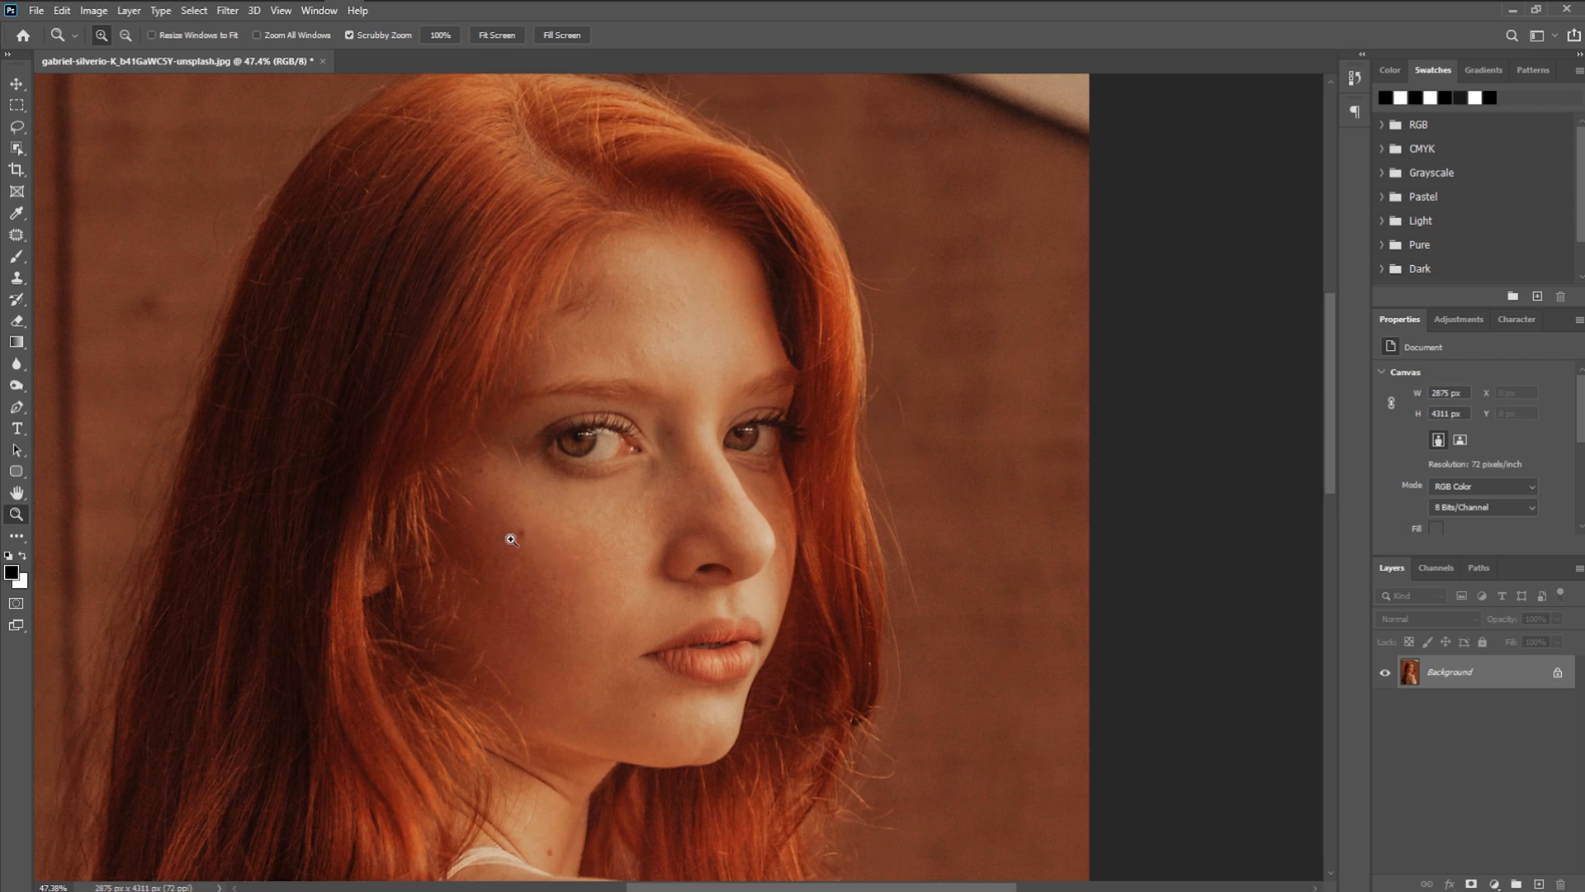
{"action": "mouse_move", "coordinate": [586, 581]}
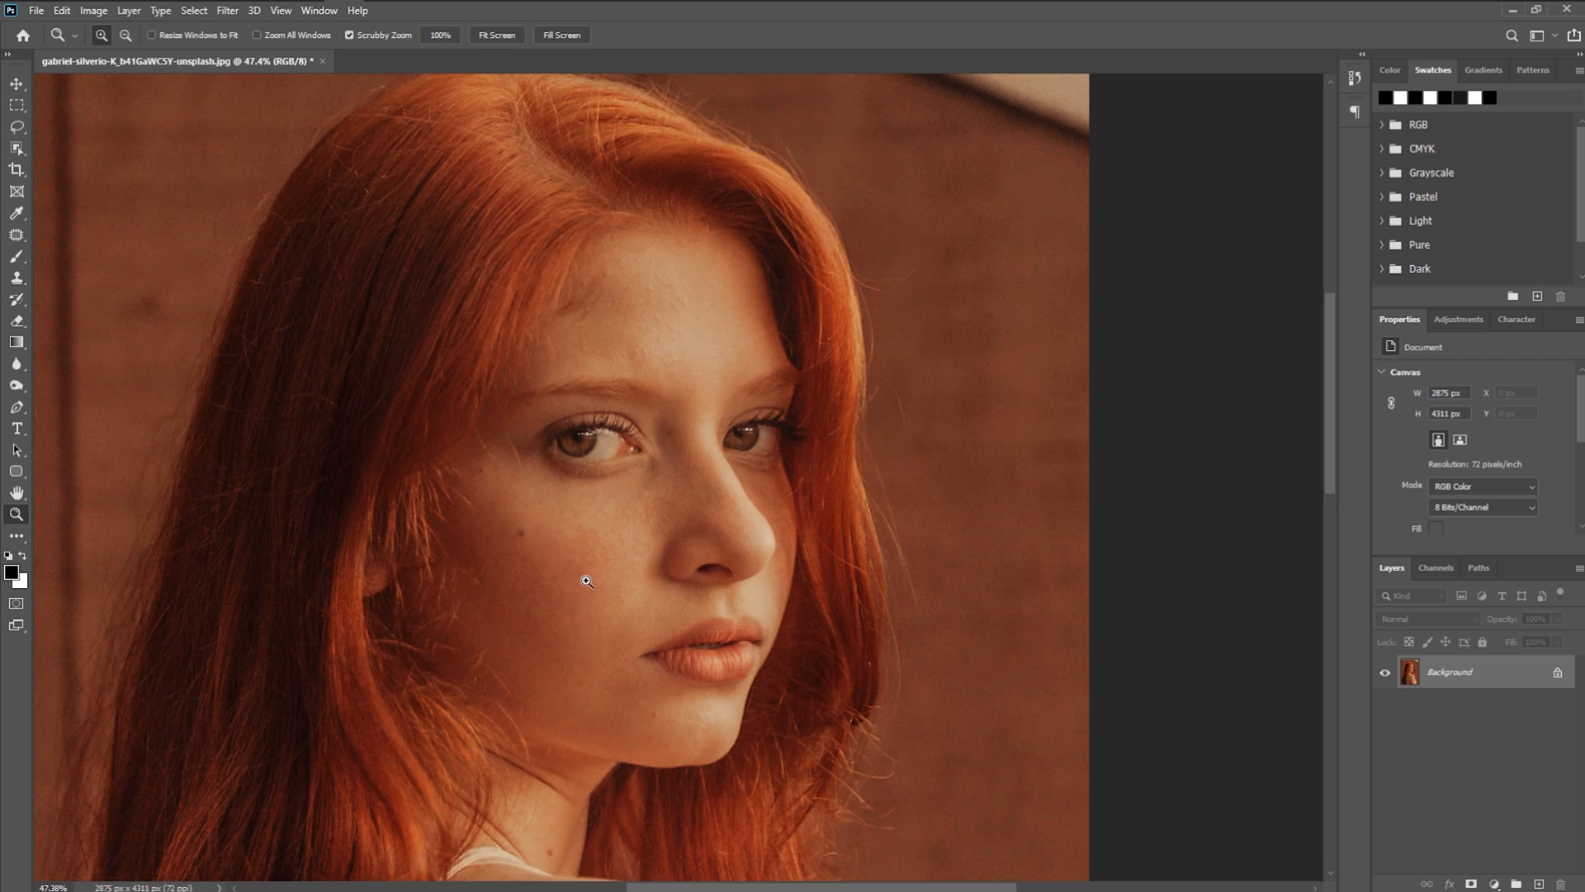
{"action": "mouse_move", "coordinate": [646, 645]}
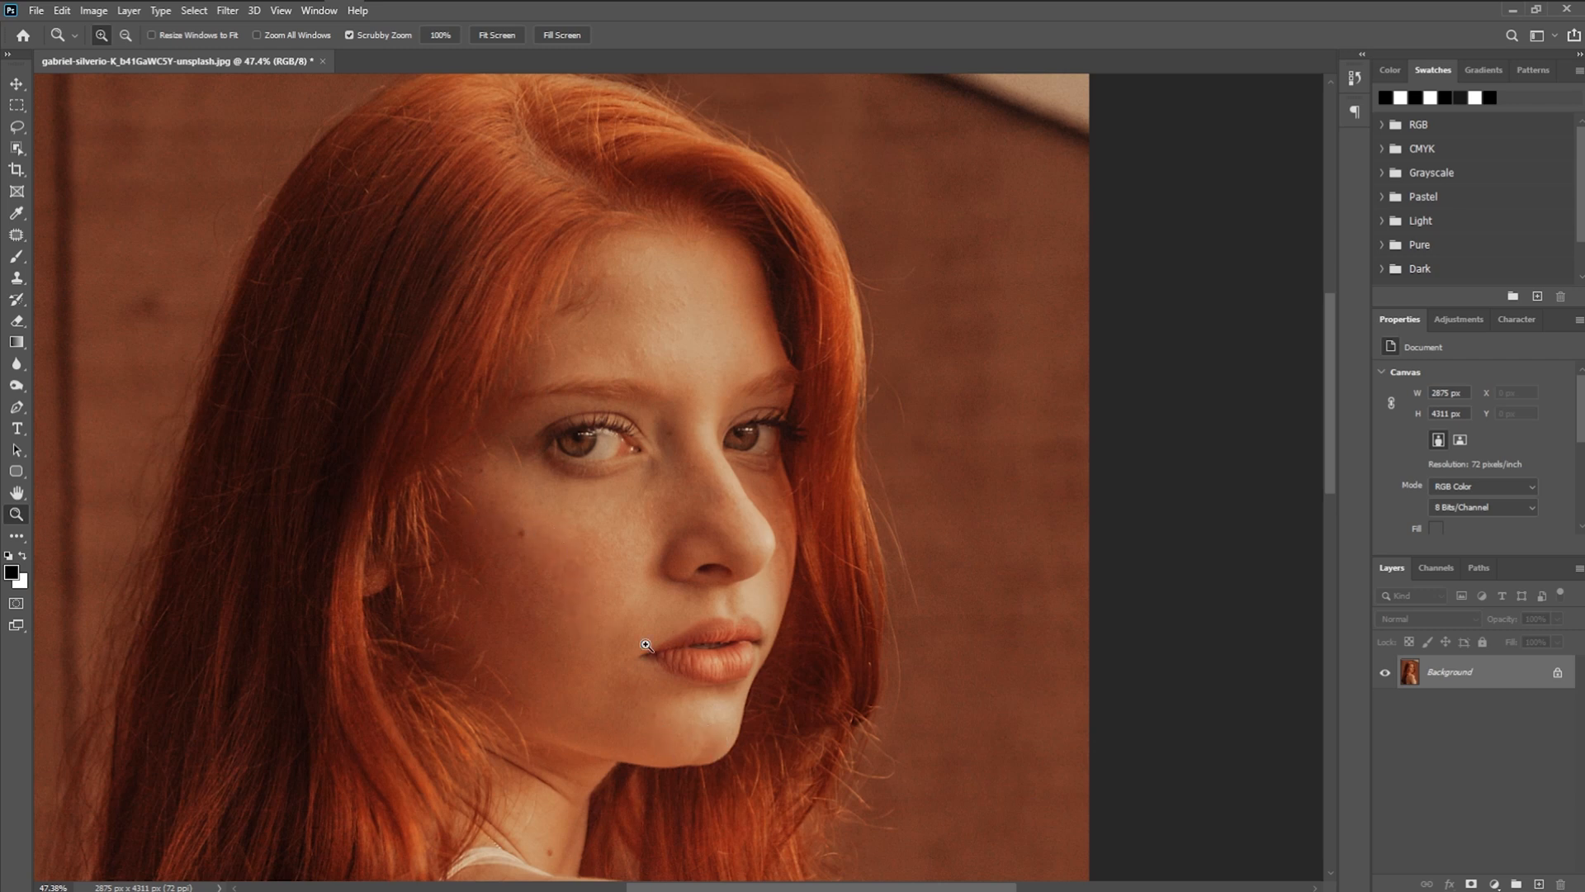
{"action": "mouse_move", "coordinate": [676, 731]}
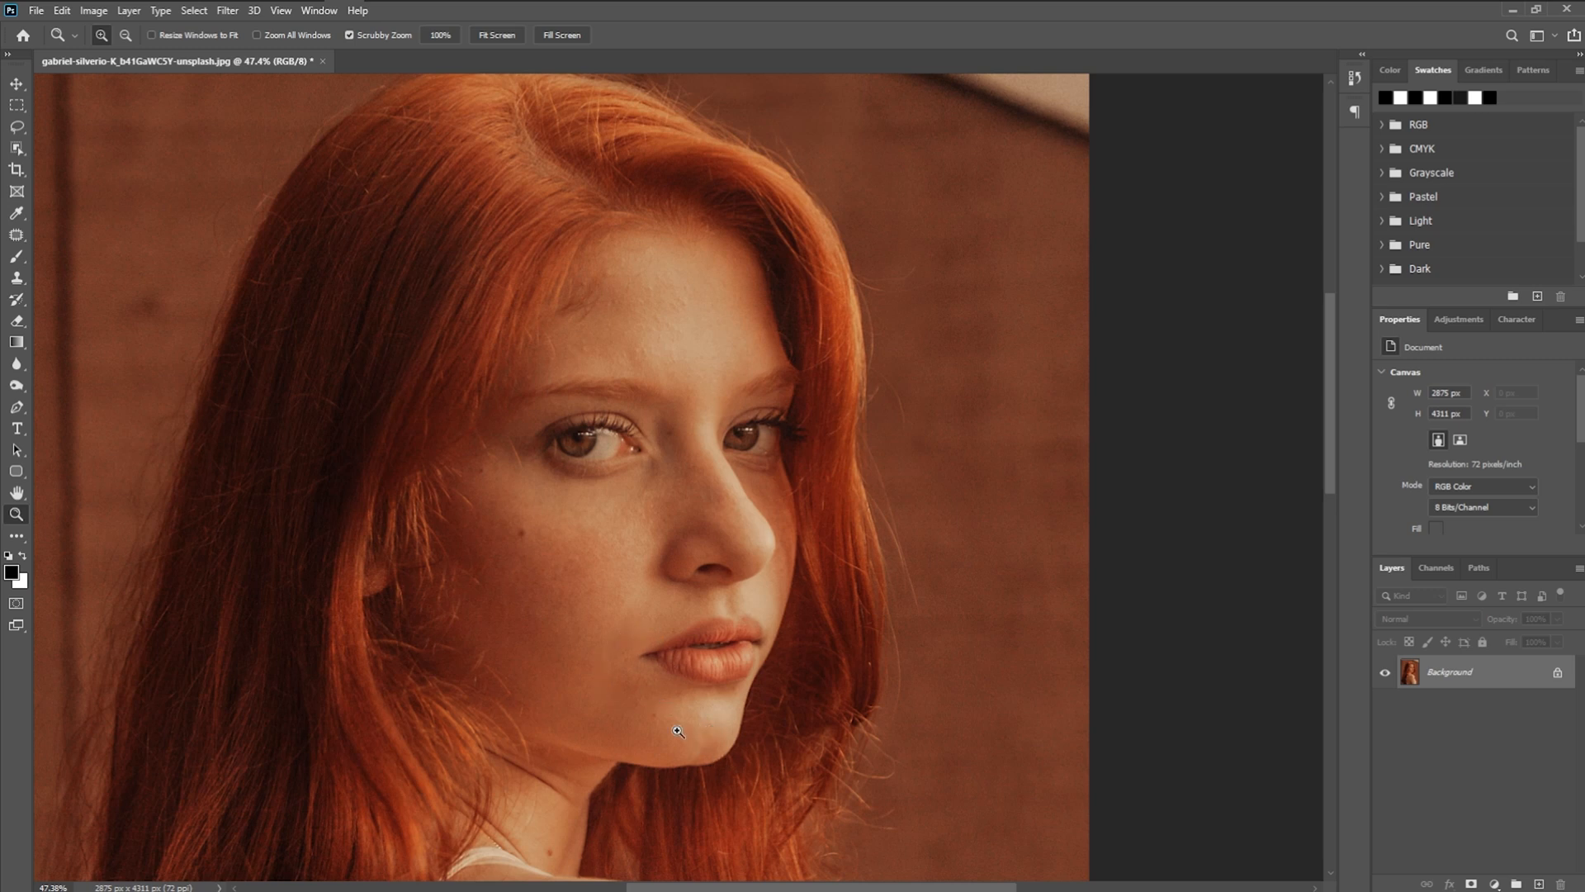
{"action": "mouse_move", "coordinate": [746, 541]}
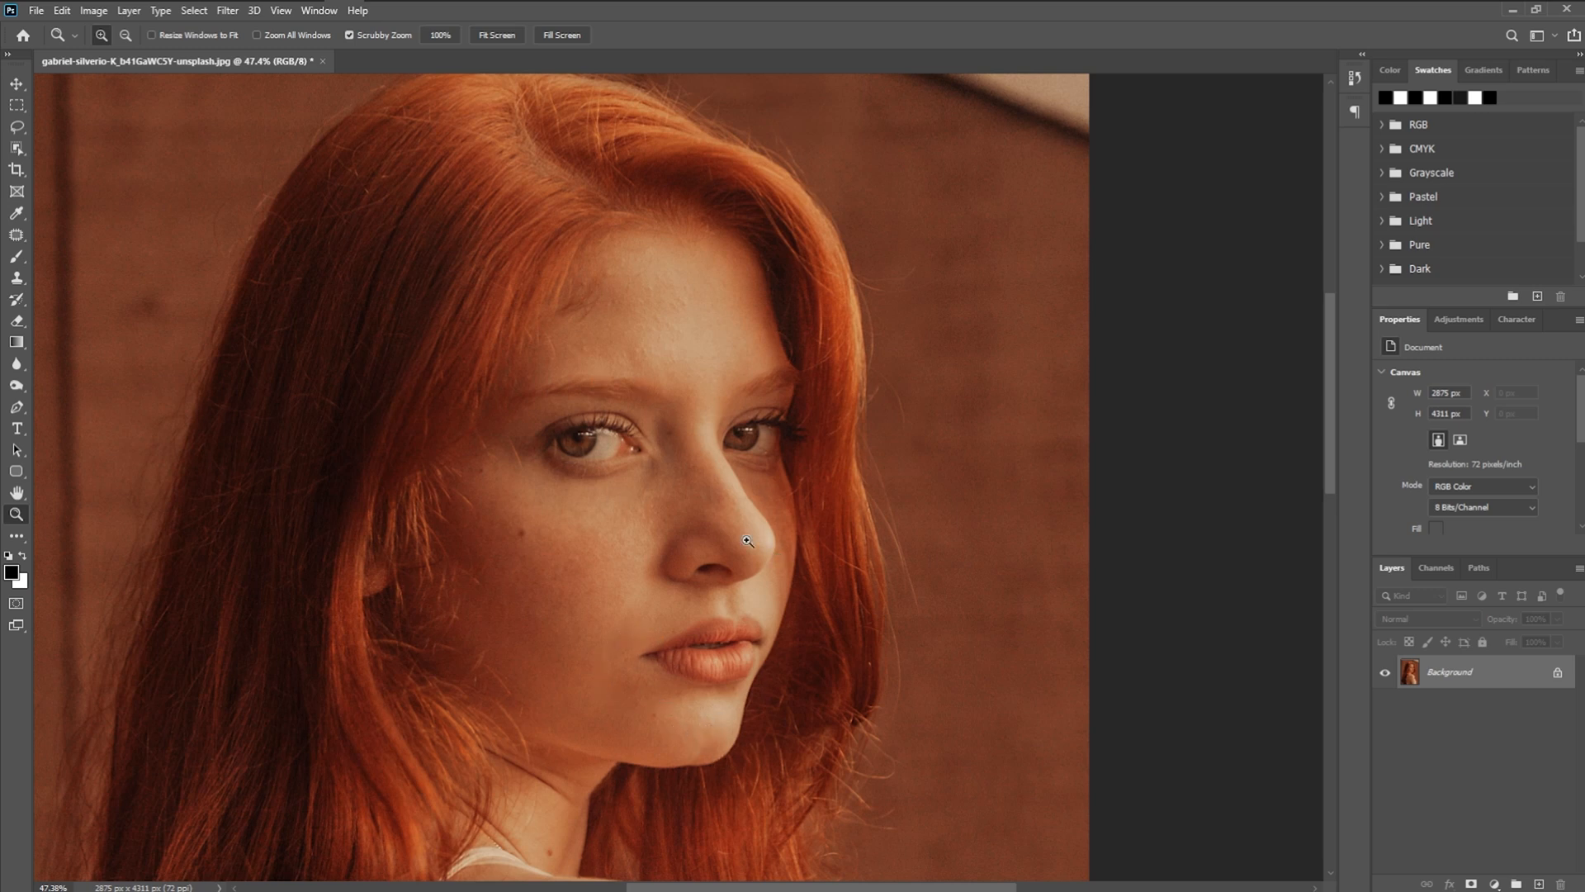
{"action": "mouse_move", "coordinate": [1139, 519]}
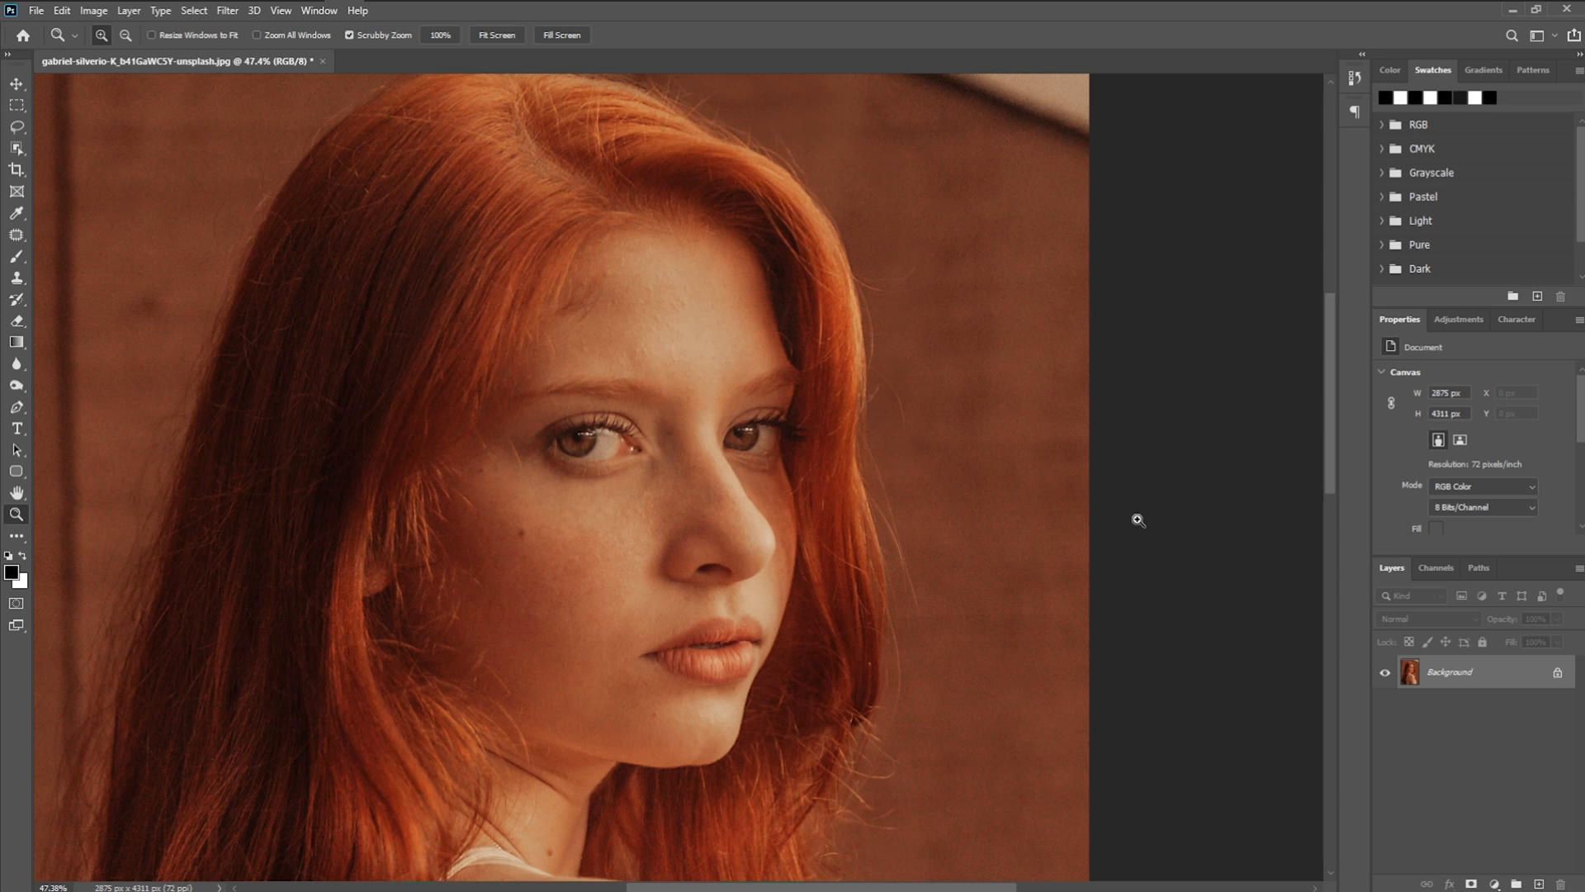
{"action": "mouse_move", "coordinate": [1144, 526]}
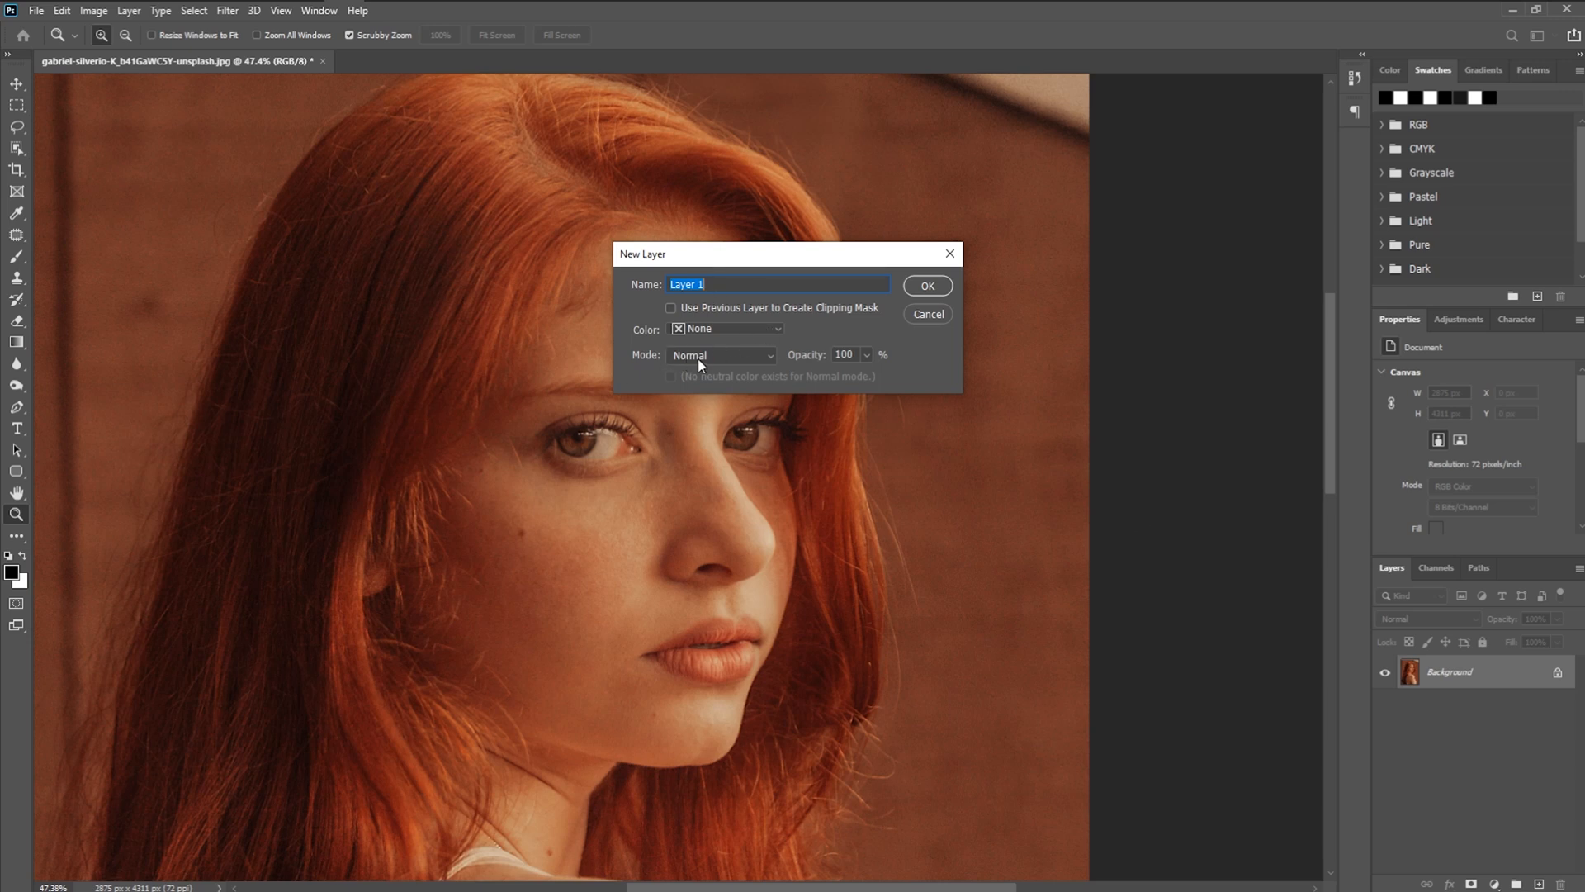
Create a new layer with Soft Light blending, filled with soft-light-neutral 50% gray.
{"action": "left_click", "coordinate": [720, 354]}
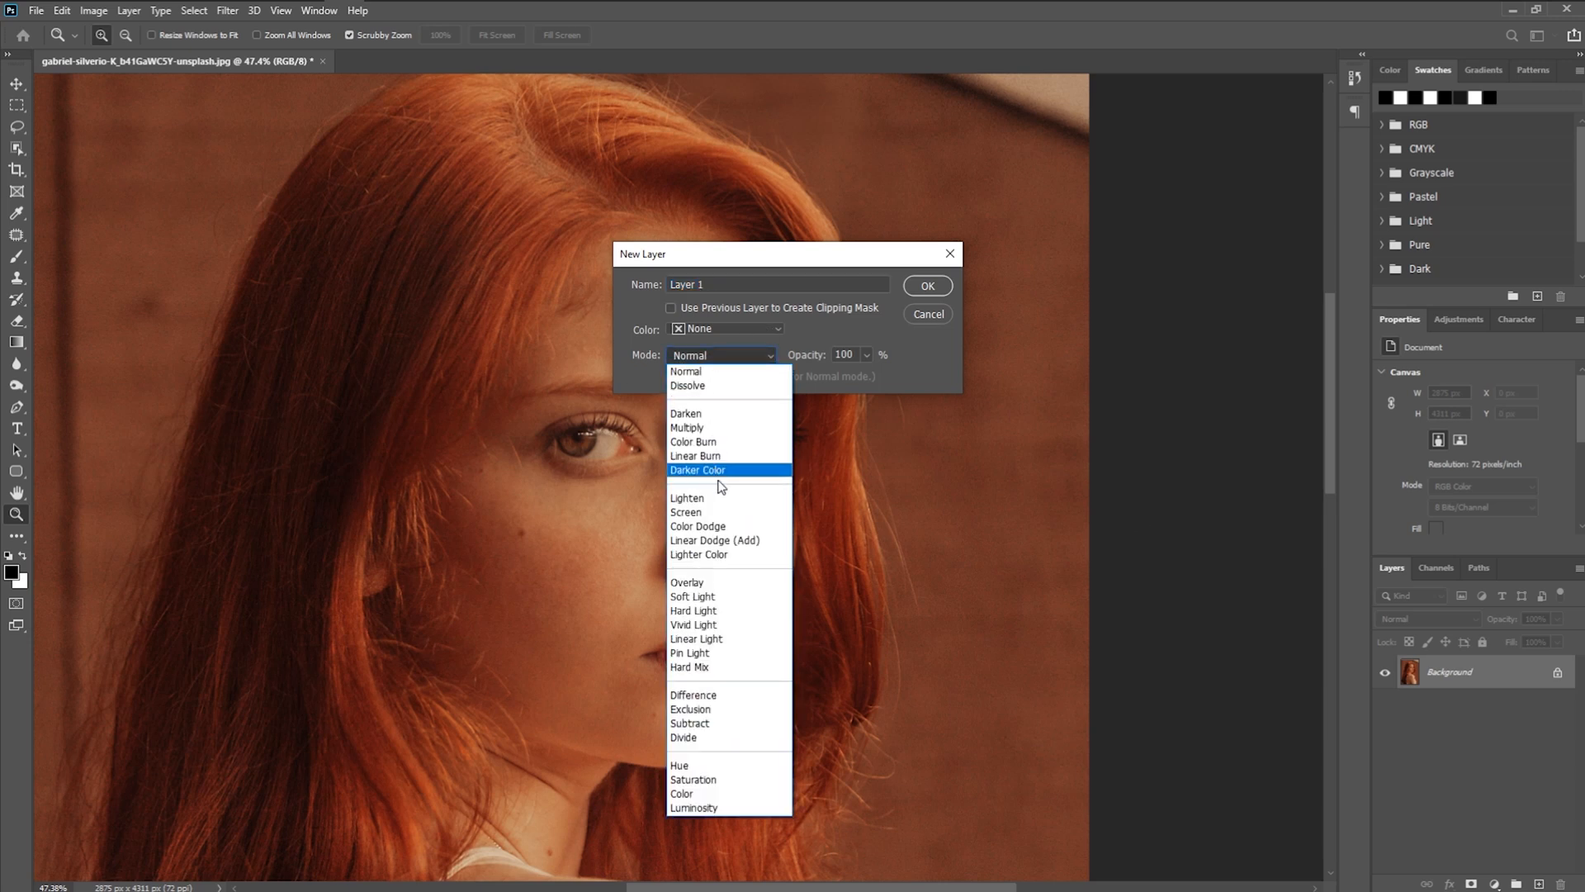
{"action": "left_click", "coordinate": [693, 596]}
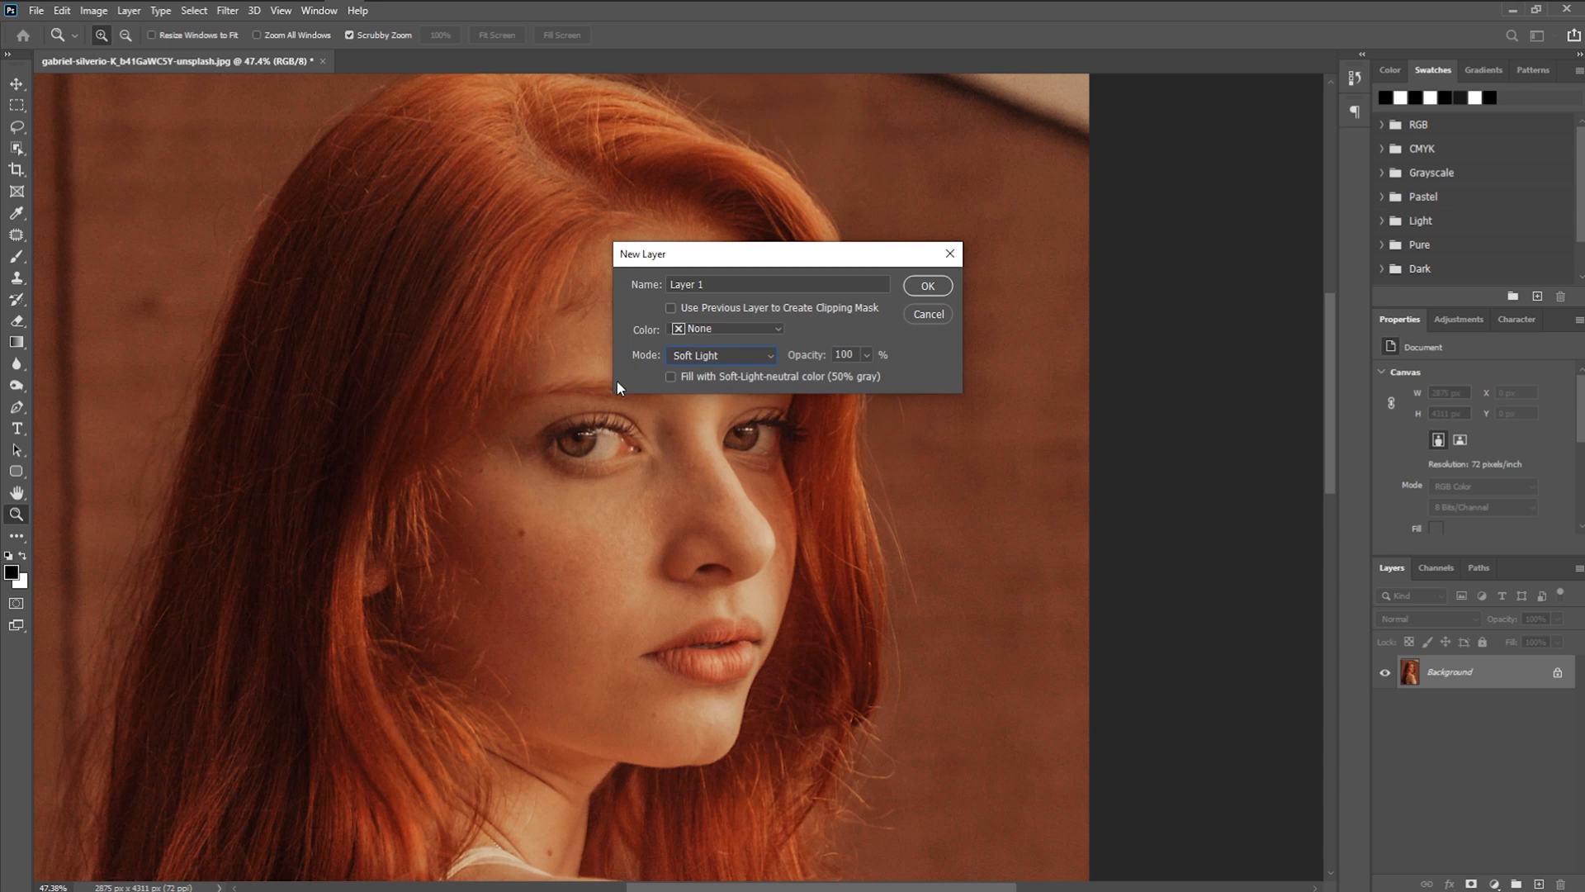
{"action": "left_click", "coordinate": [671, 377]}
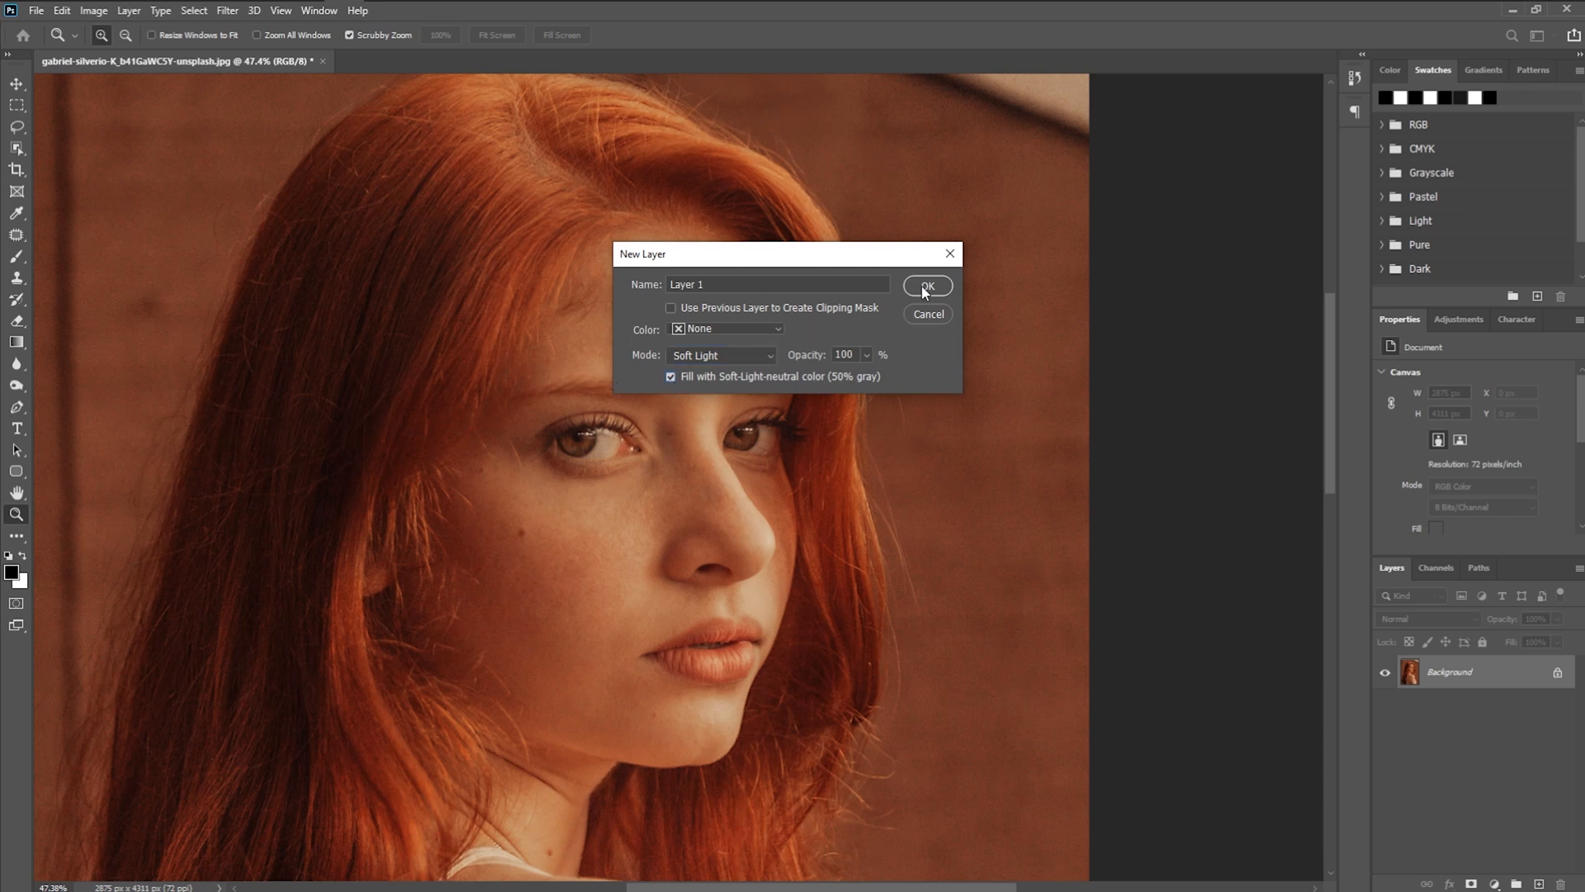
{"action": "left_click", "coordinate": [925, 284]}
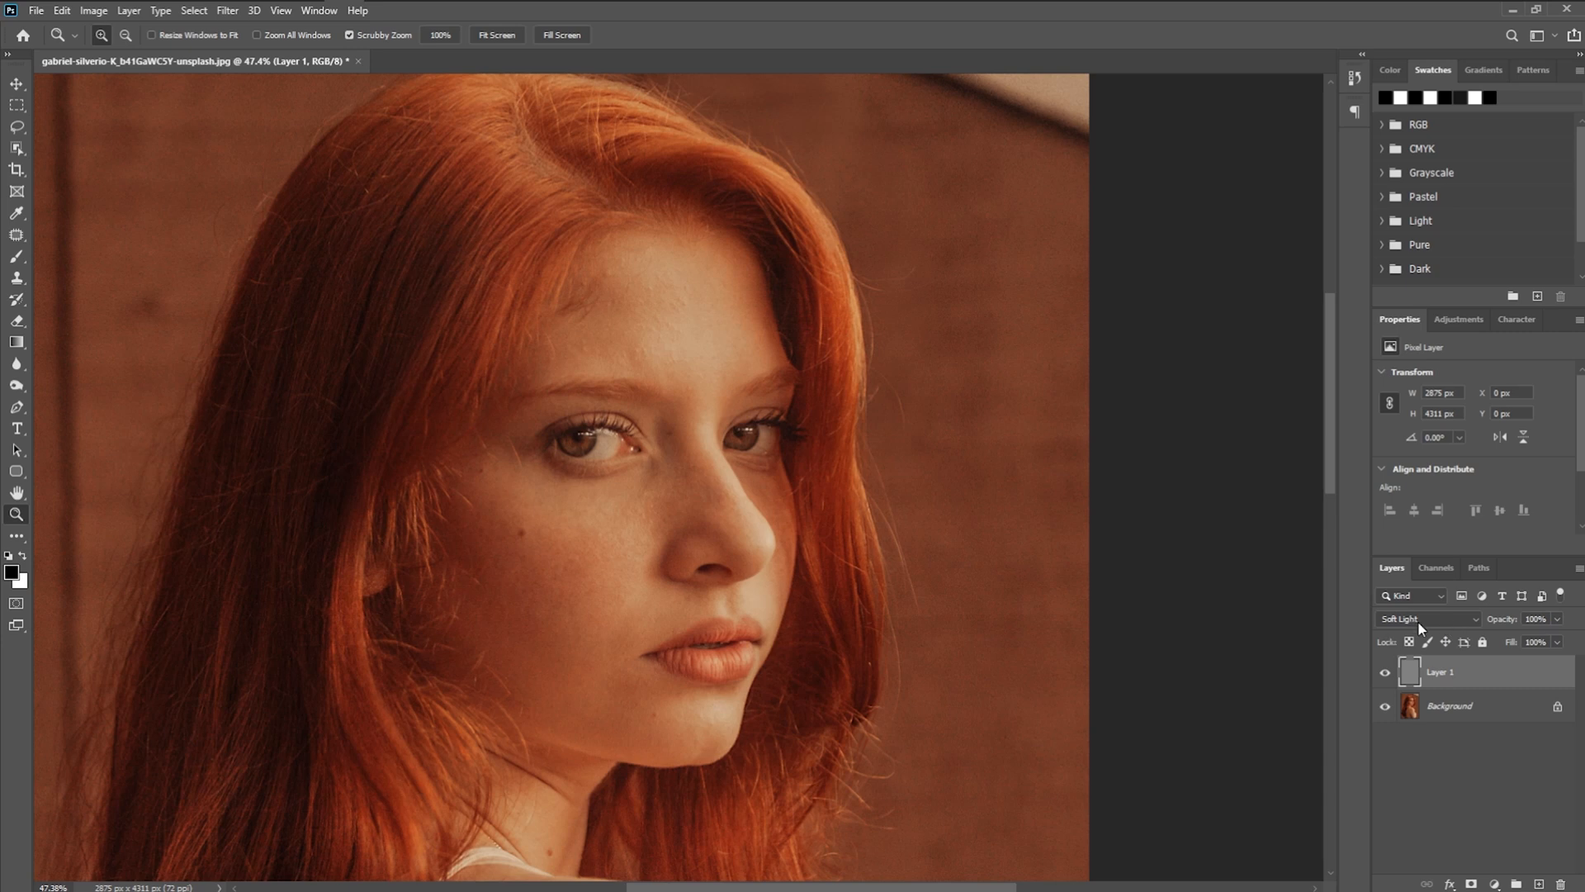
{"action": "mouse_move", "coordinate": [604, 285]}
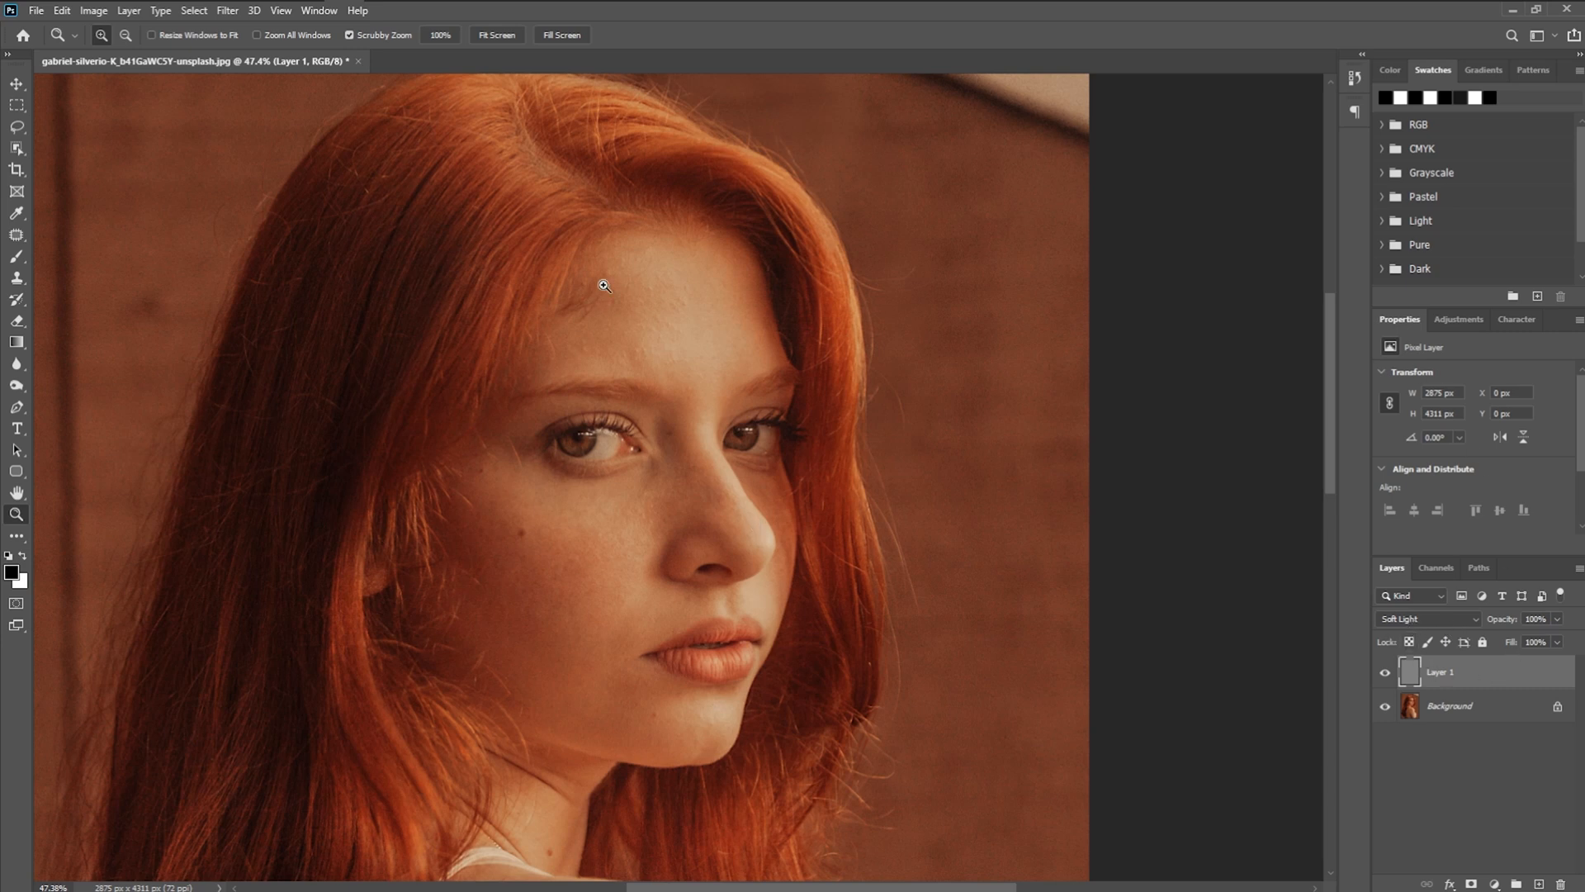
{"action": "mouse_move", "coordinate": [659, 293]}
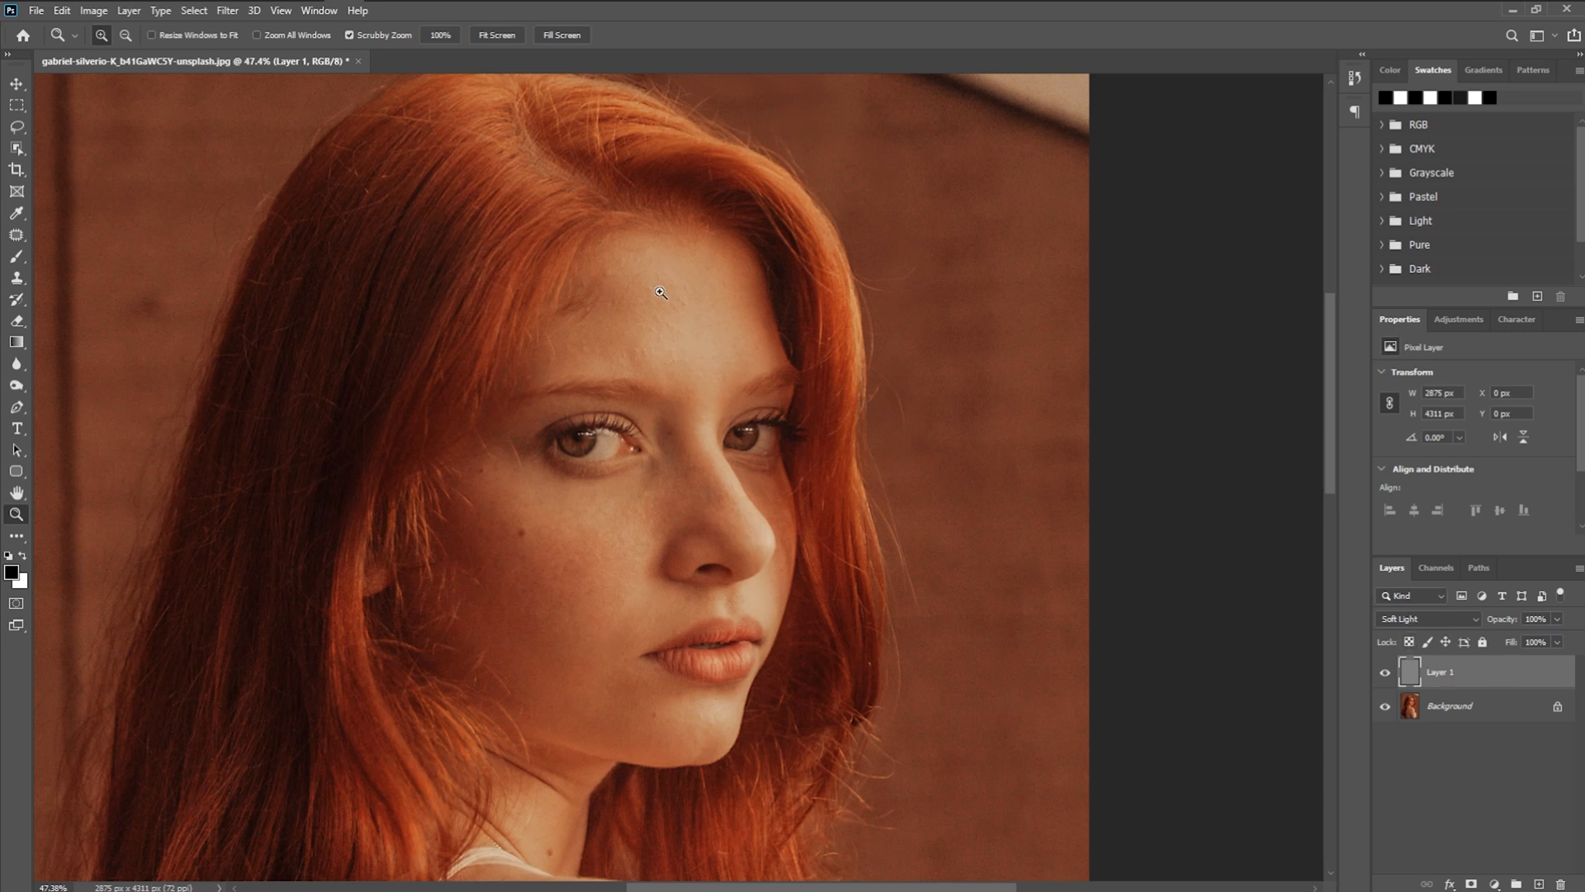
{"action": "mouse_move", "coordinate": [1104, 389]}
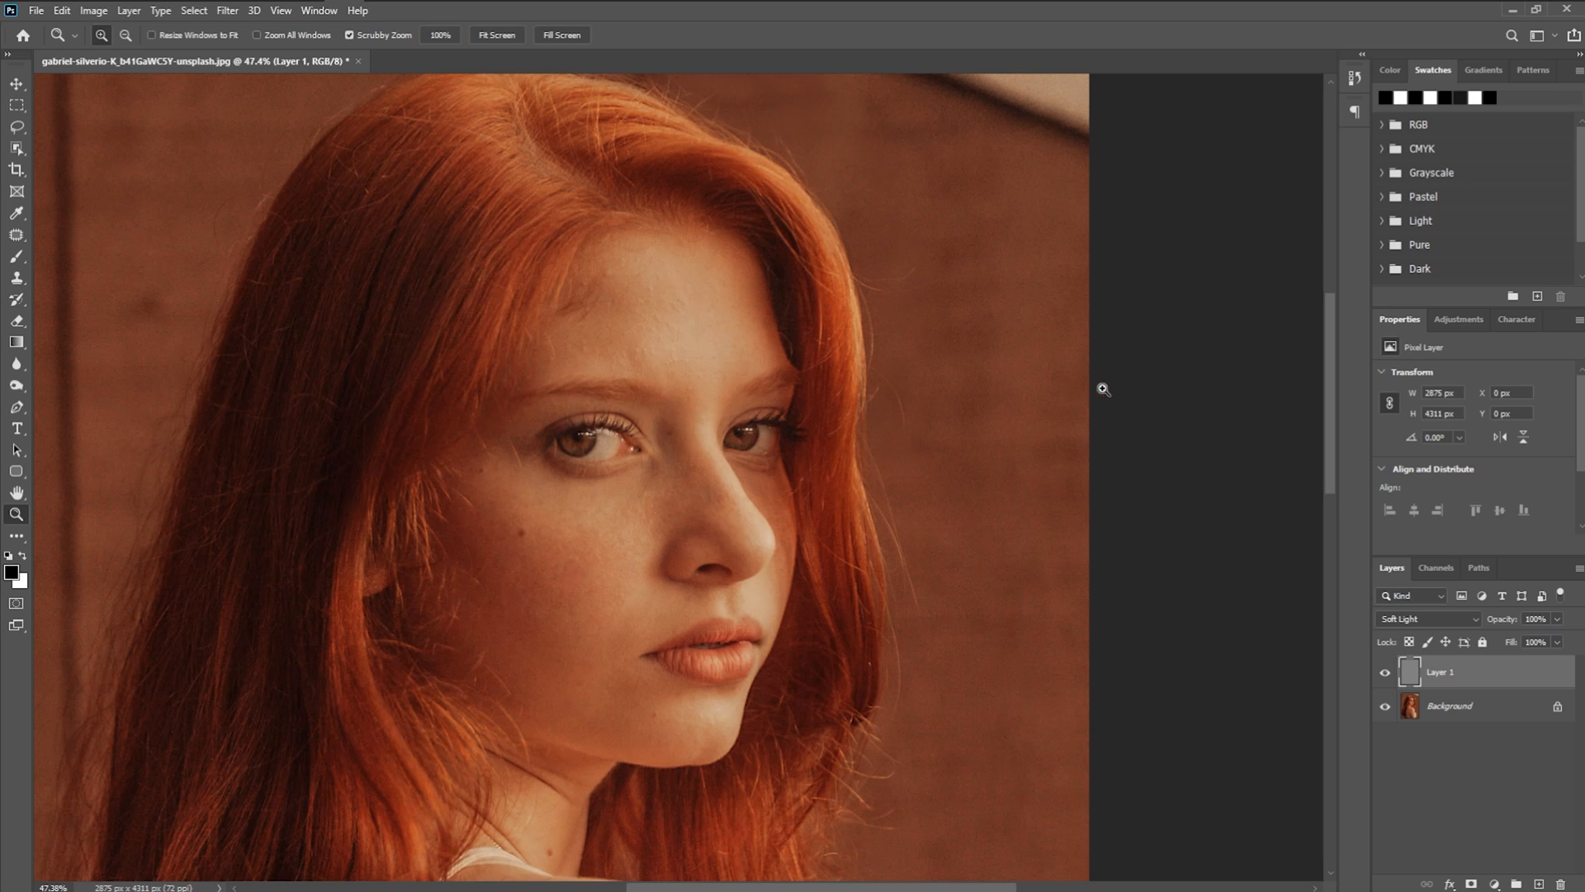
Add a Black & White adjustment, then a Curves adjustment shaped into a contrast-boosting S-curve.
{"action": "left_click", "coordinate": [1460, 319]}
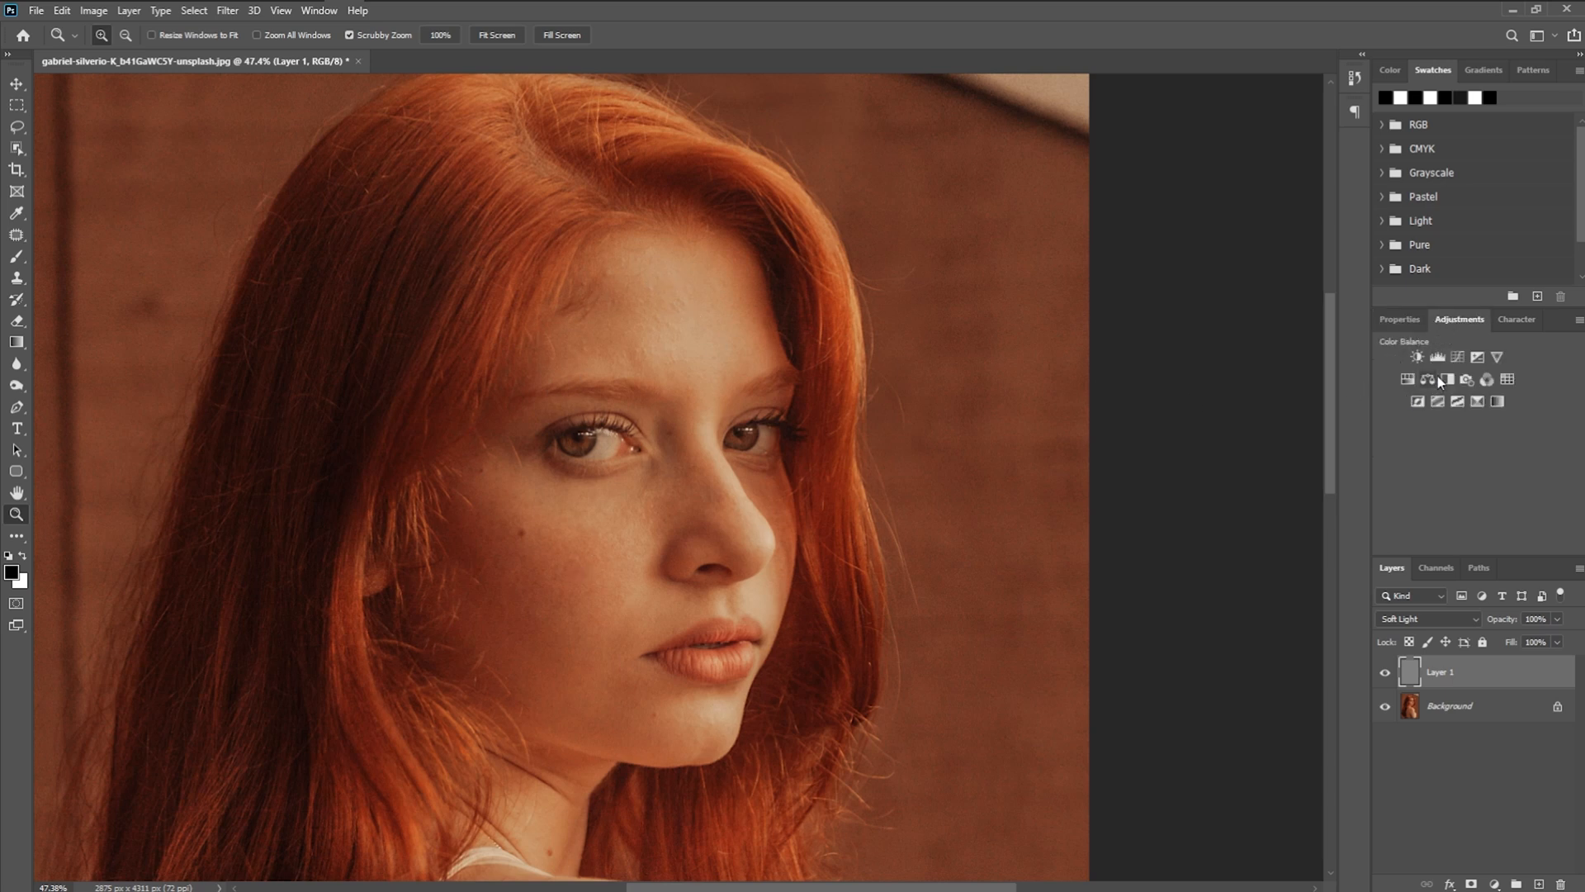
{"action": "left_click", "coordinate": [1437, 357]}
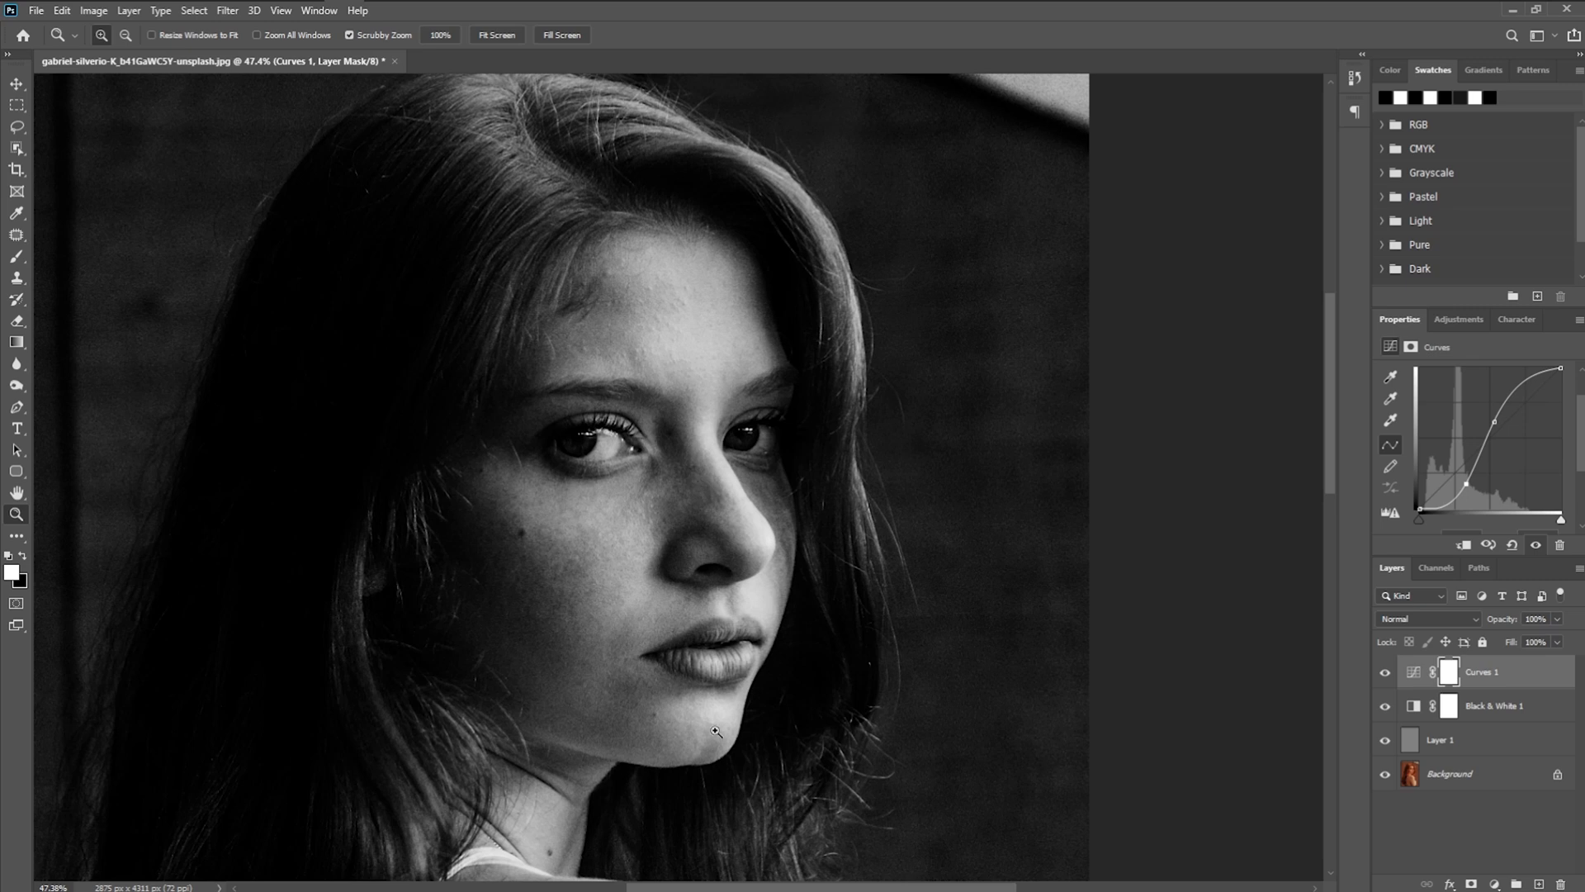
{"action": "left_click_drag", "start_coordinate": [1499, 420], "coordinate": [1494, 491]}
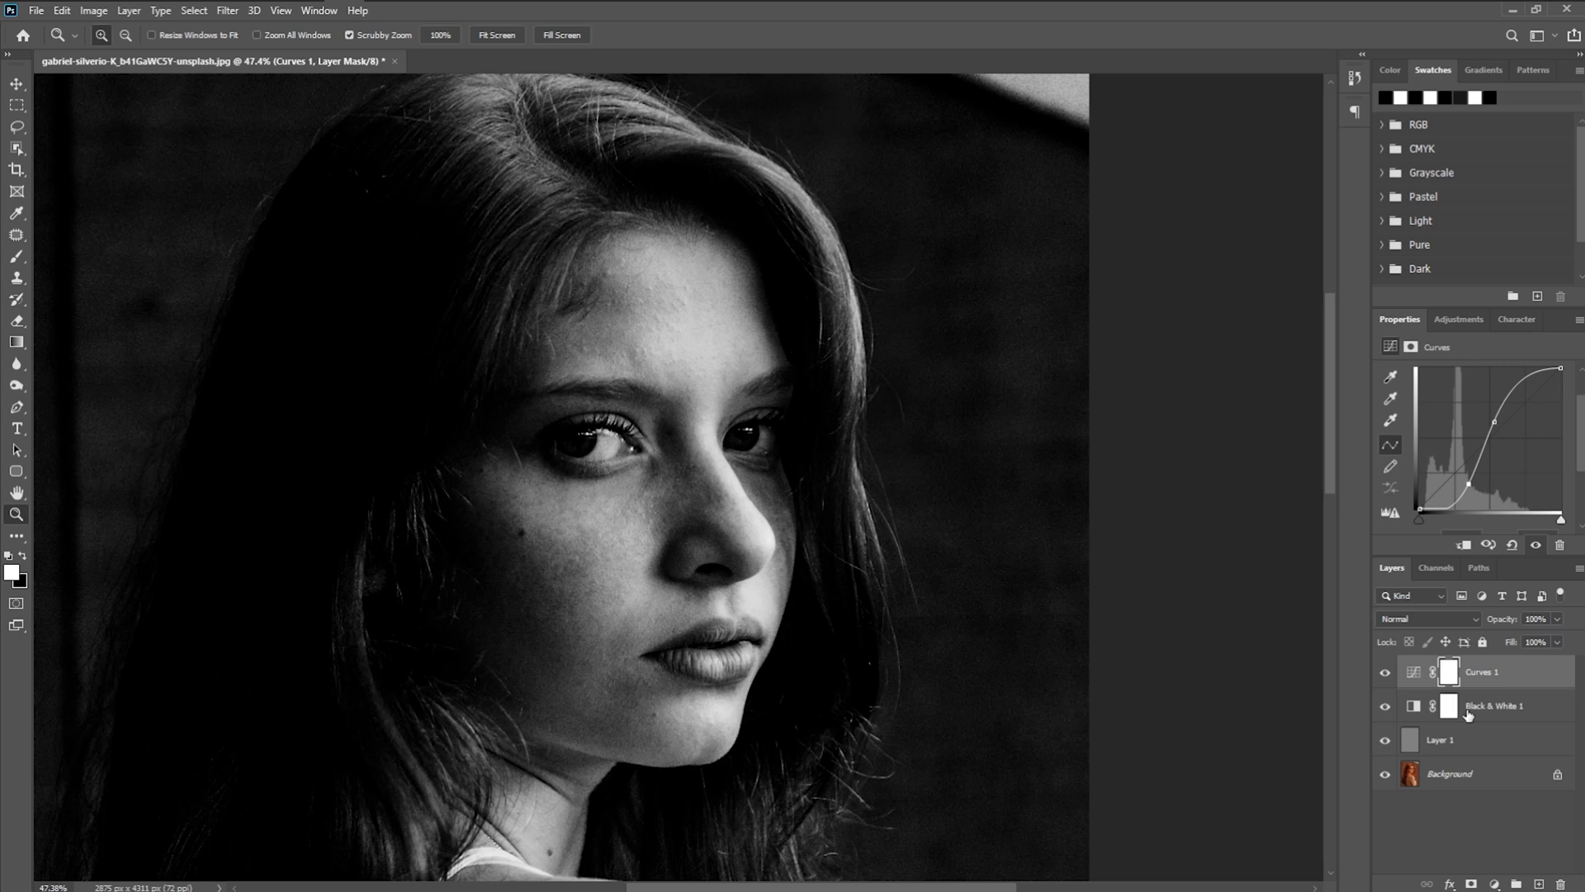
Make the gray Layer 1 active and switch to the Brush tool for dodging.
{"action": "left_click", "coordinate": [1440, 739]}
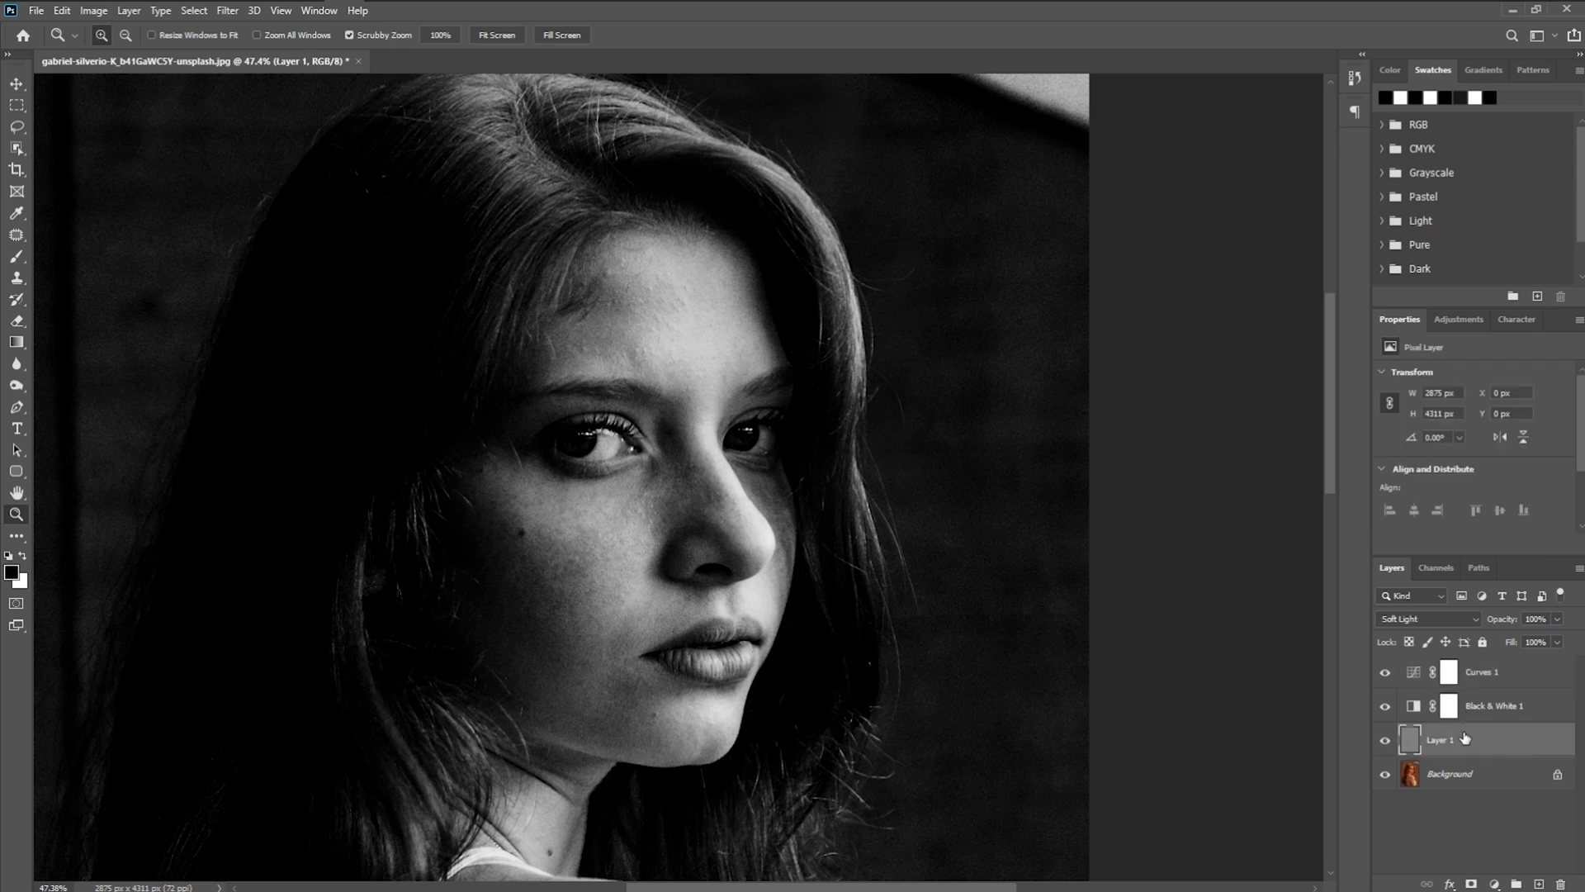
{"action": "mouse_move", "coordinate": [470, 617]}
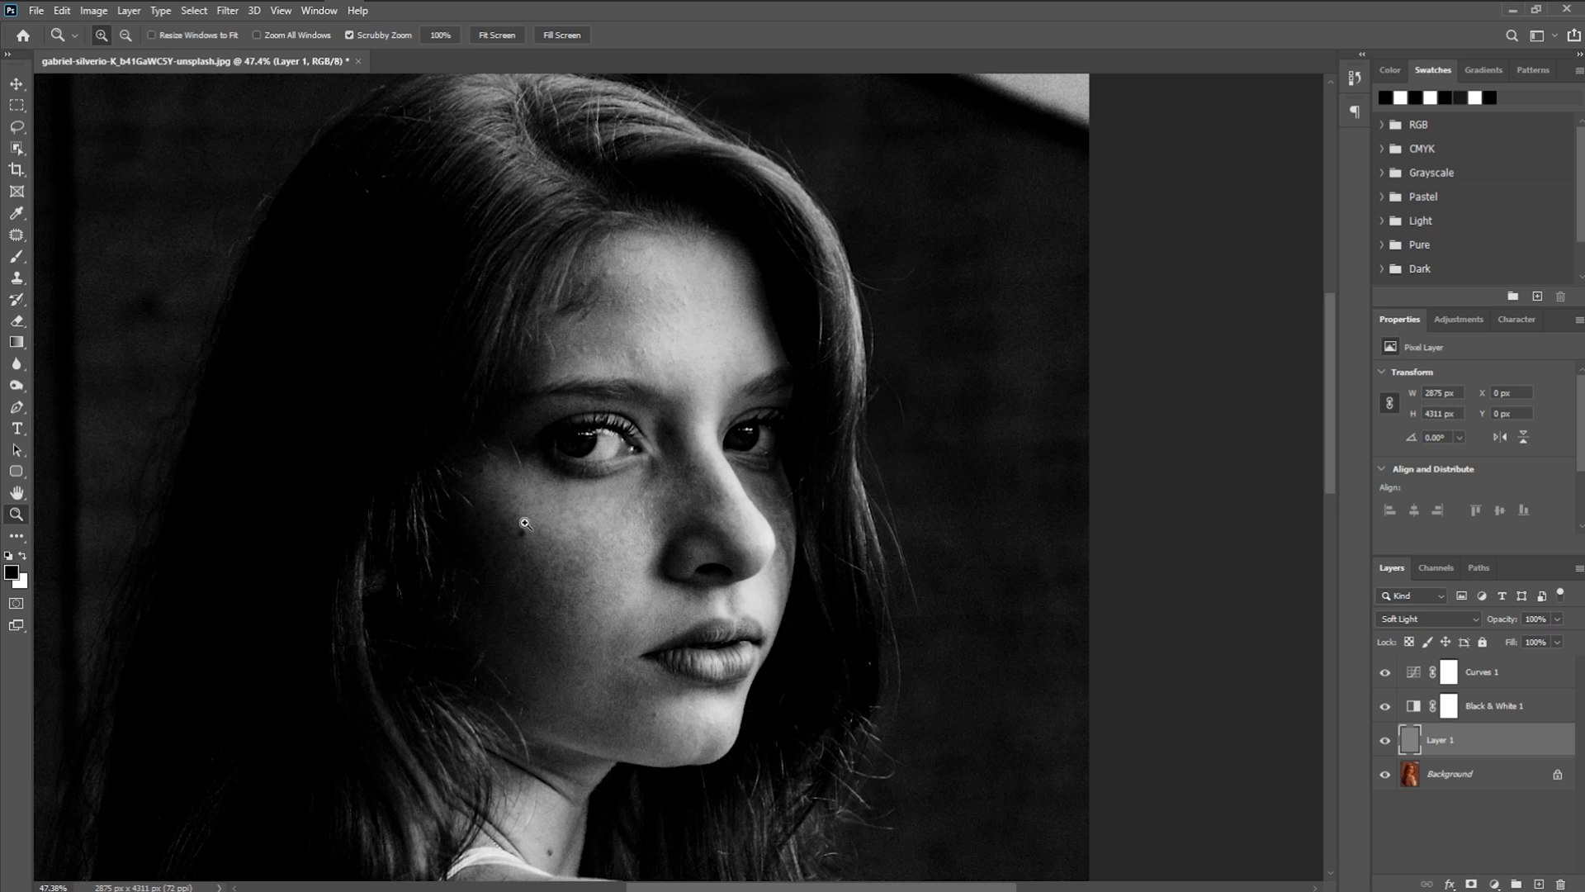
{"action": "left_click", "coordinate": [16, 257]}
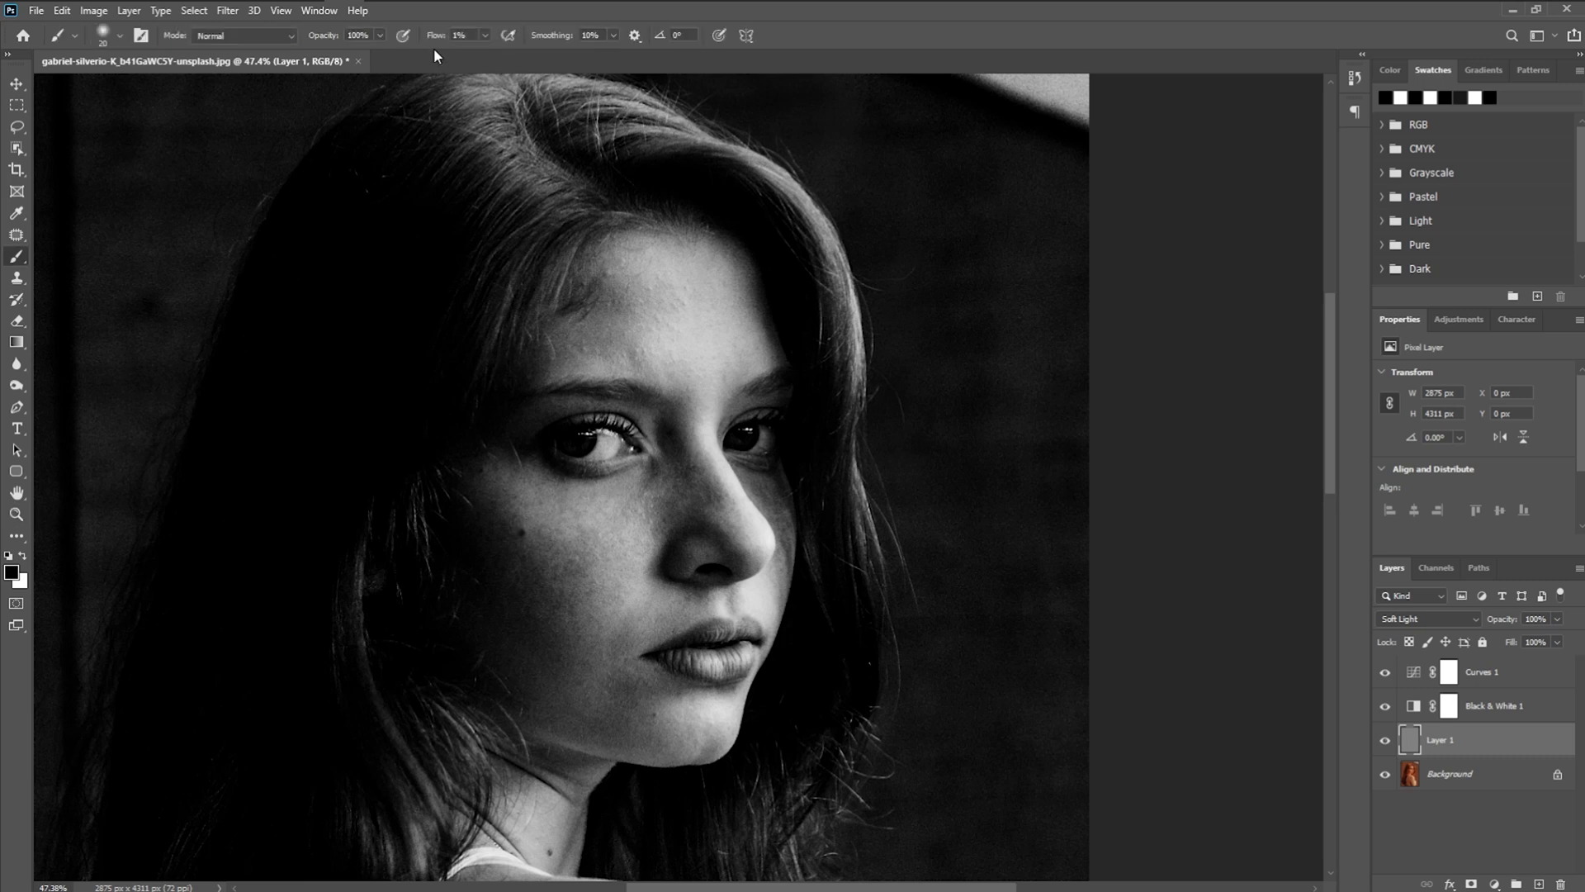
{"action": "mouse_move", "coordinate": [426, 60]}
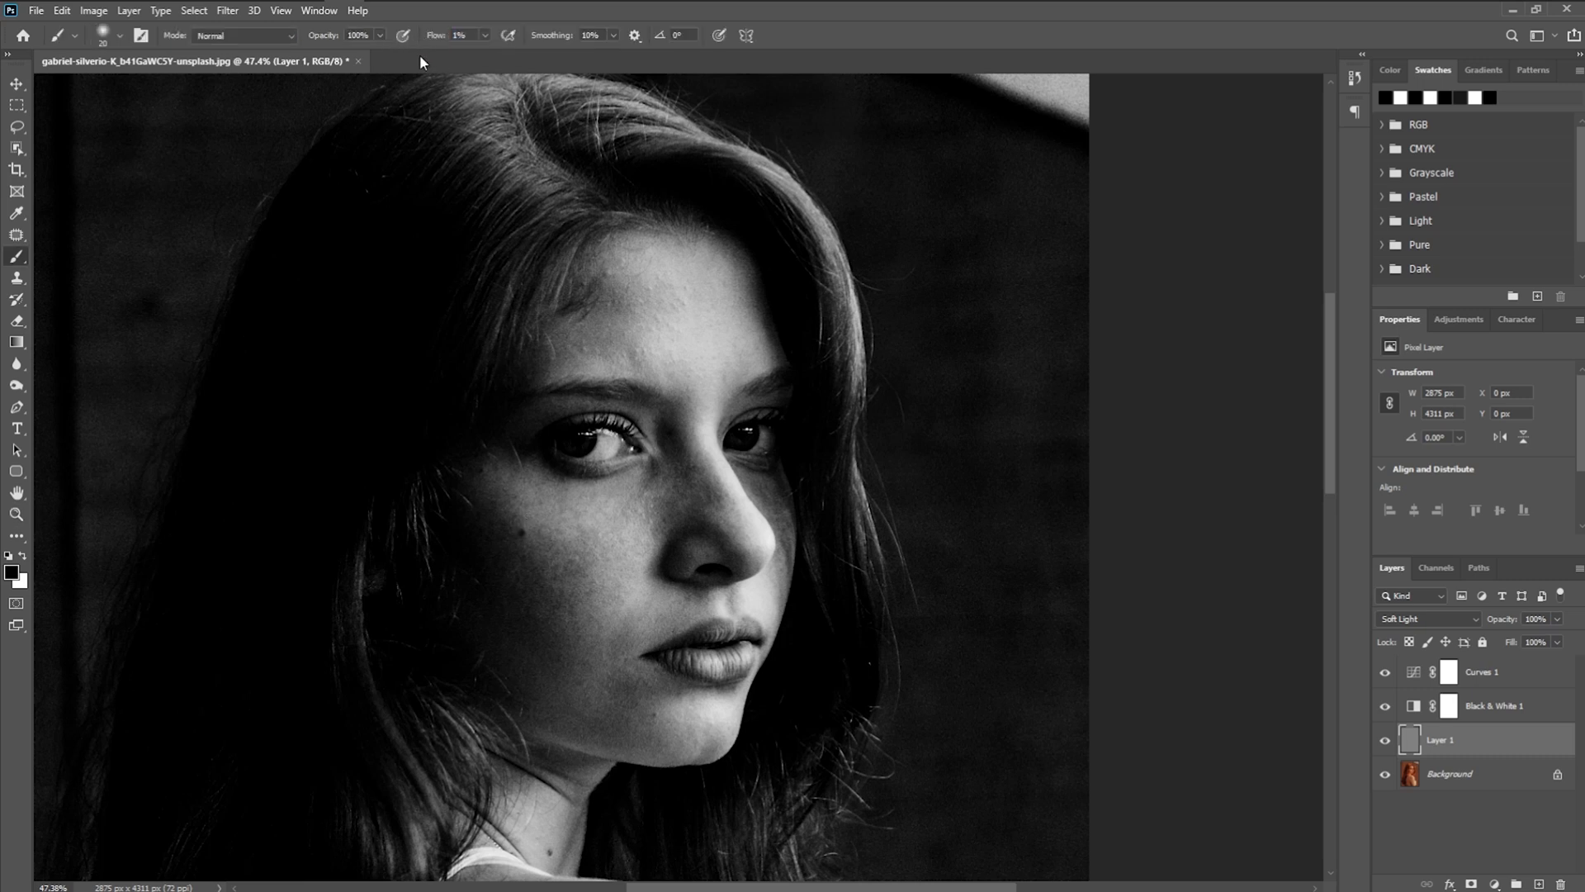
{"action": "mouse_move", "coordinate": [587, 265]}
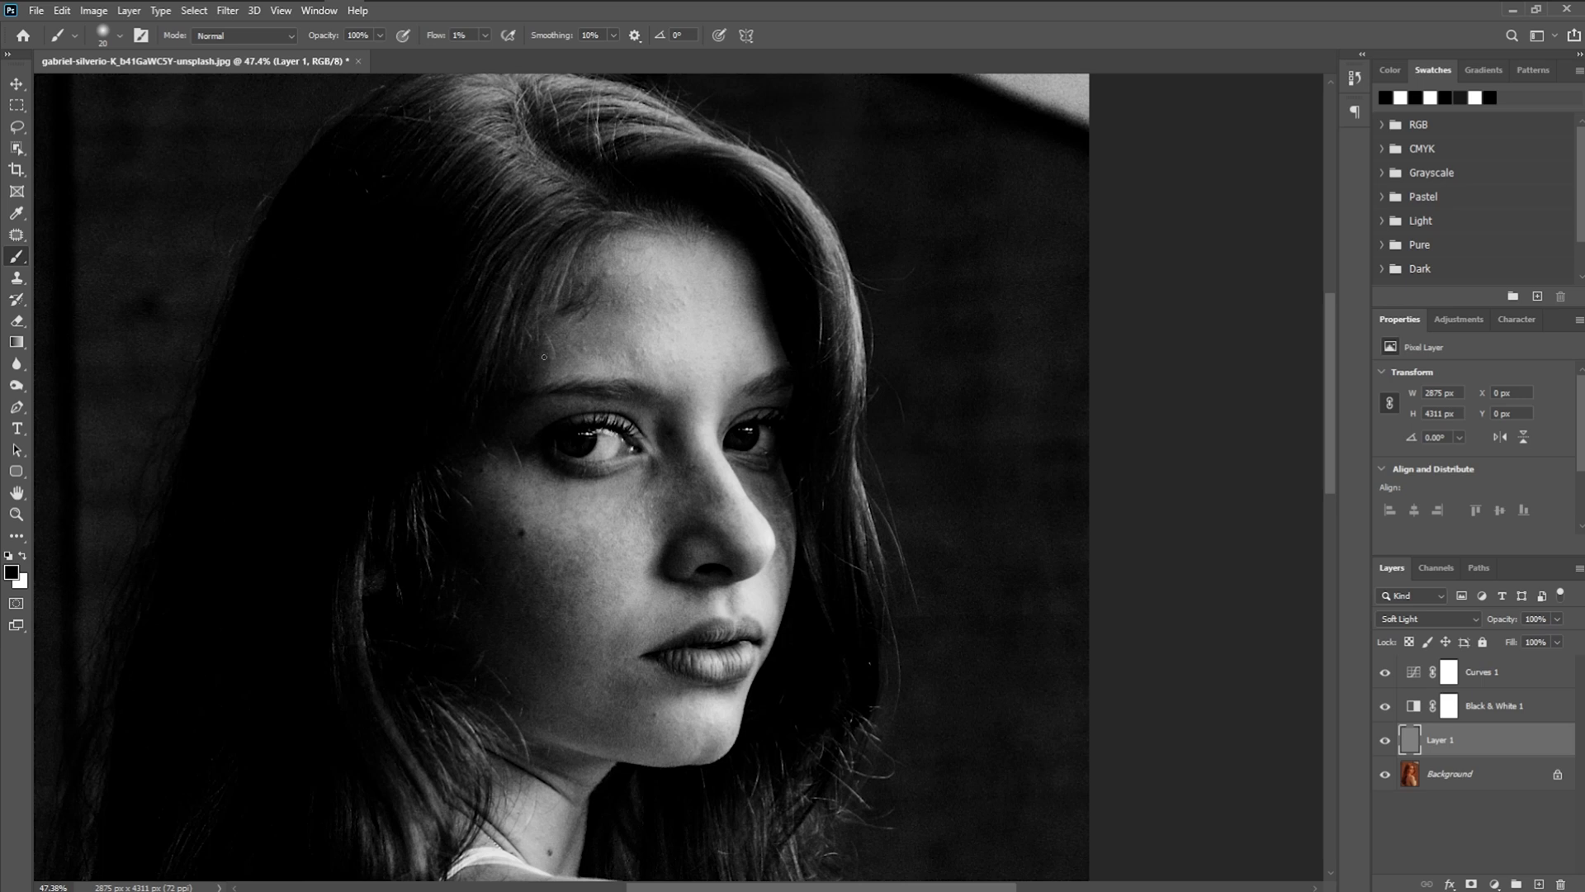
{"action": "mouse_move", "coordinate": [917, 341]}
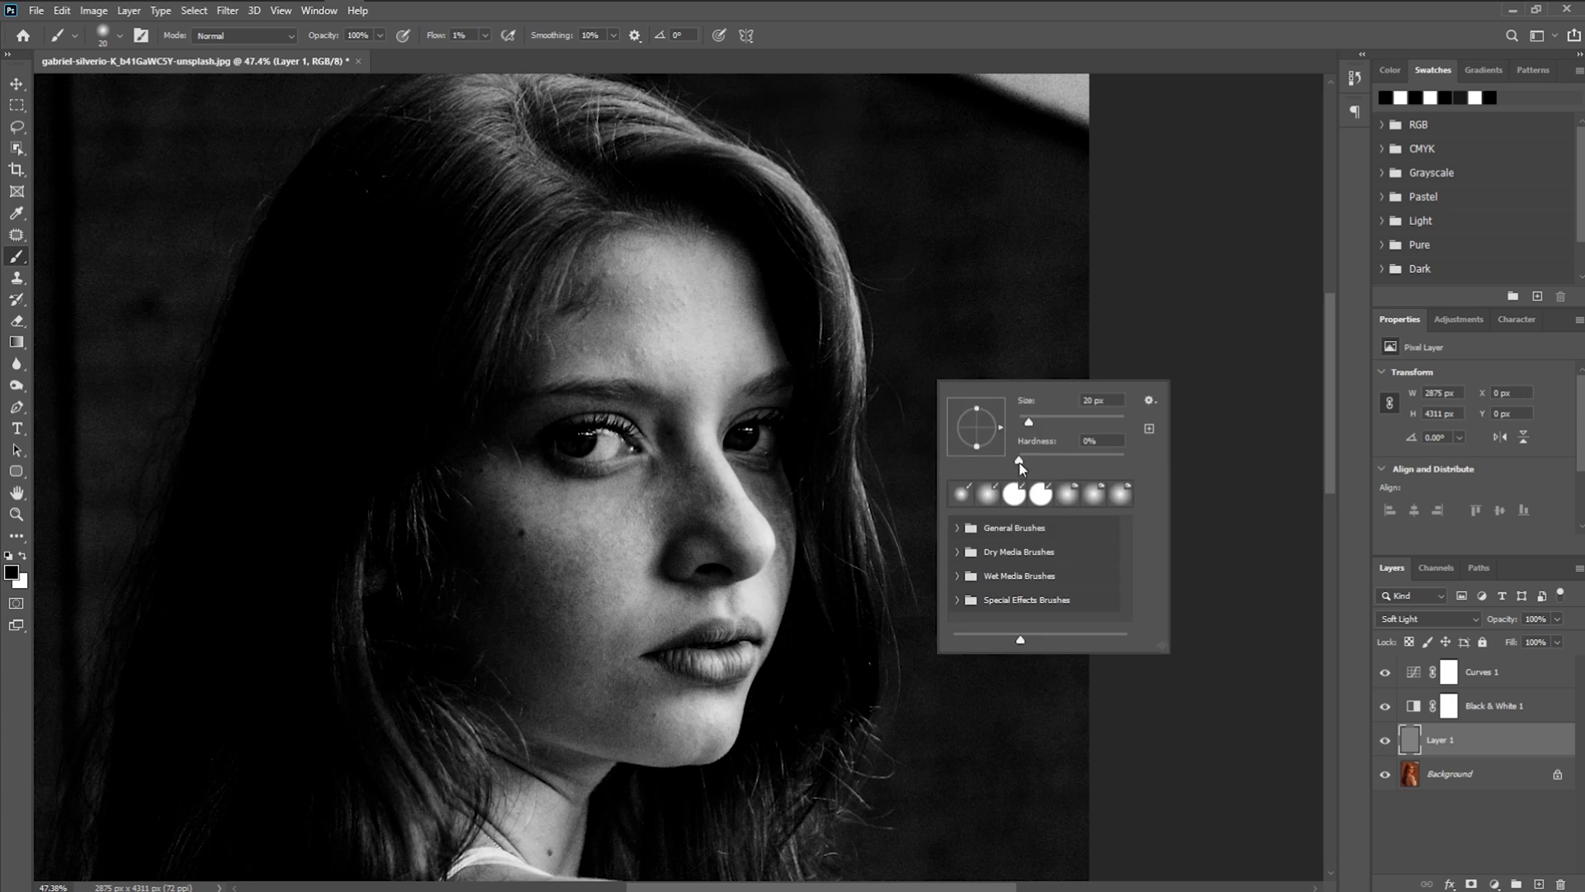
{"action": "mouse_move", "coordinate": [1023, 465]}
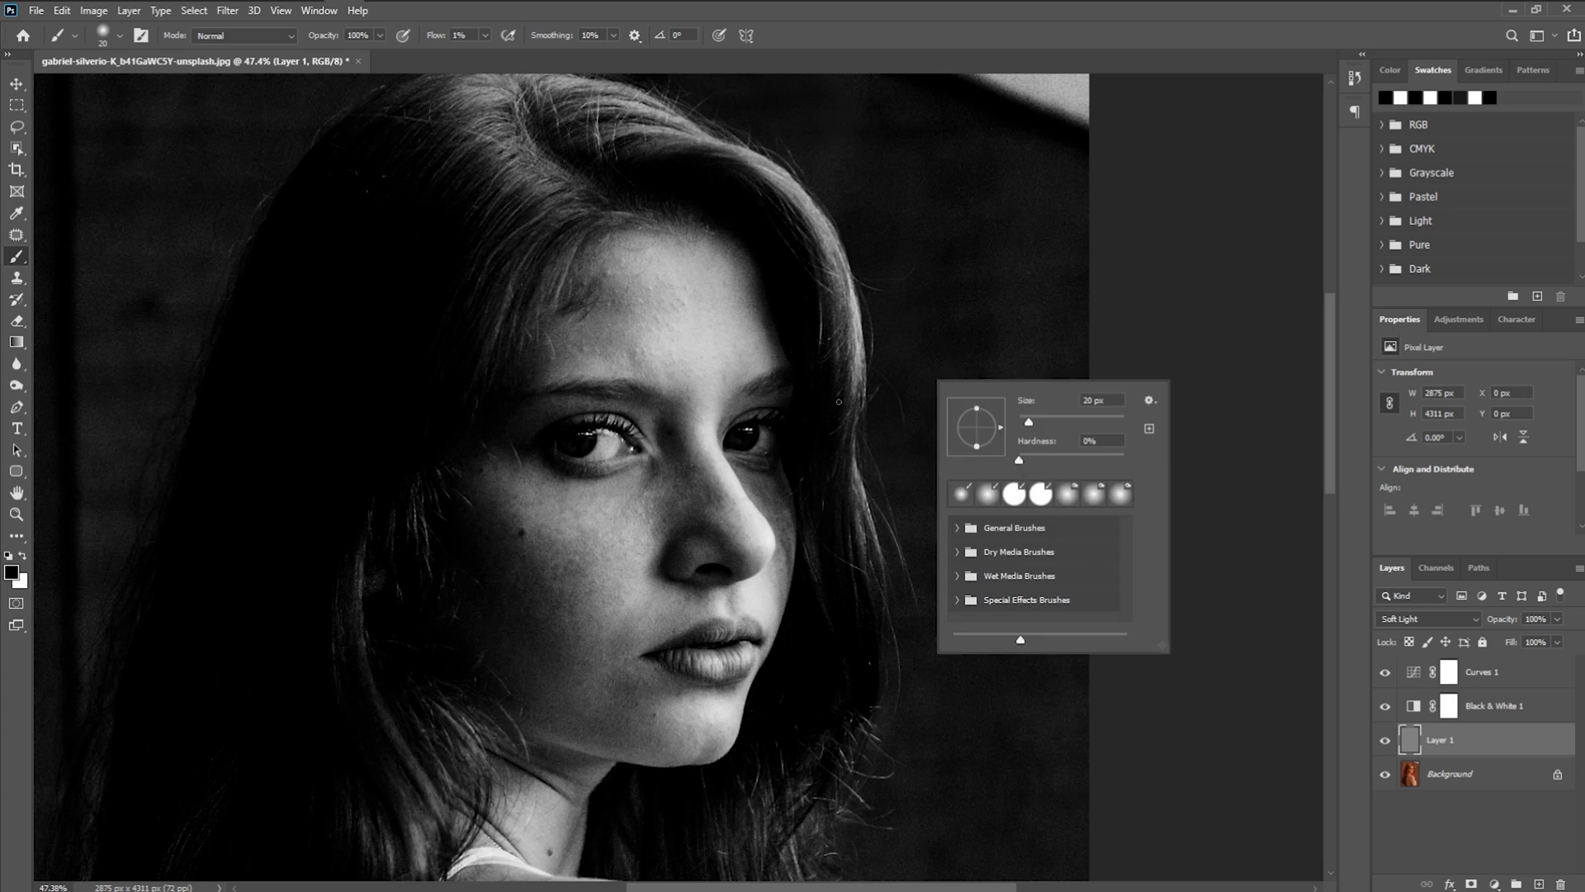
{"action": "mouse_move", "coordinate": [822, 348]}
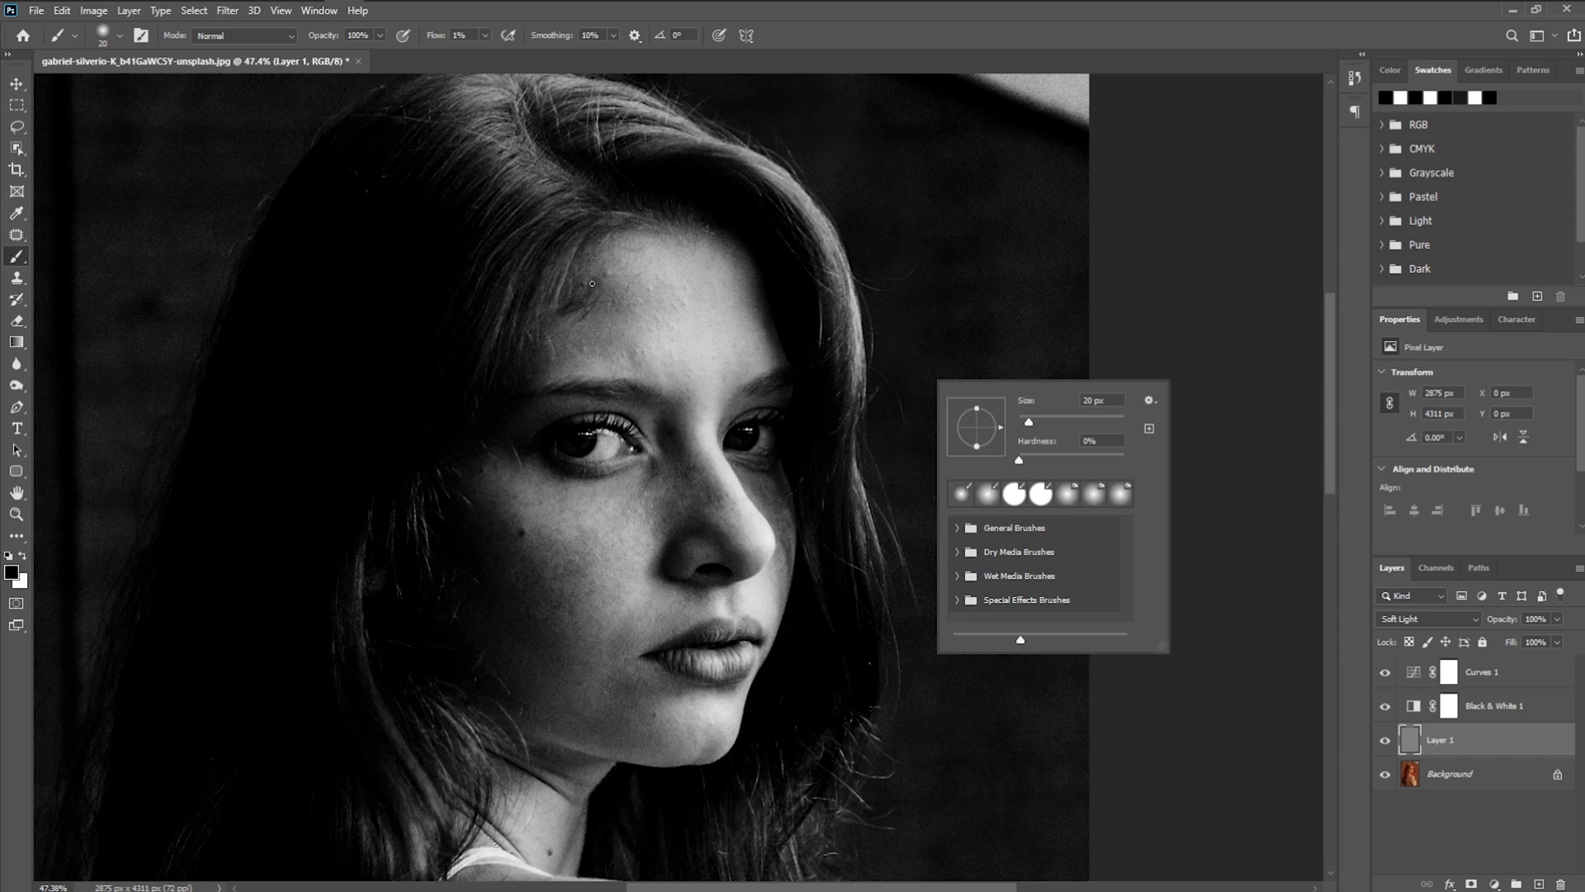
{"action": "mouse_move", "coordinate": [614, 299]}
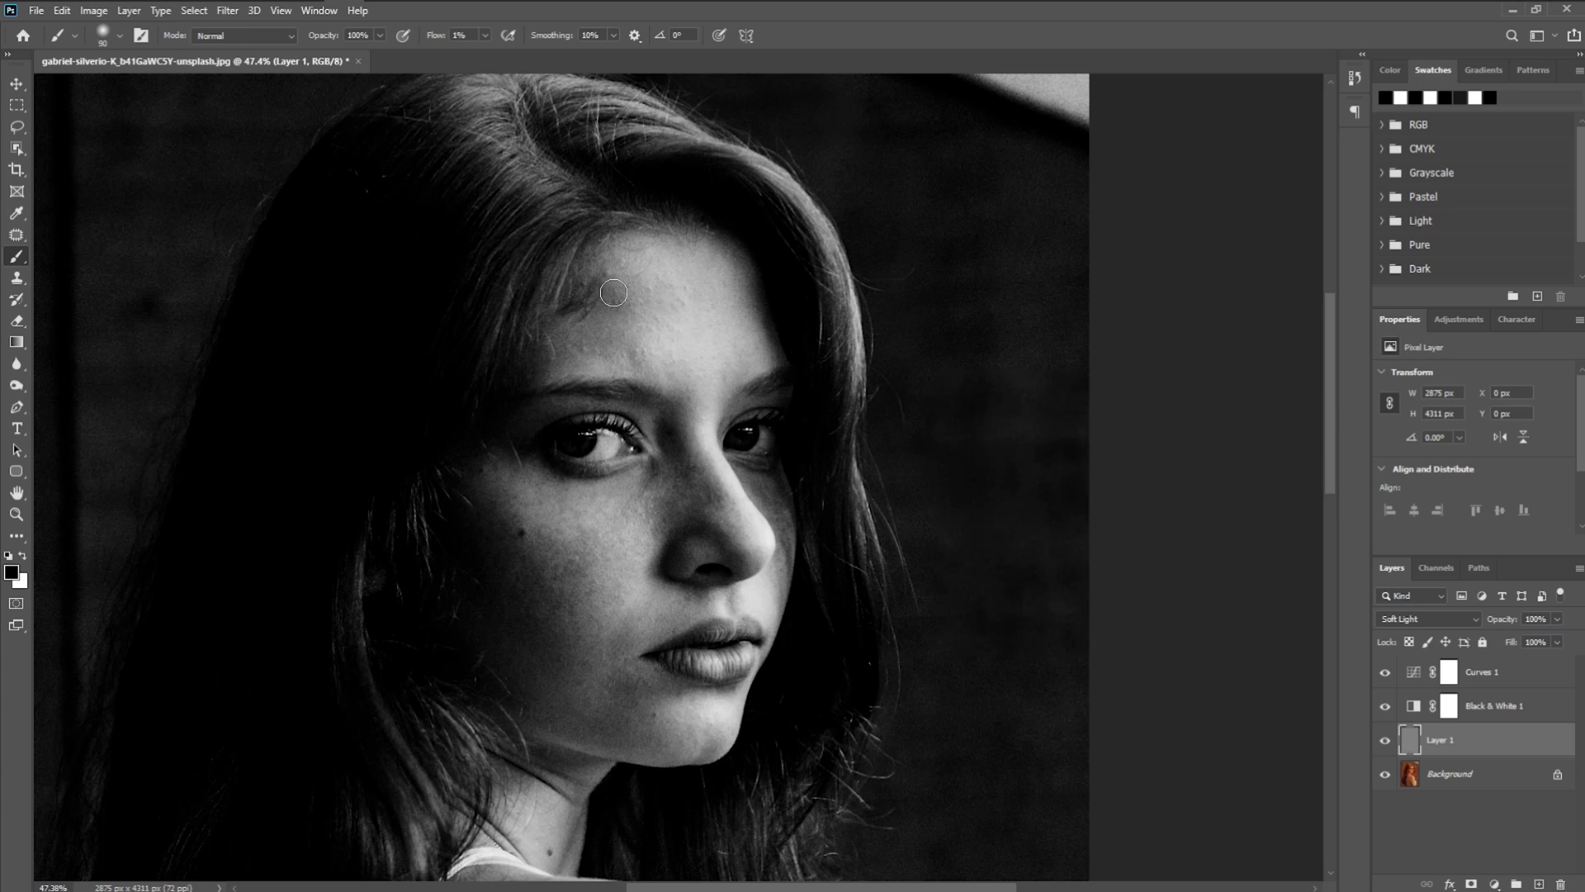
{"action": "mouse_move", "coordinate": [617, 327]}
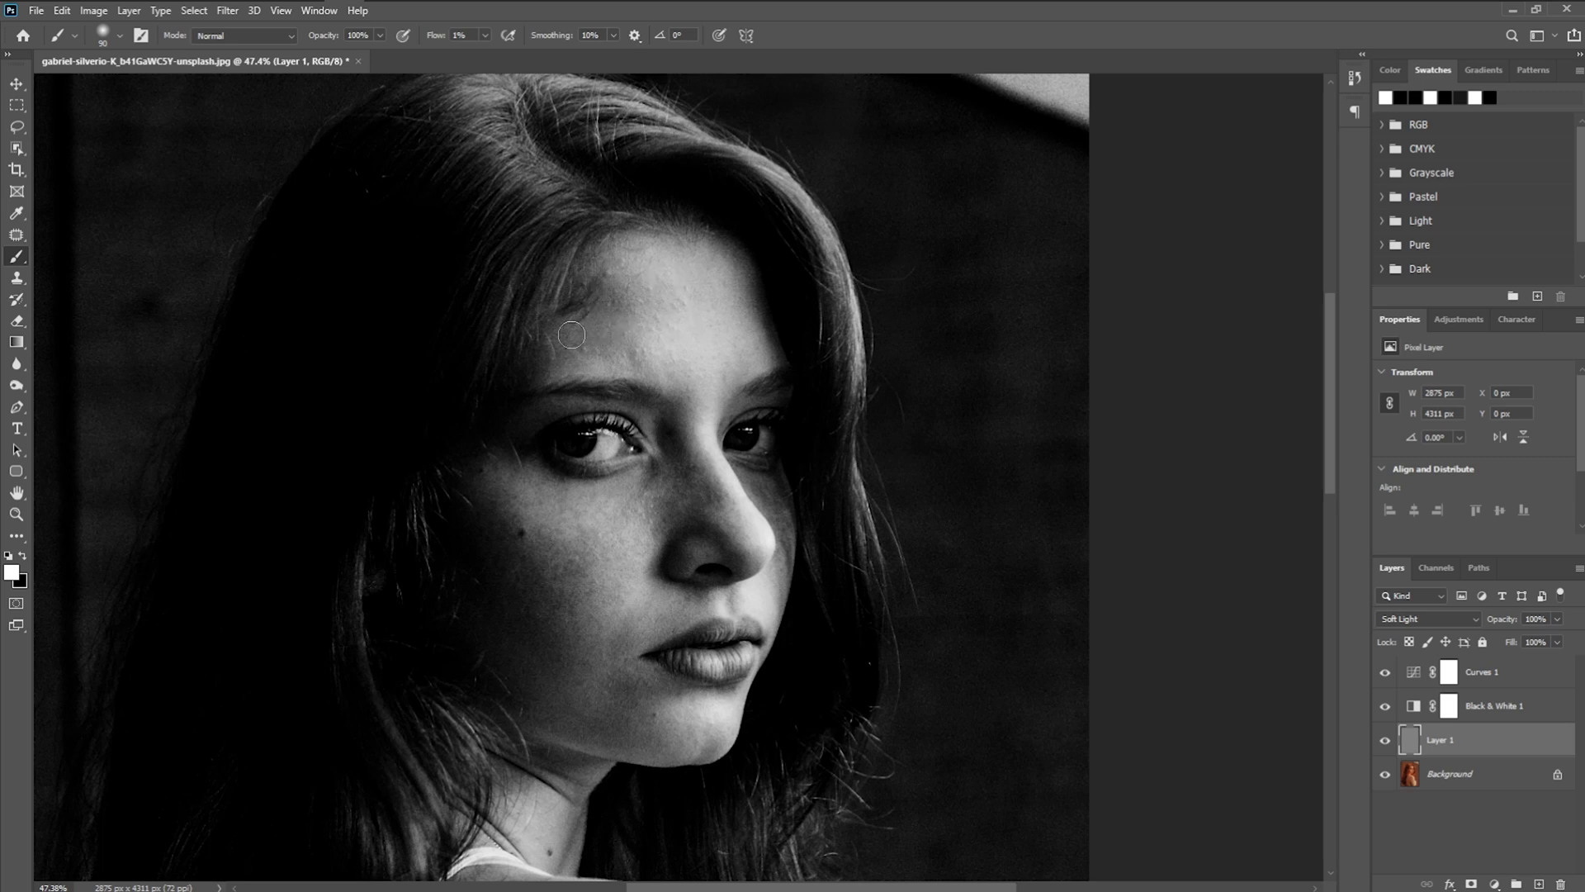
{"action": "mouse_move", "coordinate": [600, 271]}
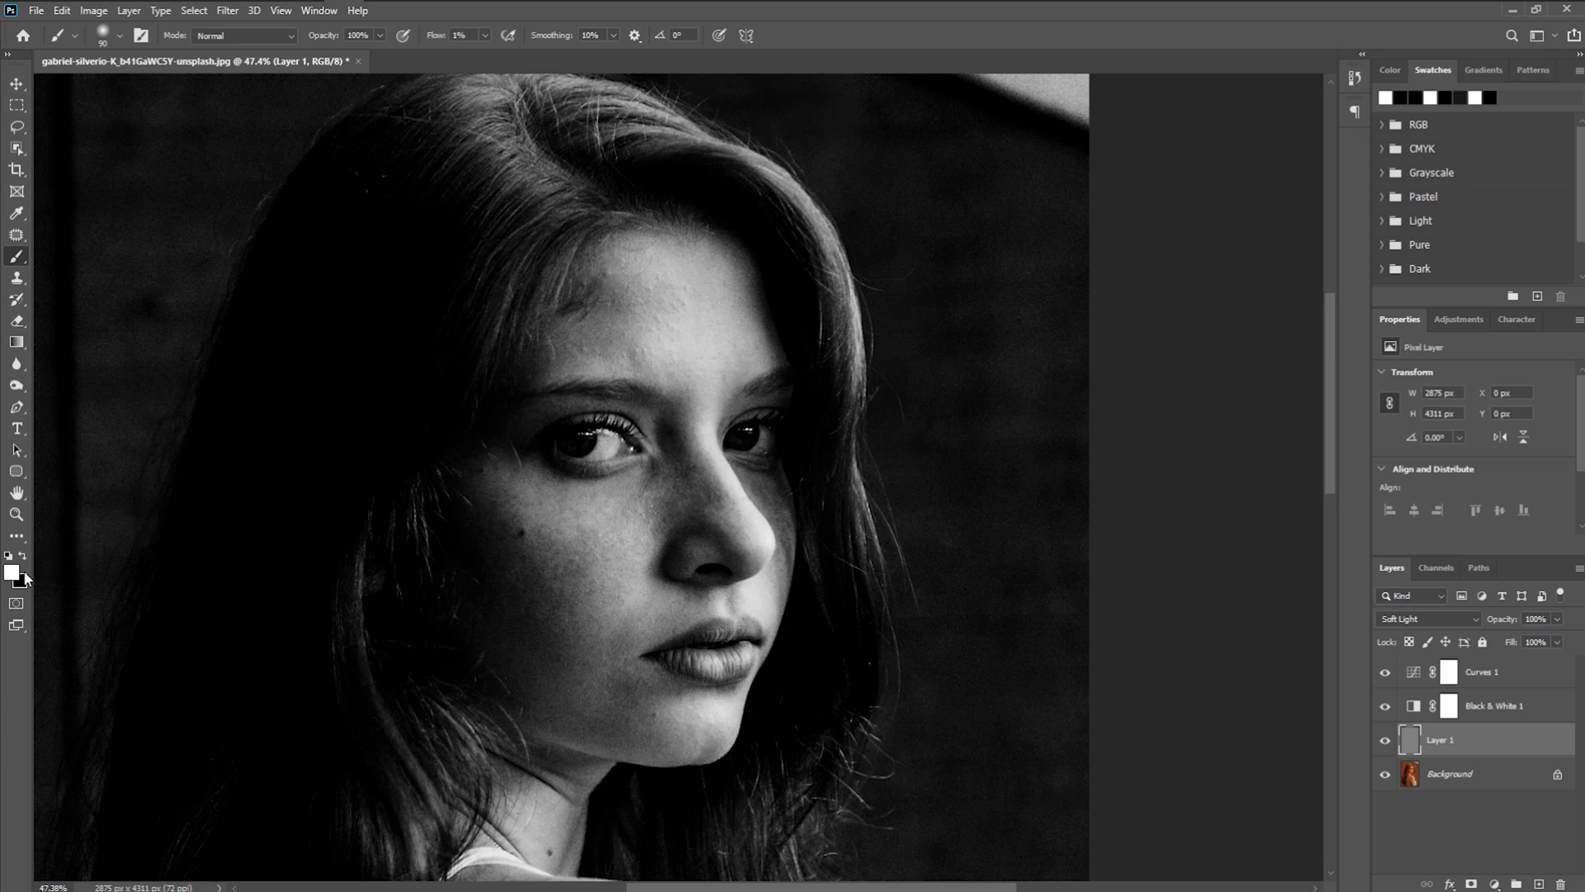
Set white as the foreground colour and brush it at 1% flow across the forehead.
{"action": "left_click", "coordinate": [12, 573]}
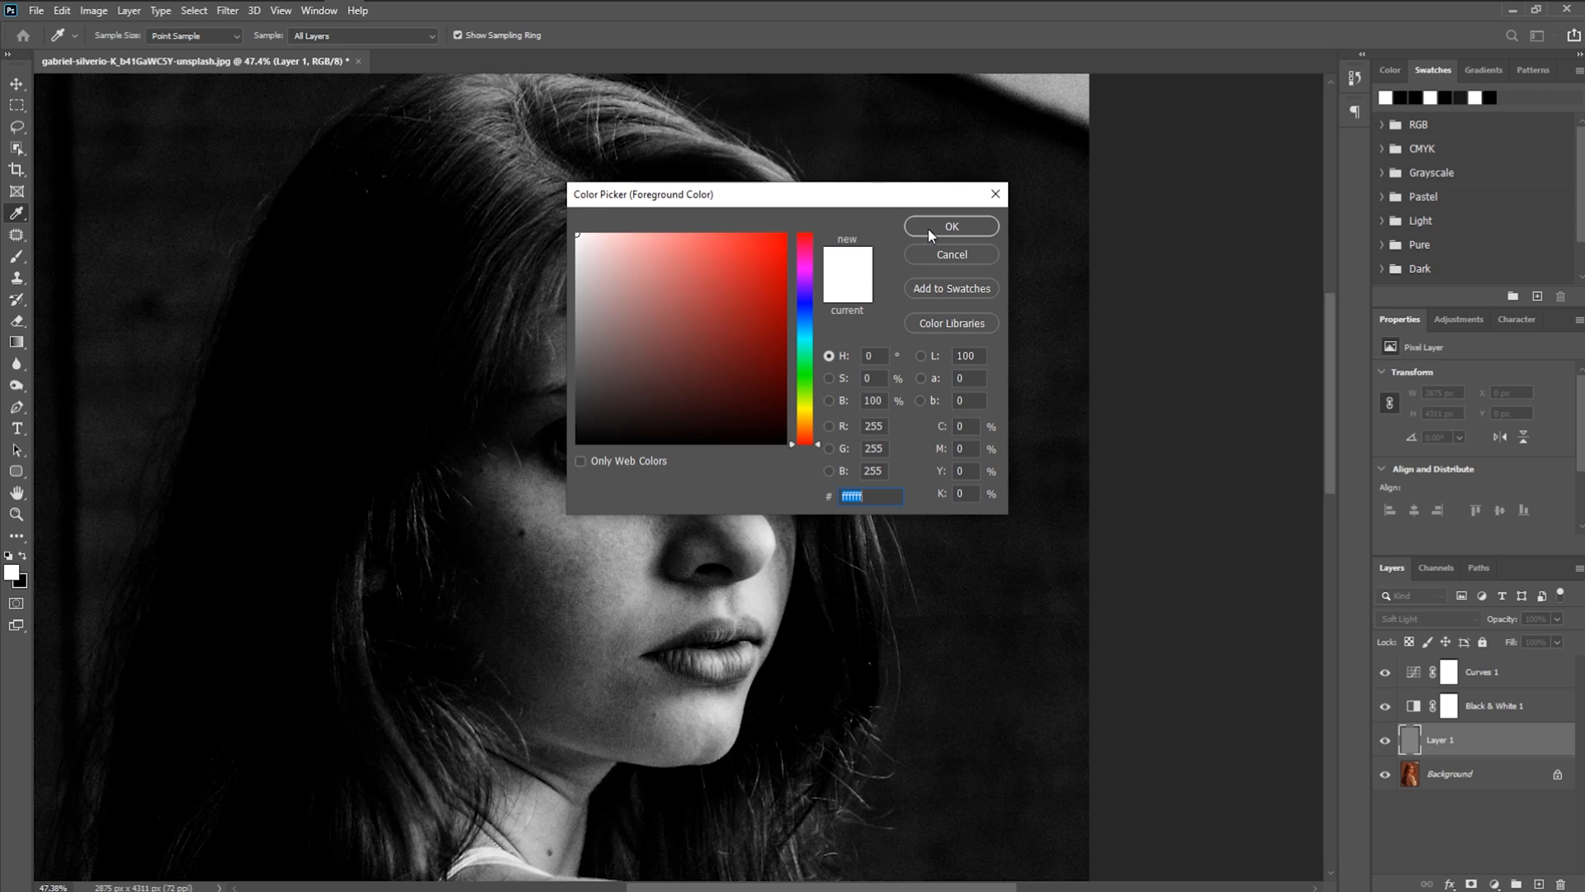
{"action": "left_click", "coordinate": [950, 225]}
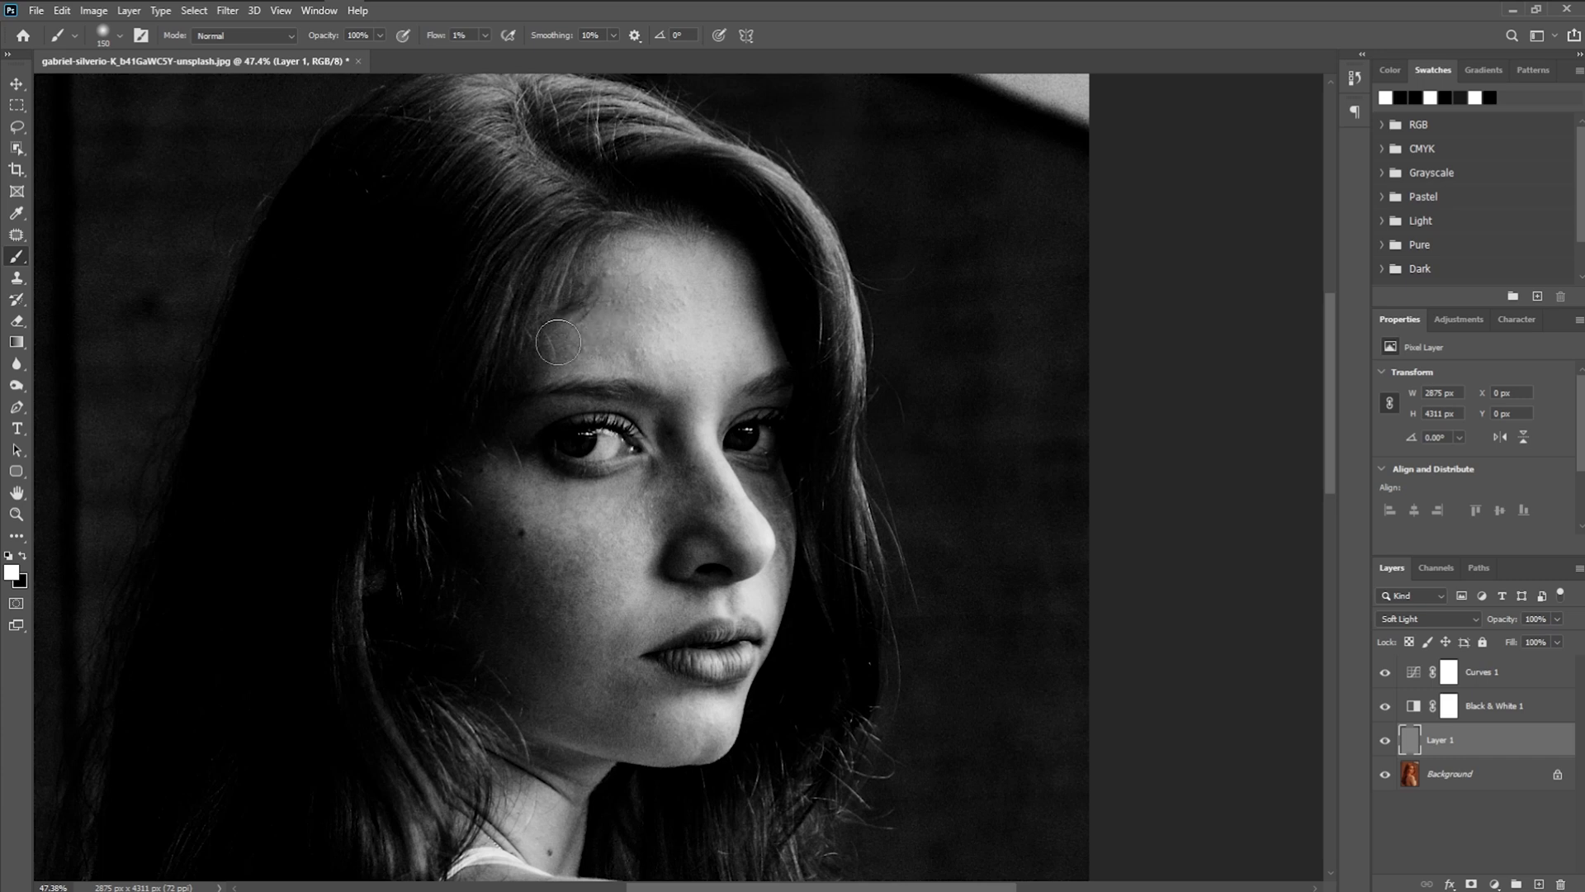
{"action": "left_click_drag", "start_coordinate": [559, 342], "coordinate": [668, 293]}
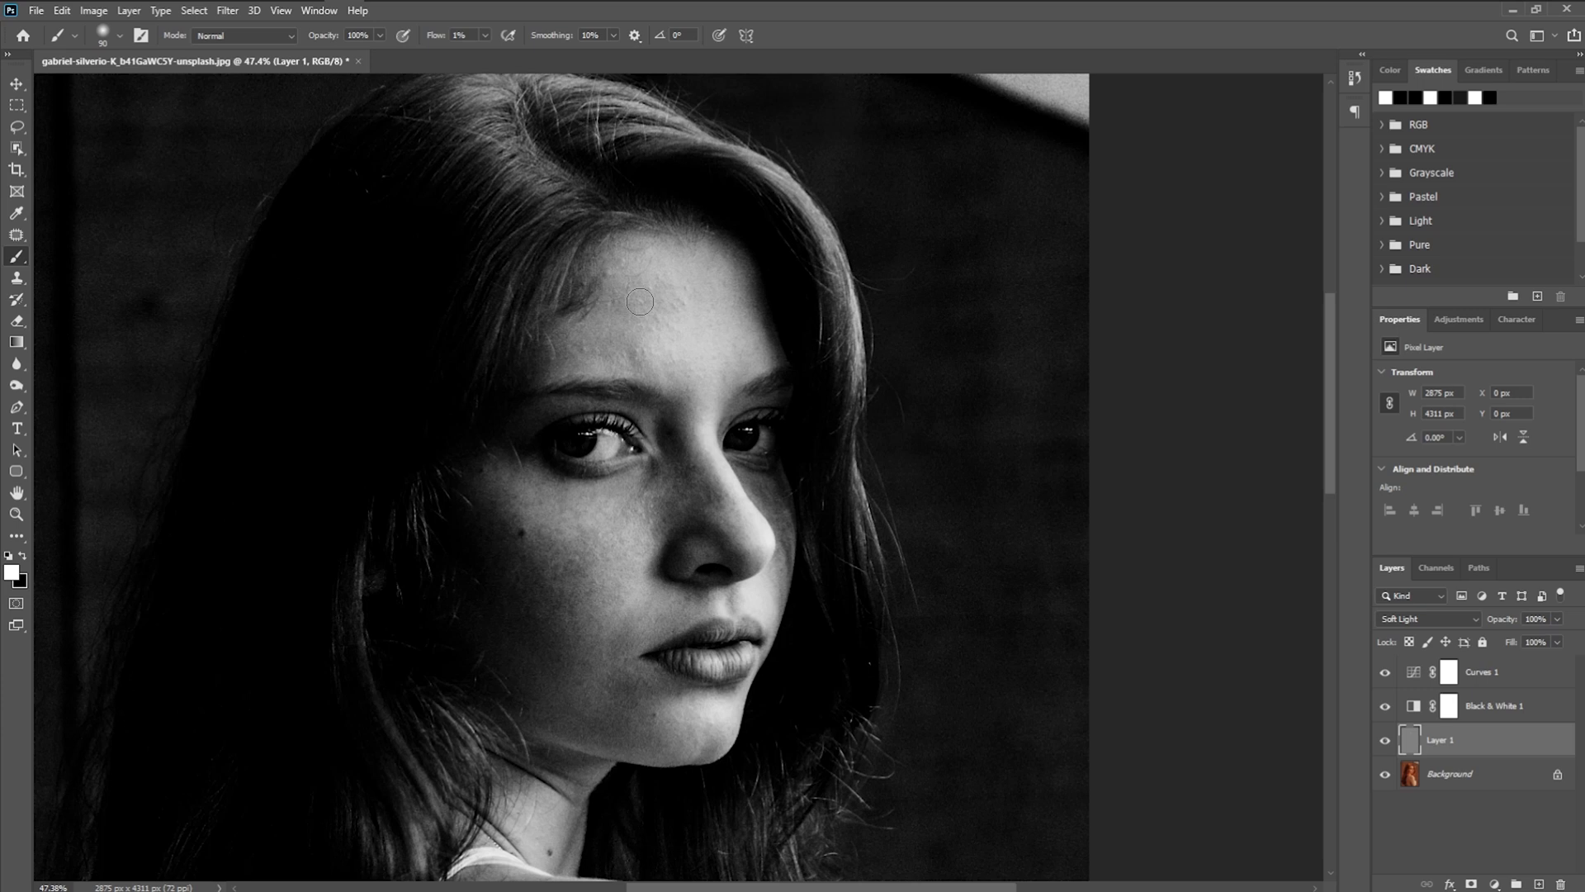
{"action": "mouse_move", "coordinate": [627, 295]}
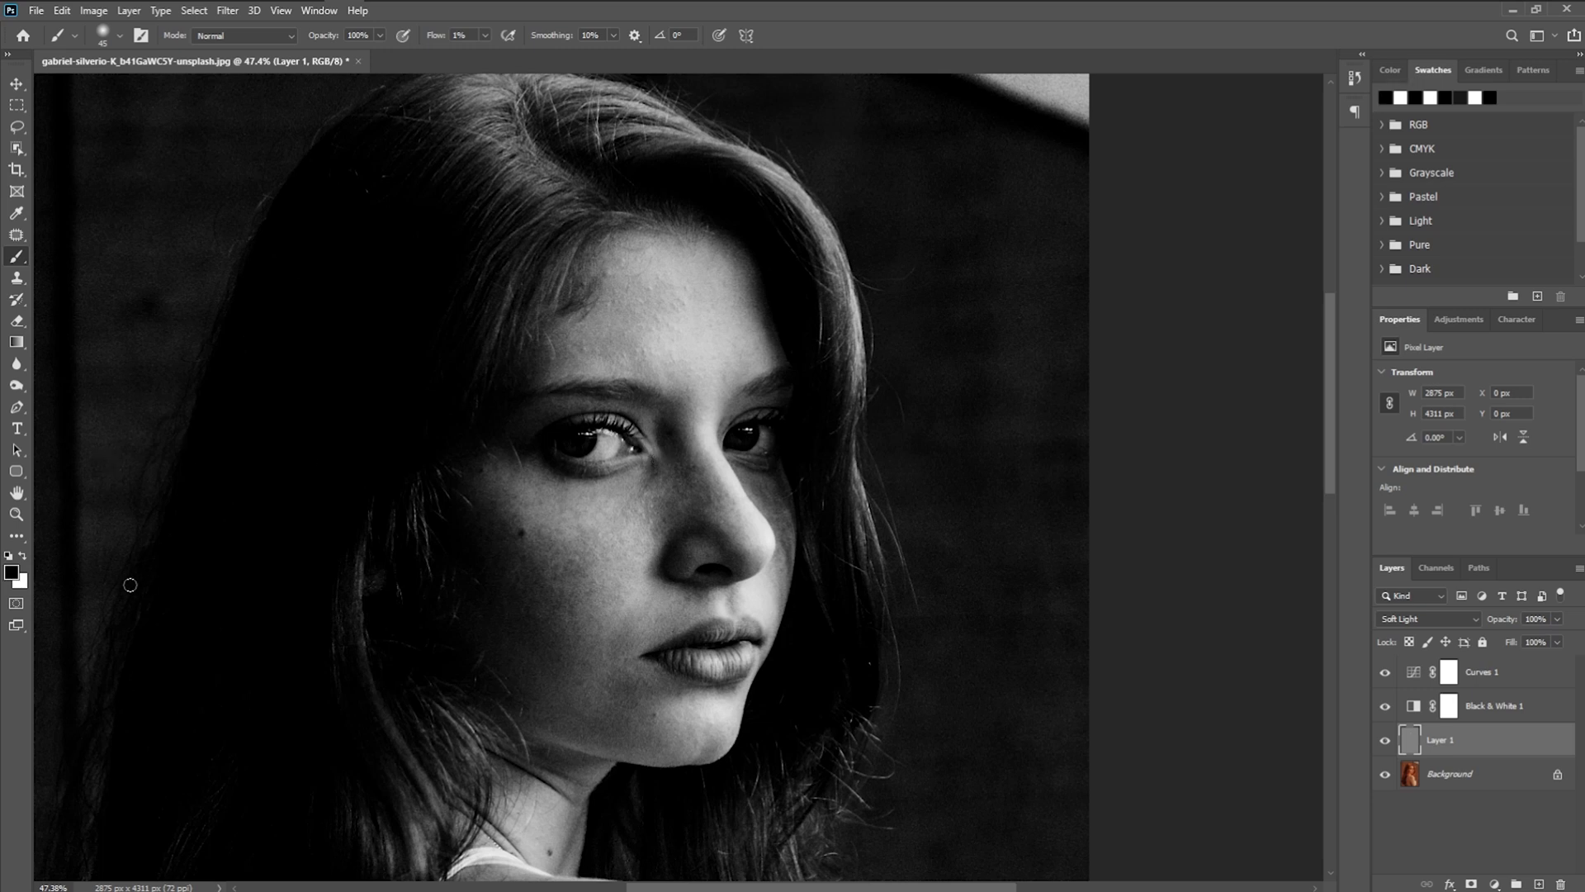
{"action": "mouse_move", "coordinate": [526, 596]}
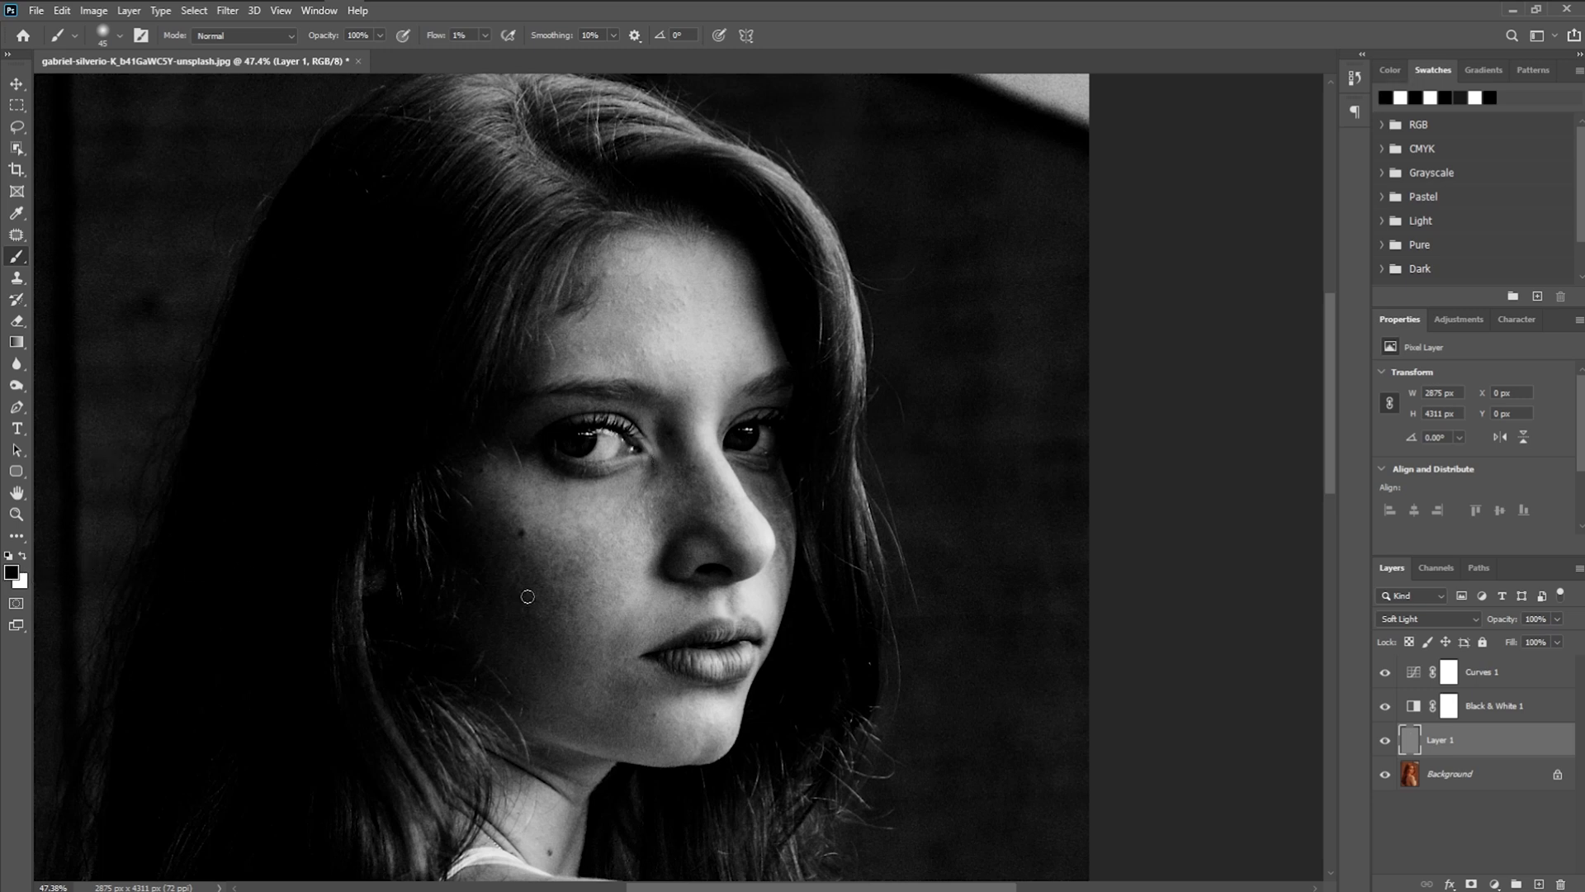
{"action": "mouse_move", "coordinate": [10, 596]}
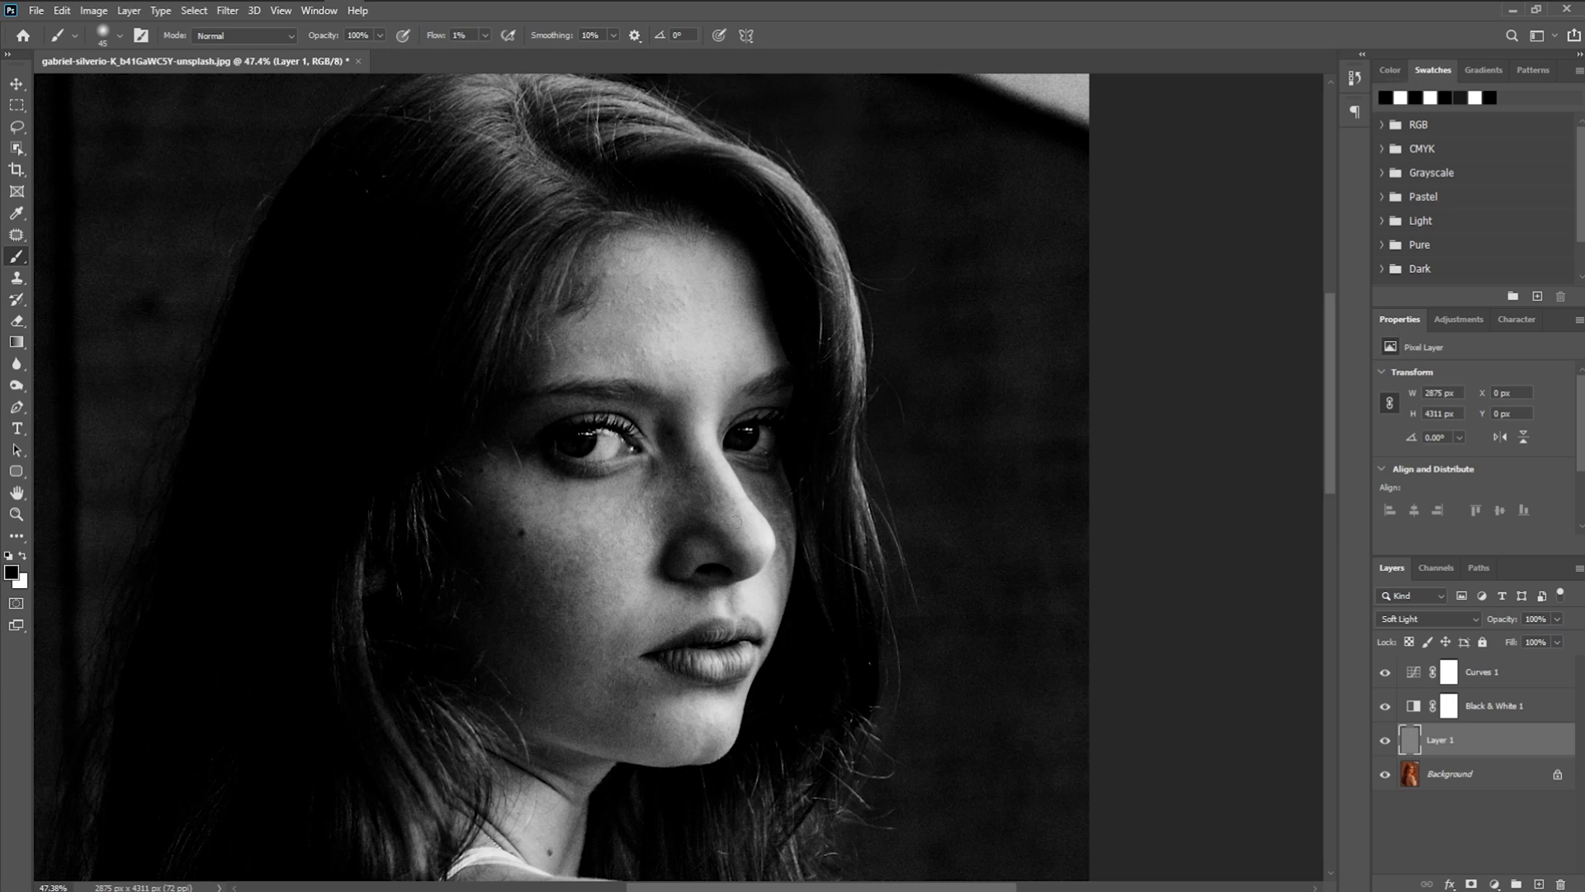
{"action": "mouse_move", "coordinate": [770, 556]}
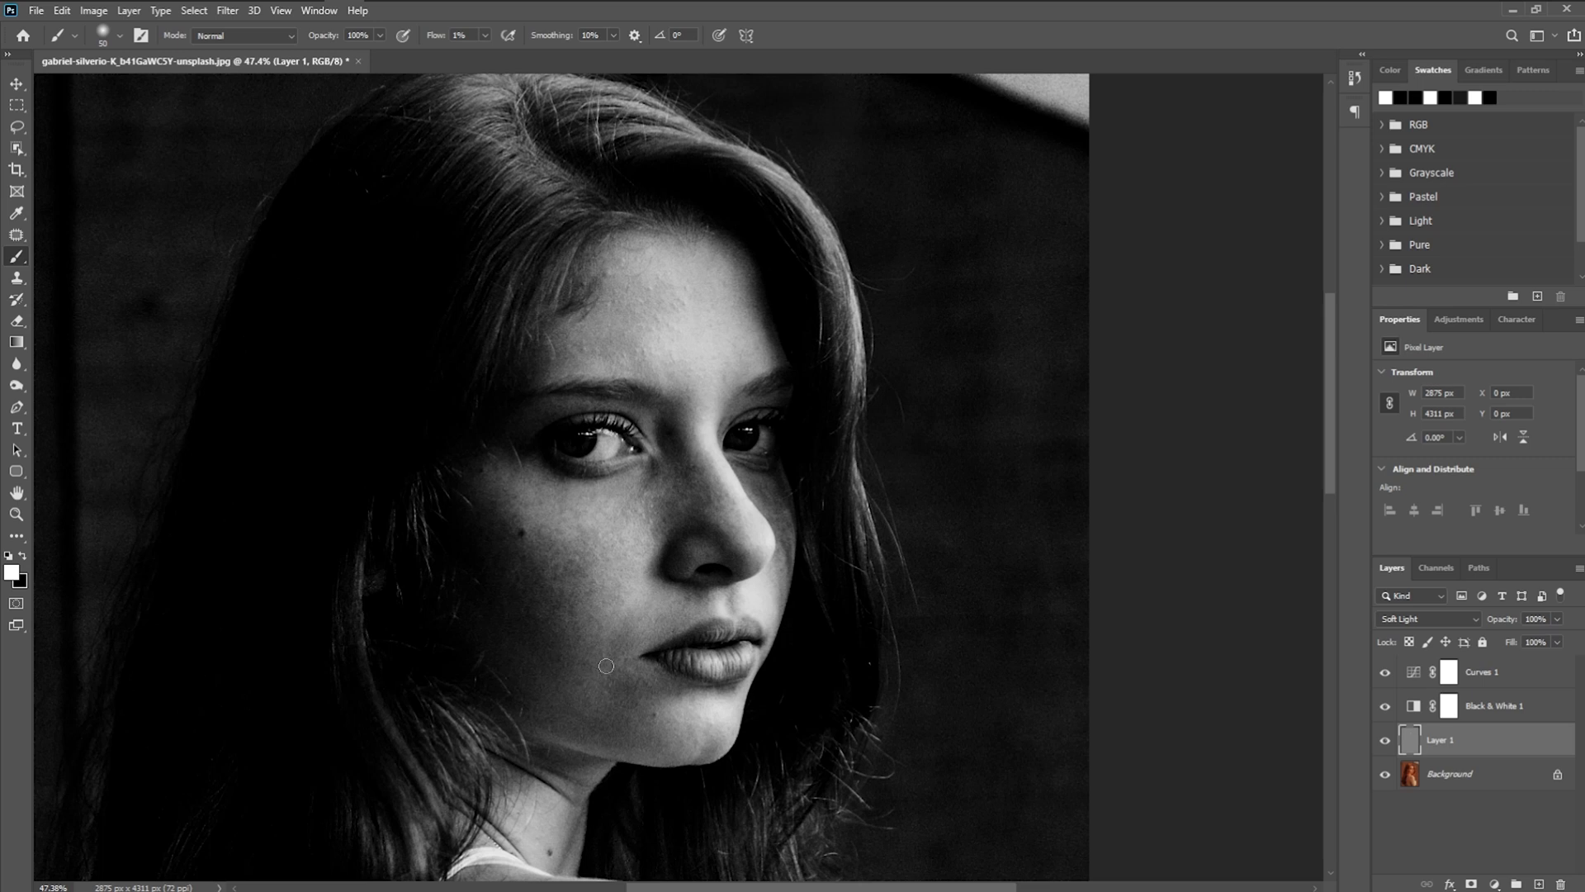
{"action": "mouse_move", "coordinate": [627, 637]}
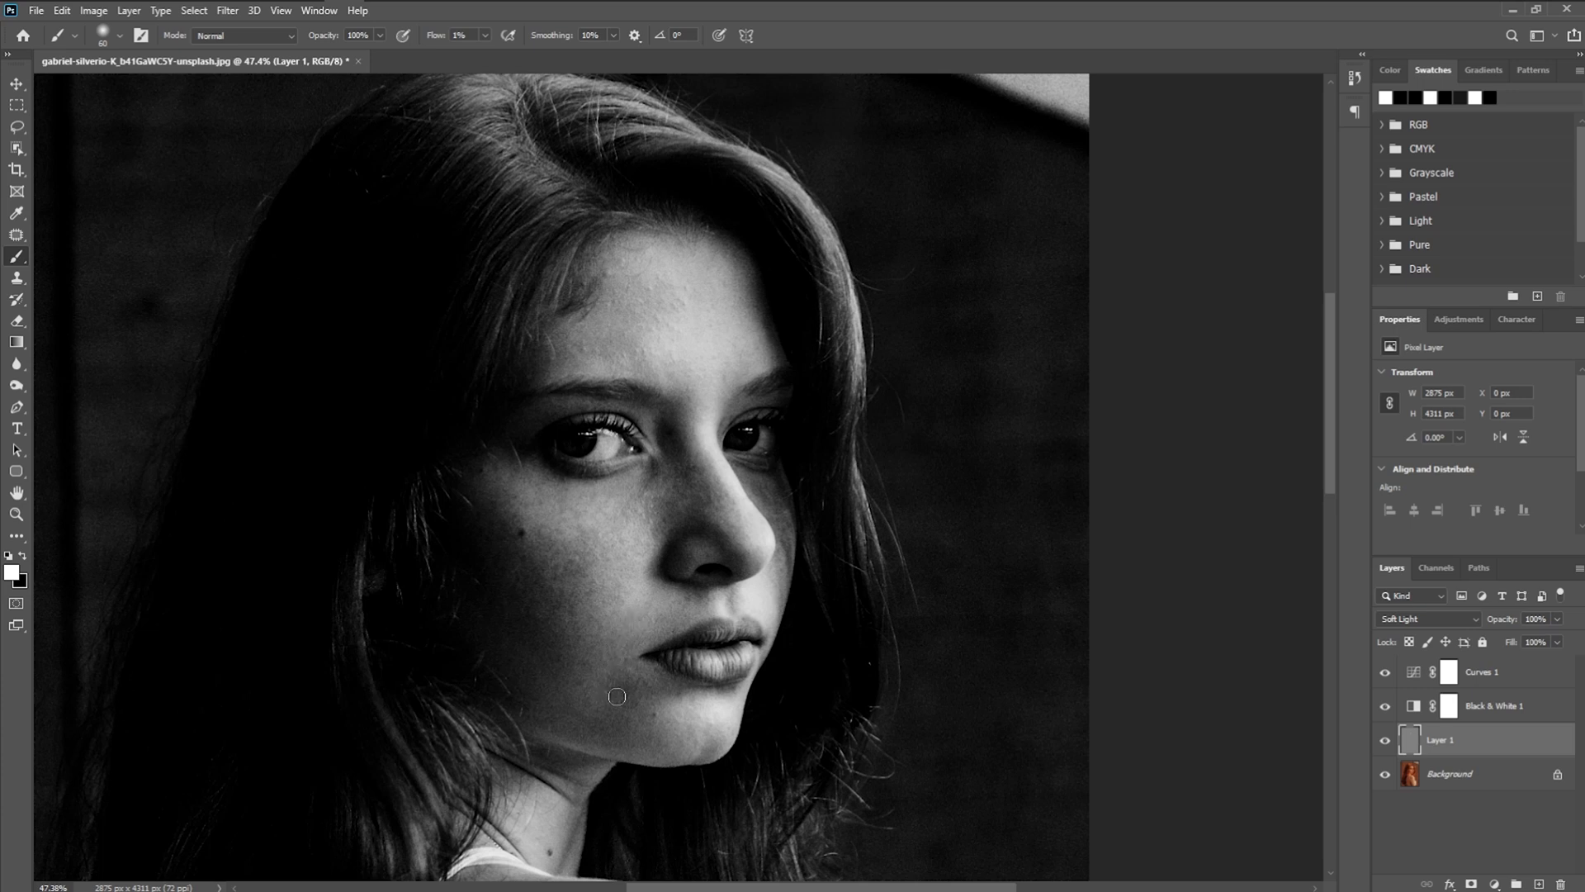
{"action": "mouse_move", "coordinate": [652, 686]}
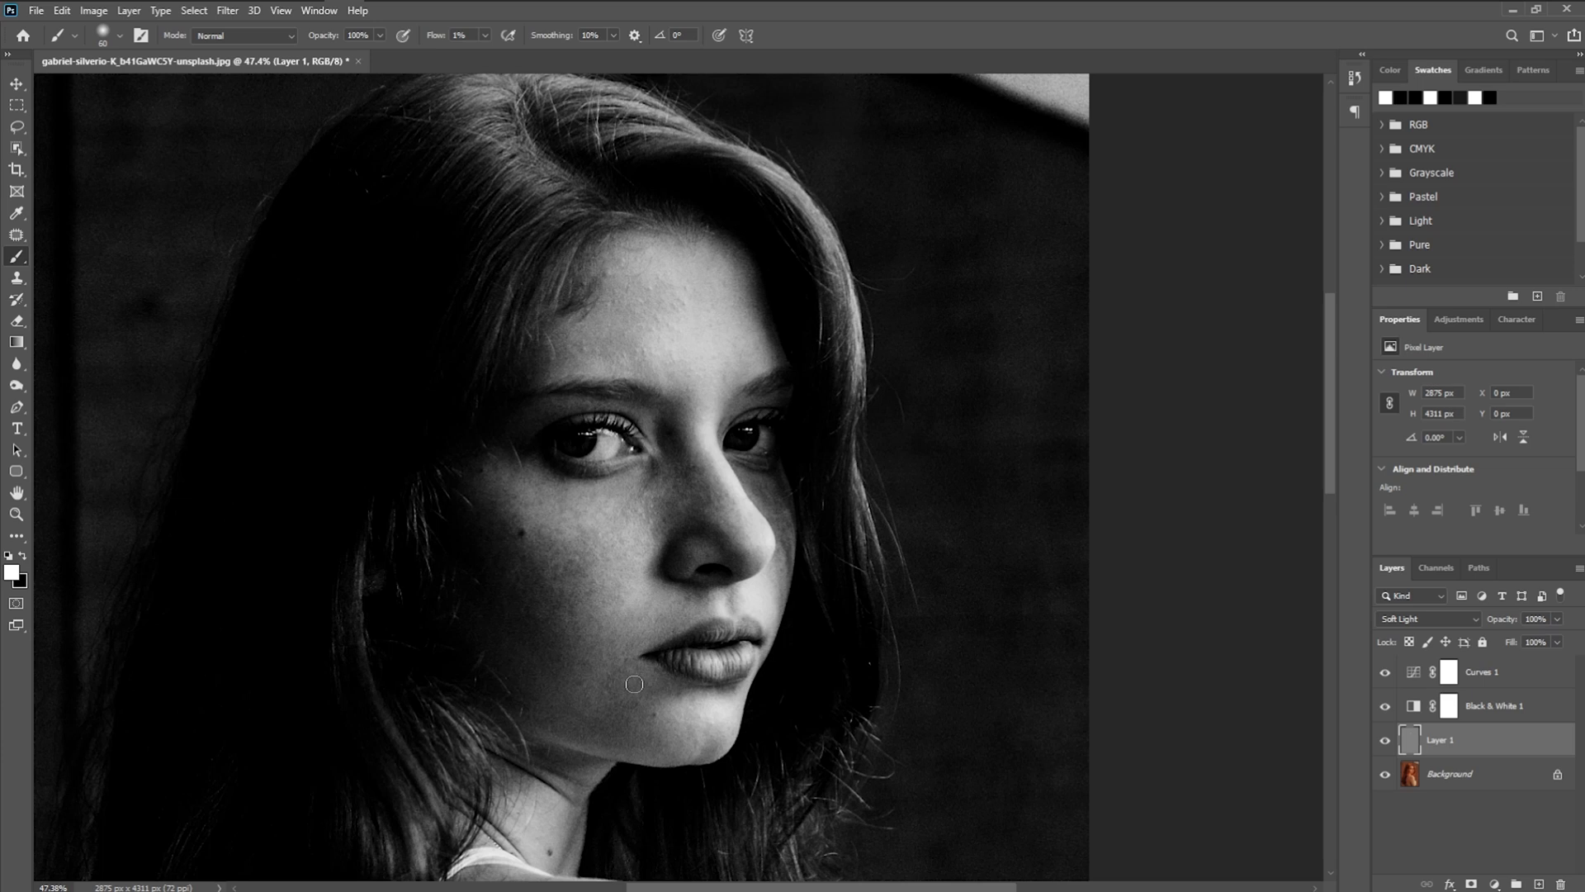
{"action": "mouse_move", "coordinate": [627, 704]}
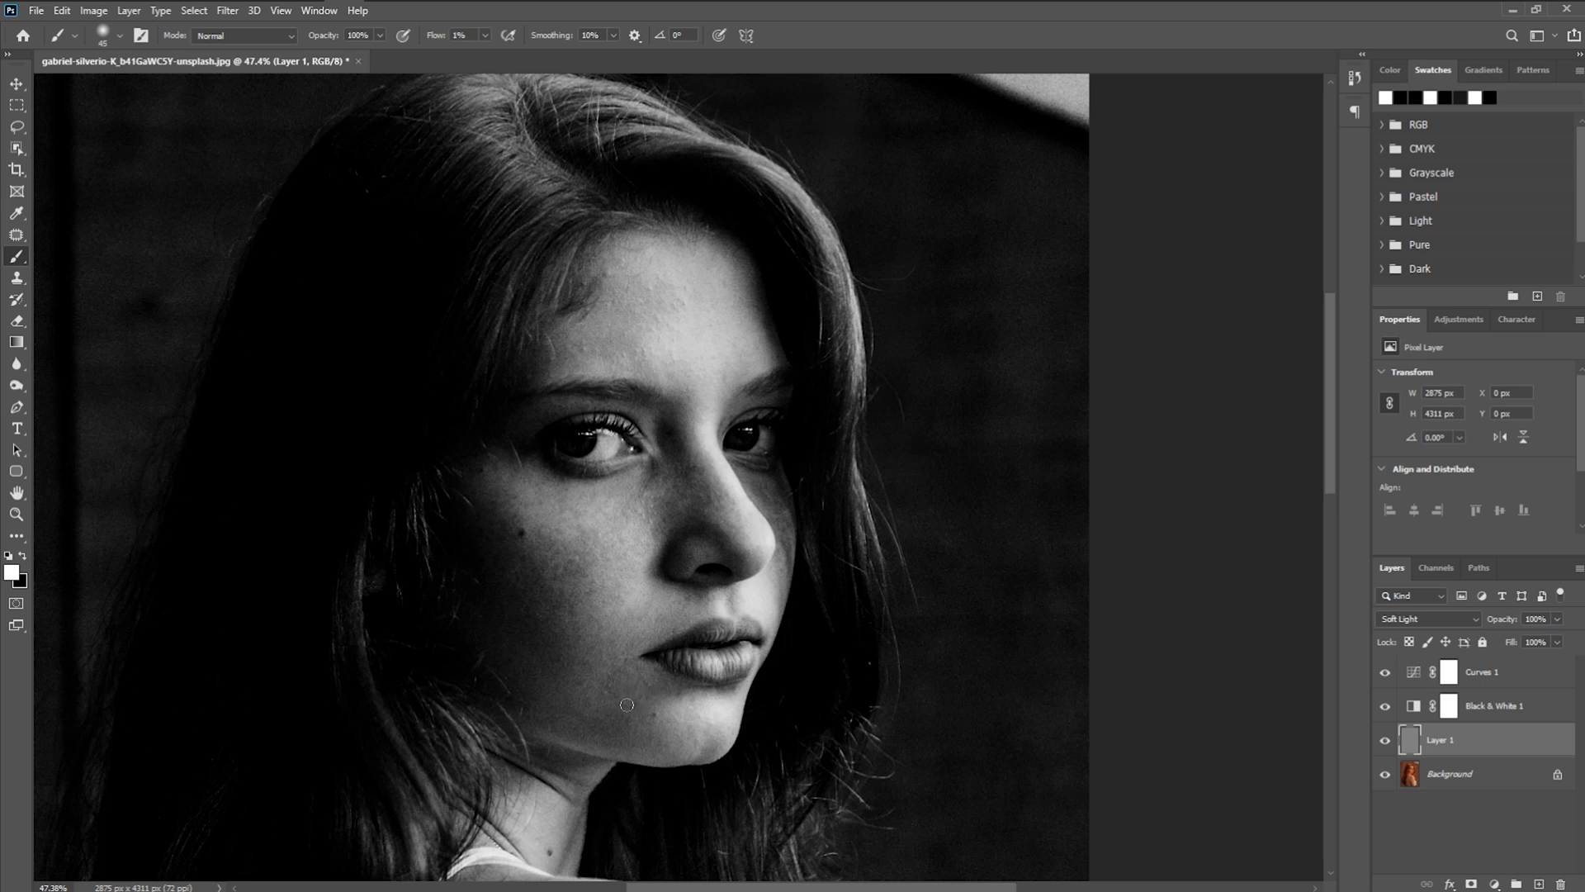
{"action": "mouse_move", "coordinate": [618, 708]}
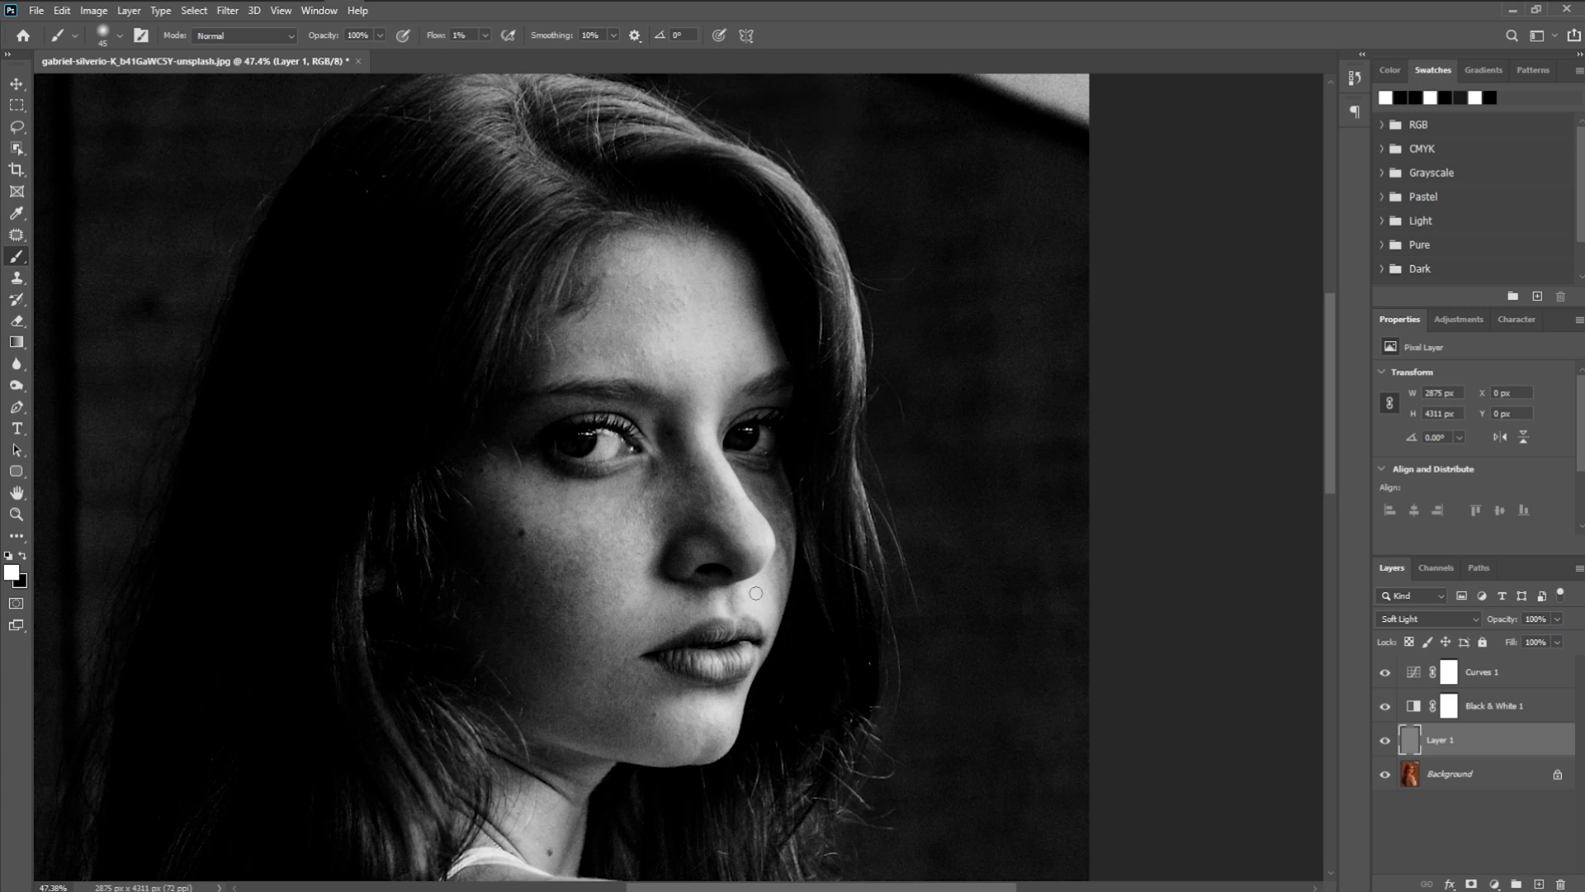
{"action": "mouse_move", "coordinate": [613, 725]}
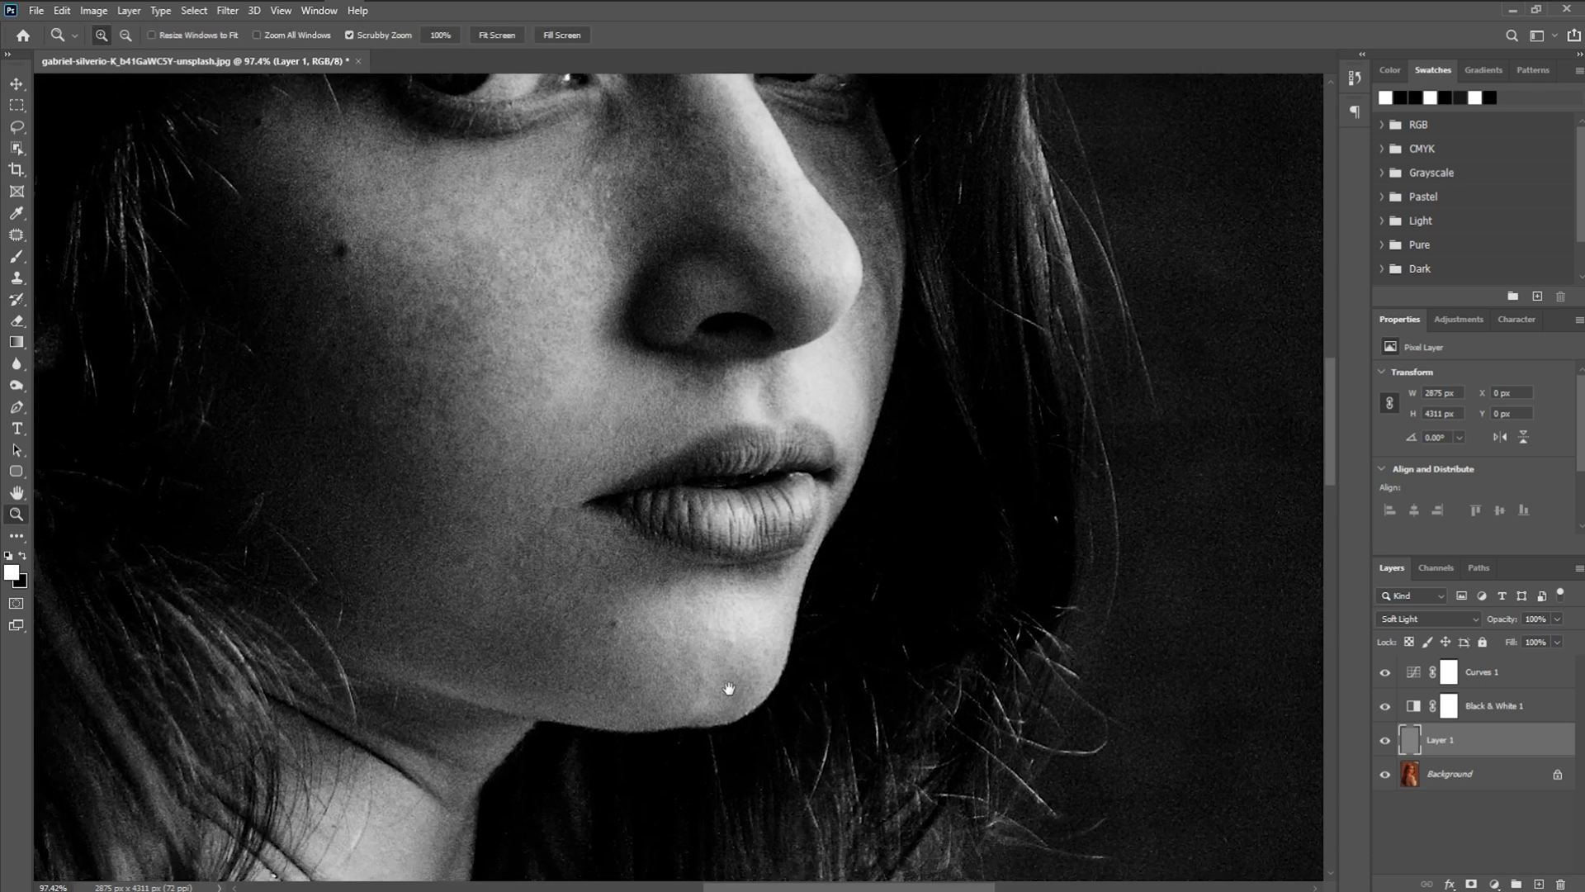
{"action": "mouse_move", "coordinate": [713, 715]}
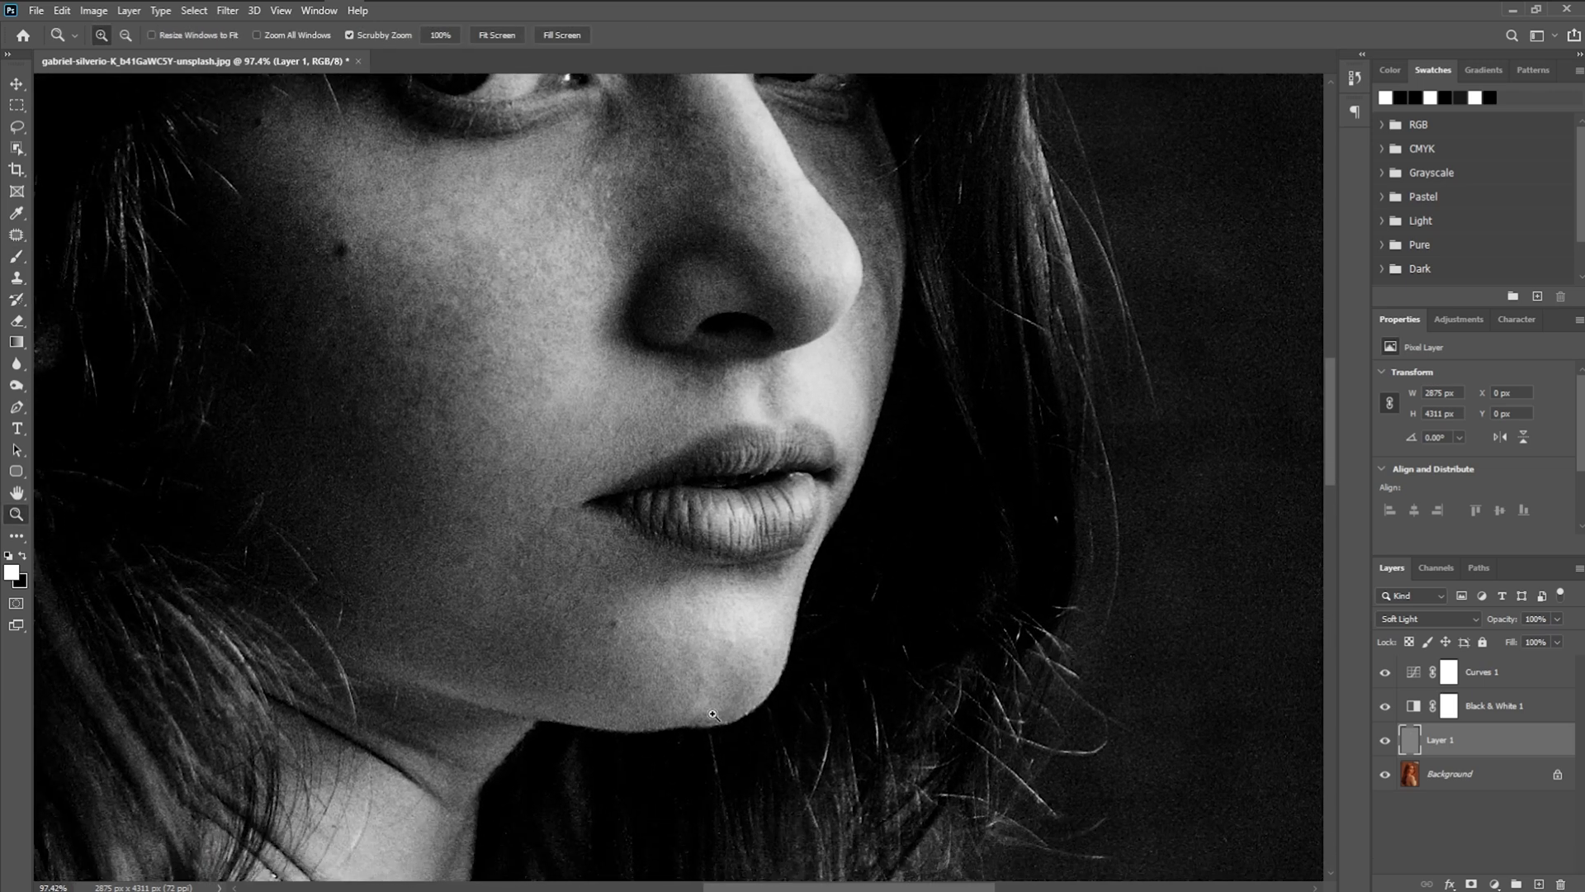
Brush black and white over the cheek and jawline on Layer 1 to burn and dodge.
{"action": "left_click", "coordinate": [17, 256]}
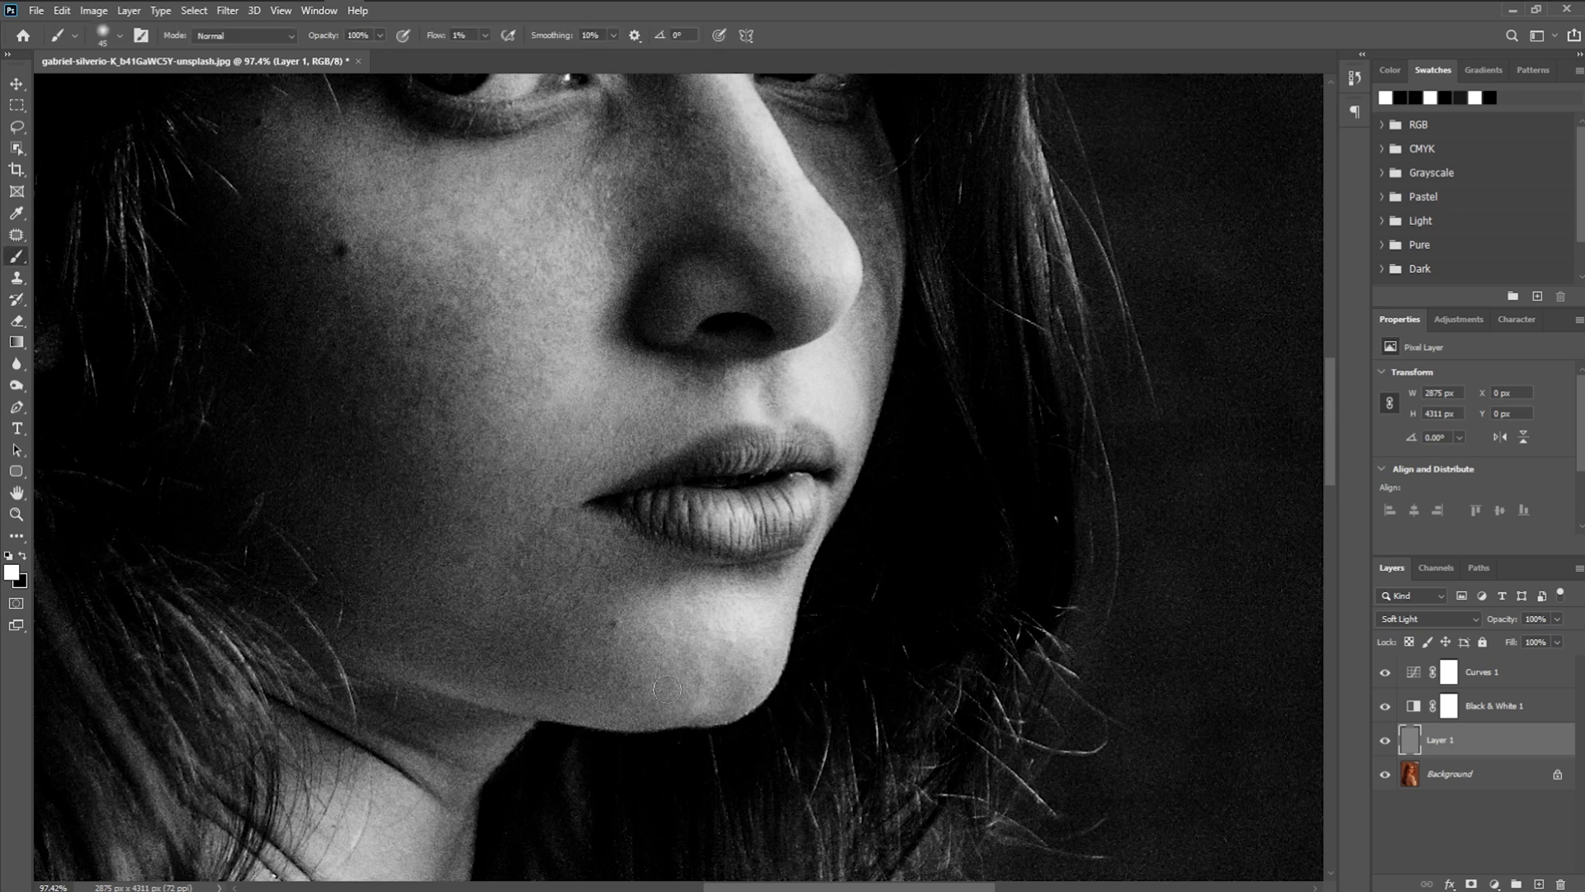
{"action": "mouse_move", "coordinate": [176, 620]}
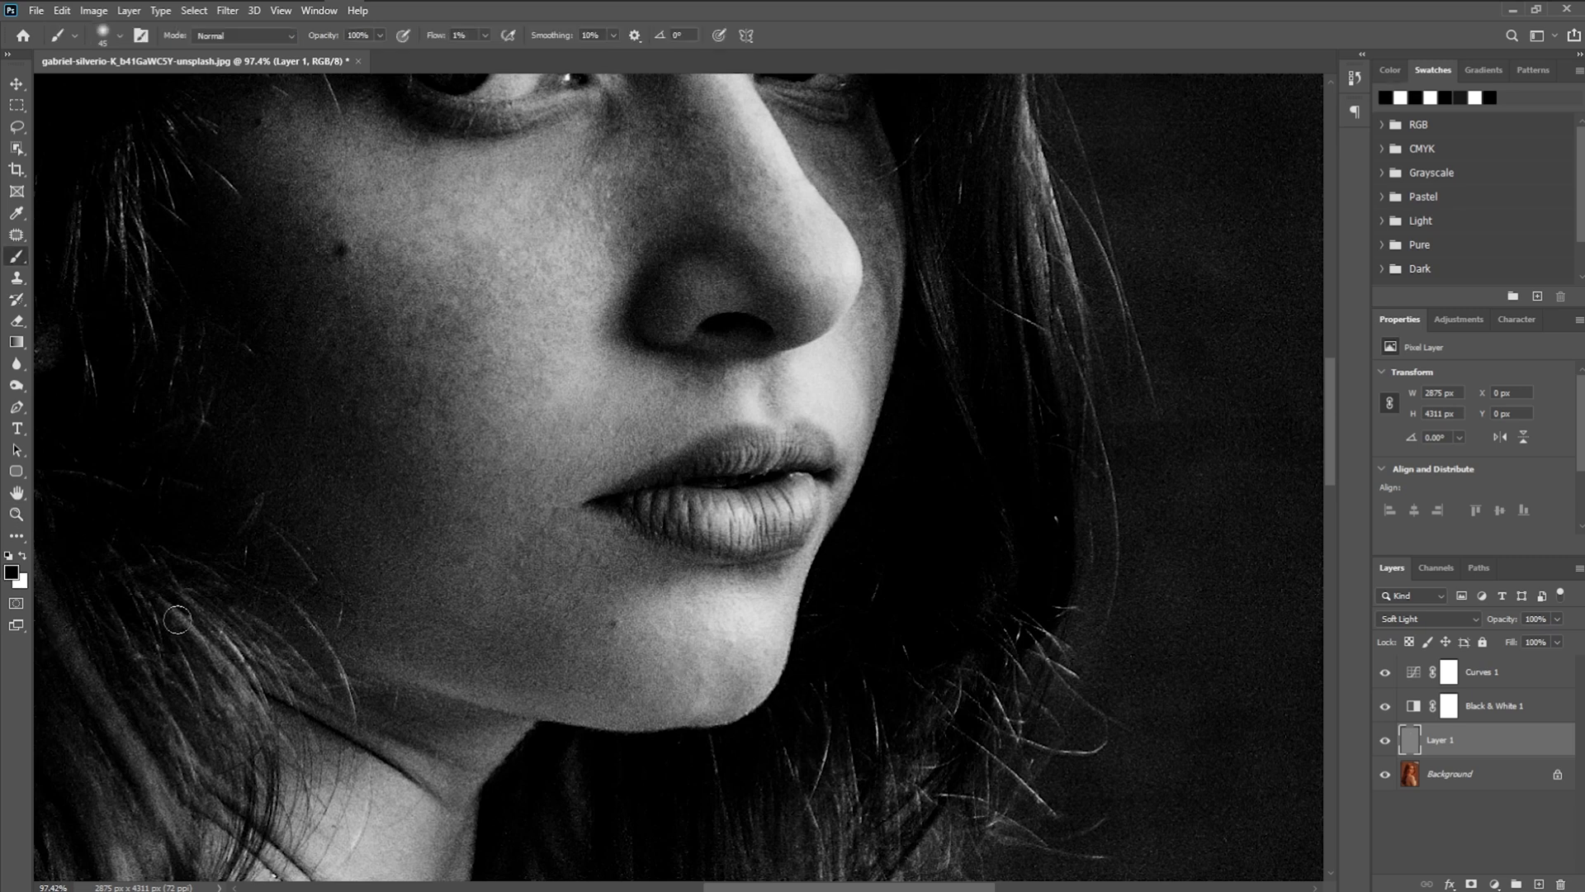
{"action": "mouse_move", "coordinate": [652, 679]}
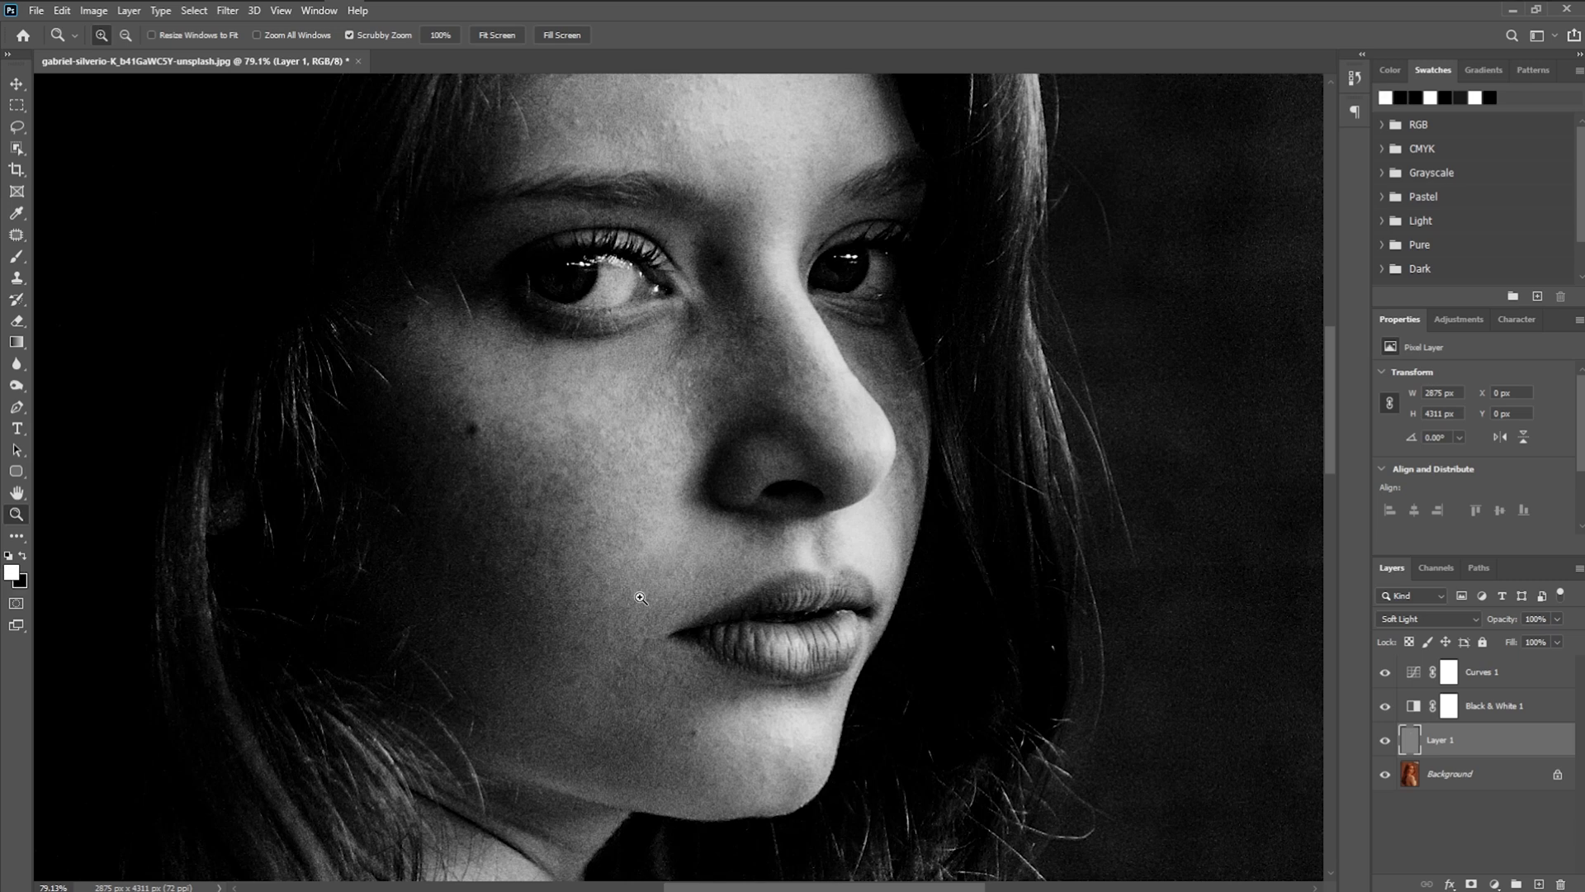
{"action": "mouse_move", "coordinate": [530, 519]}
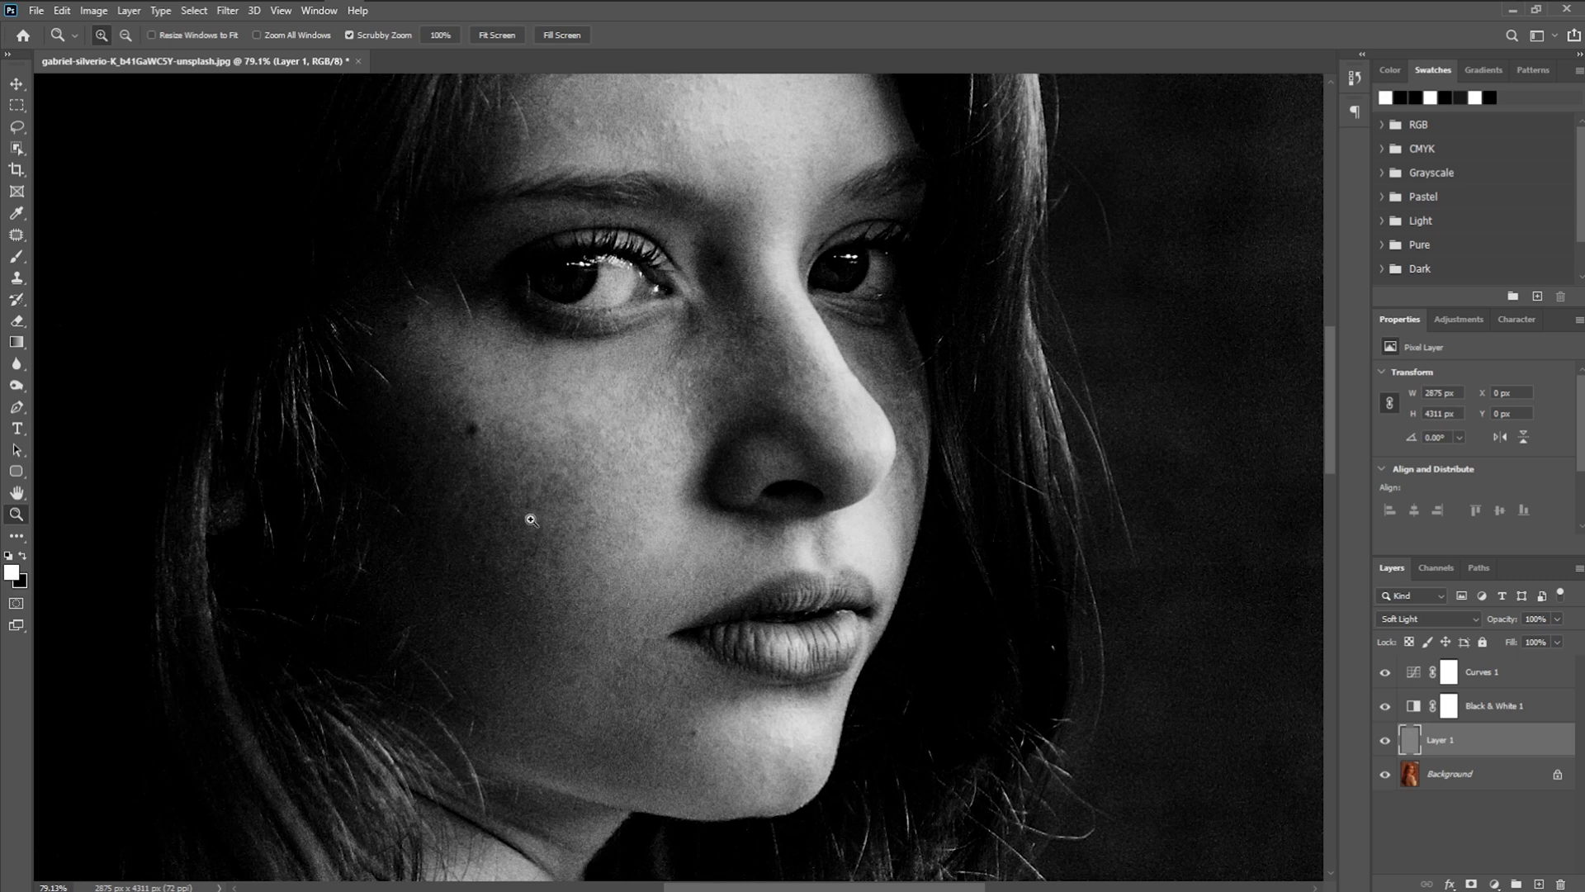
{"action": "left_click", "coordinate": [16, 258]}
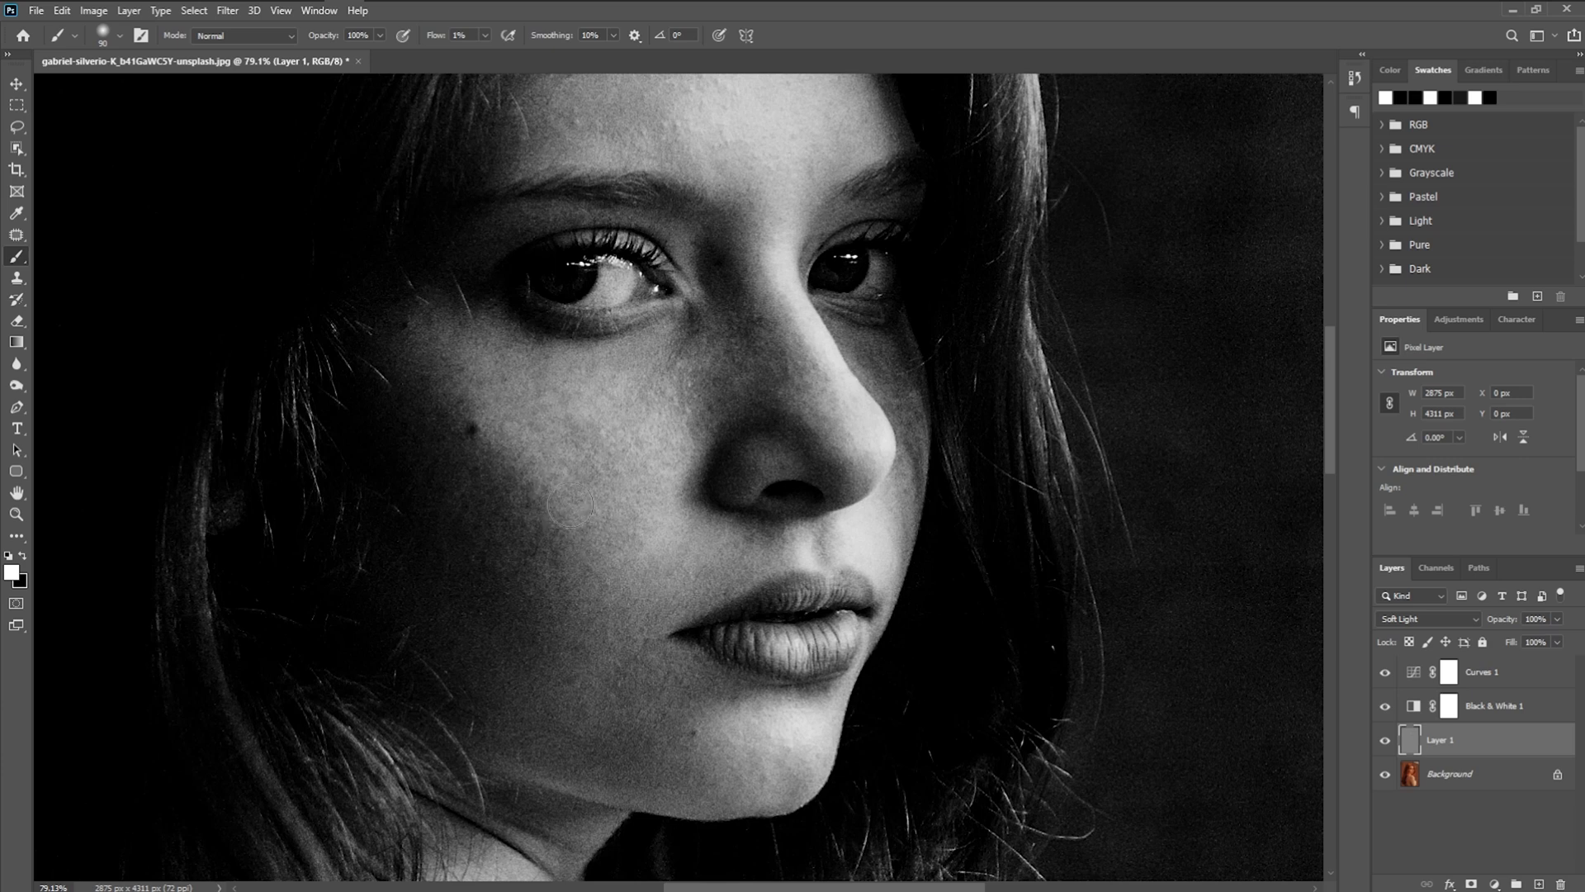
{"action": "mouse_move", "coordinate": [677, 501]}
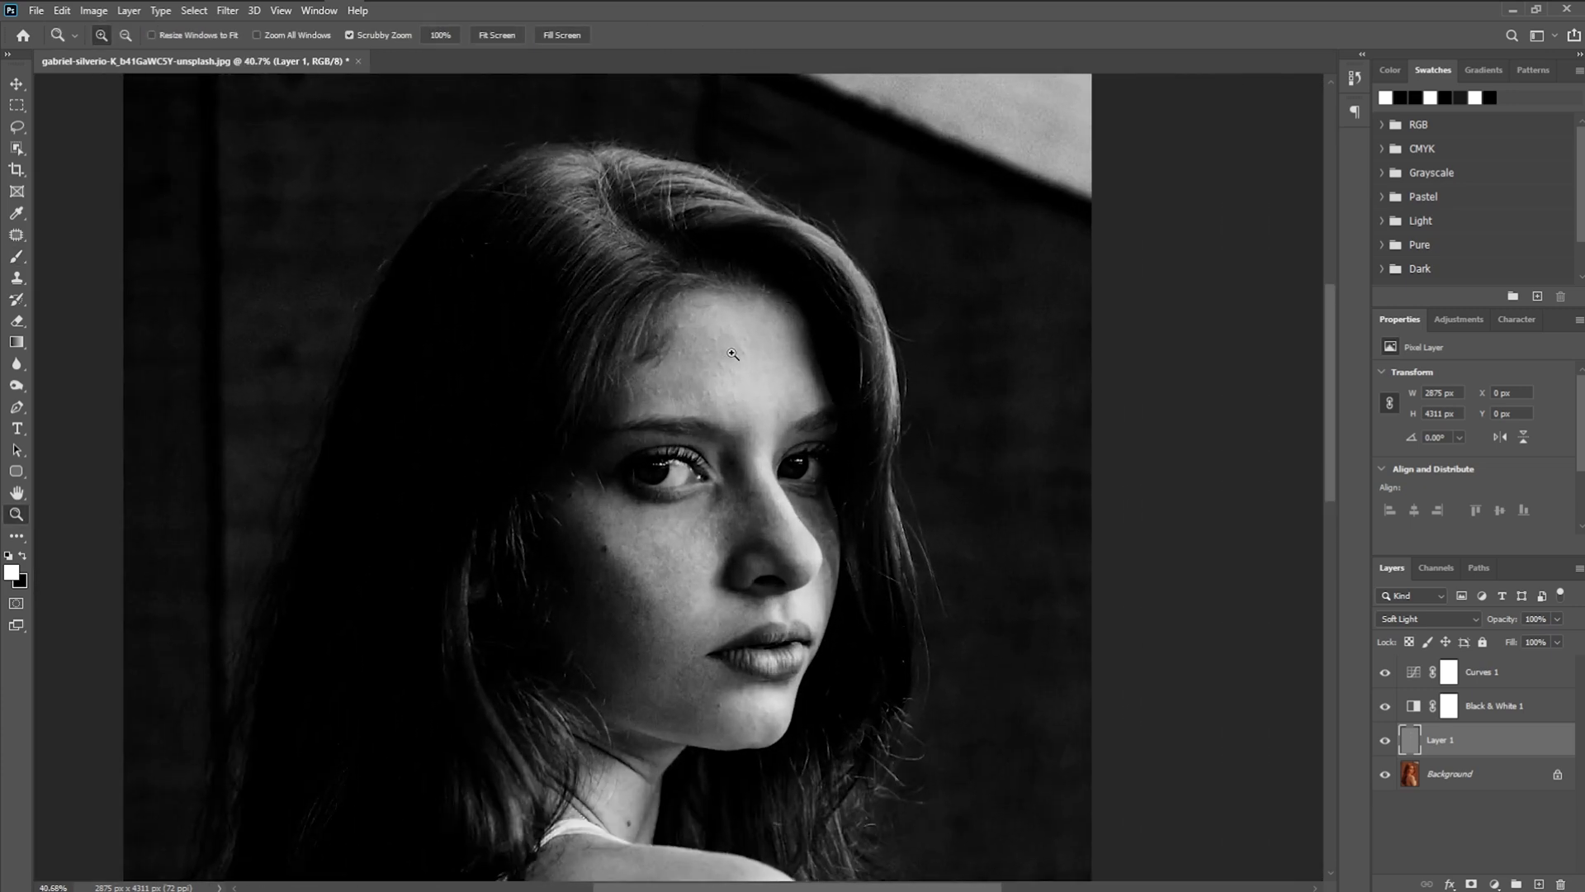
Brush over the forehead, then magnify the eye area to inspect the retouching.
{"action": "left_click", "coordinate": [17, 256]}
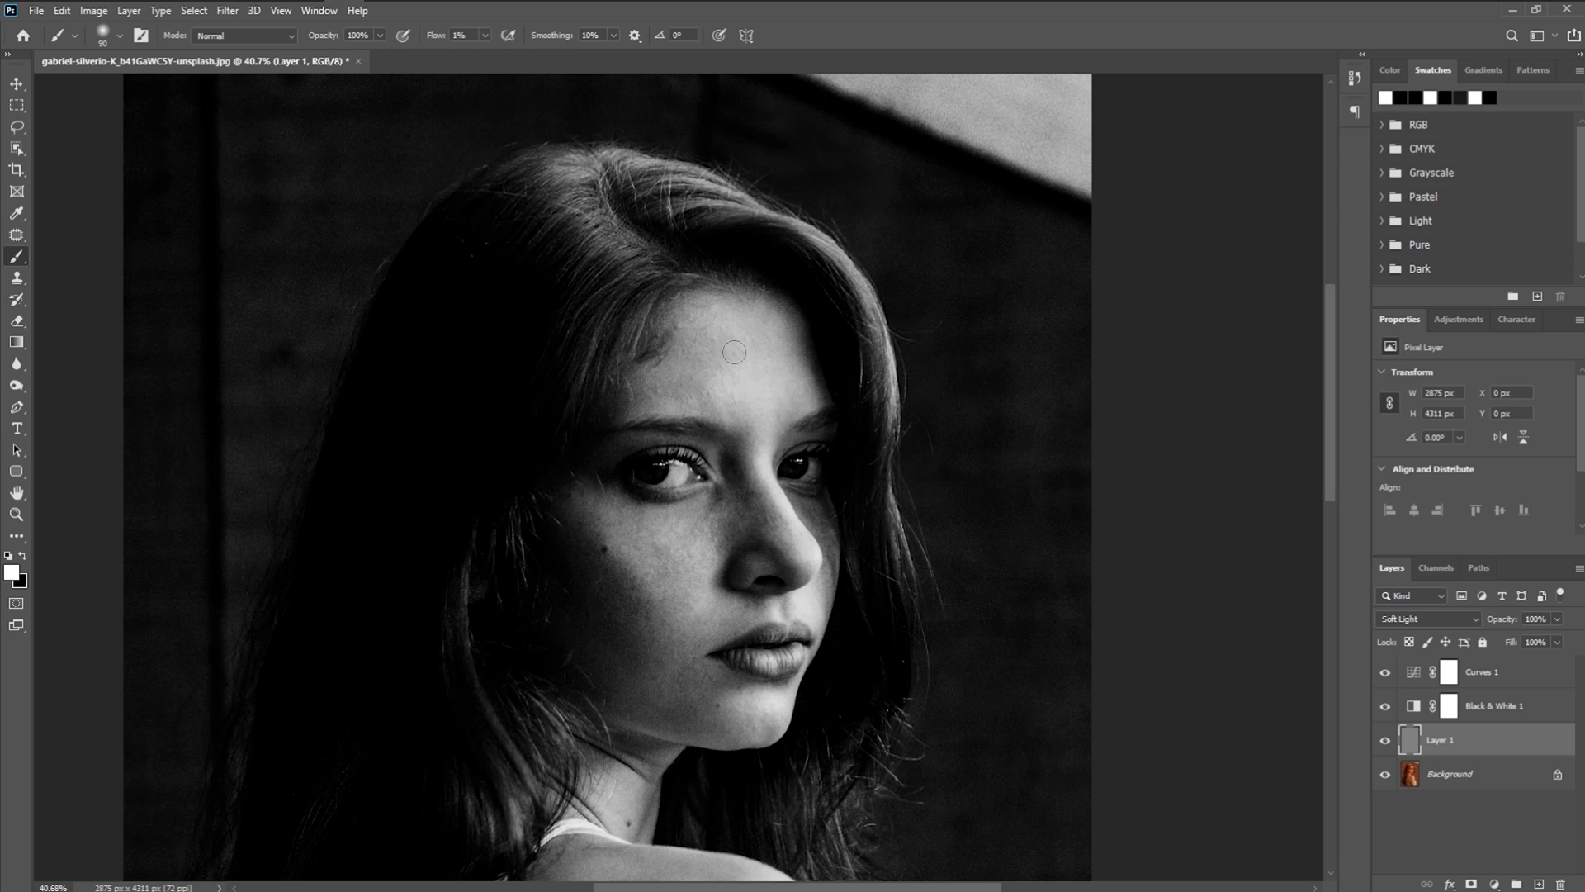
{"action": "mouse_move", "coordinate": [721, 359]}
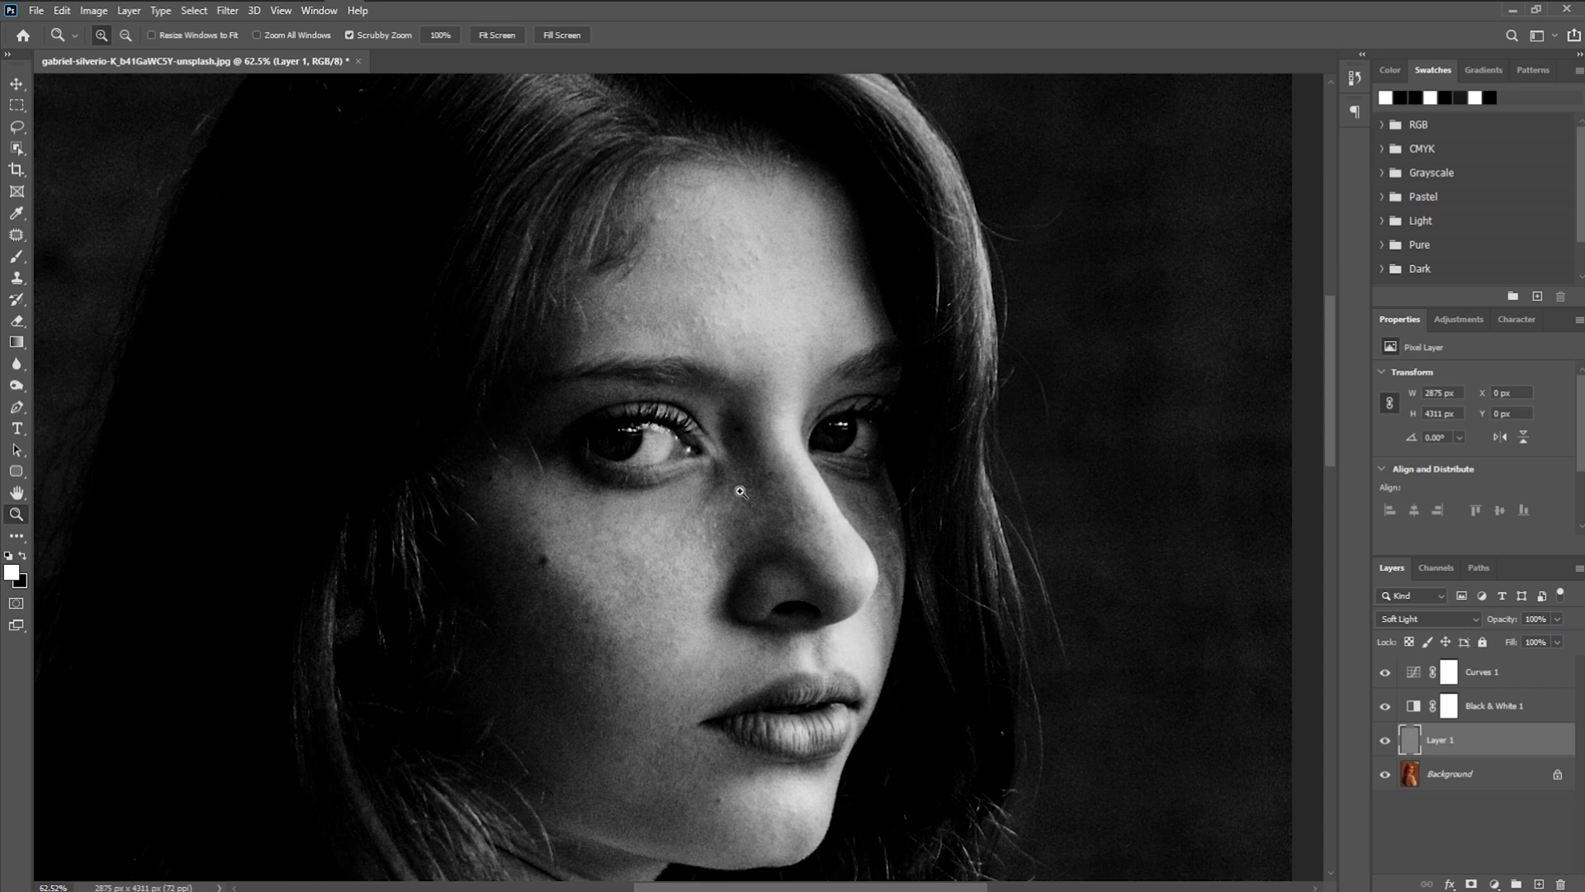
{"action": "left_click", "coordinate": [16, 256]}
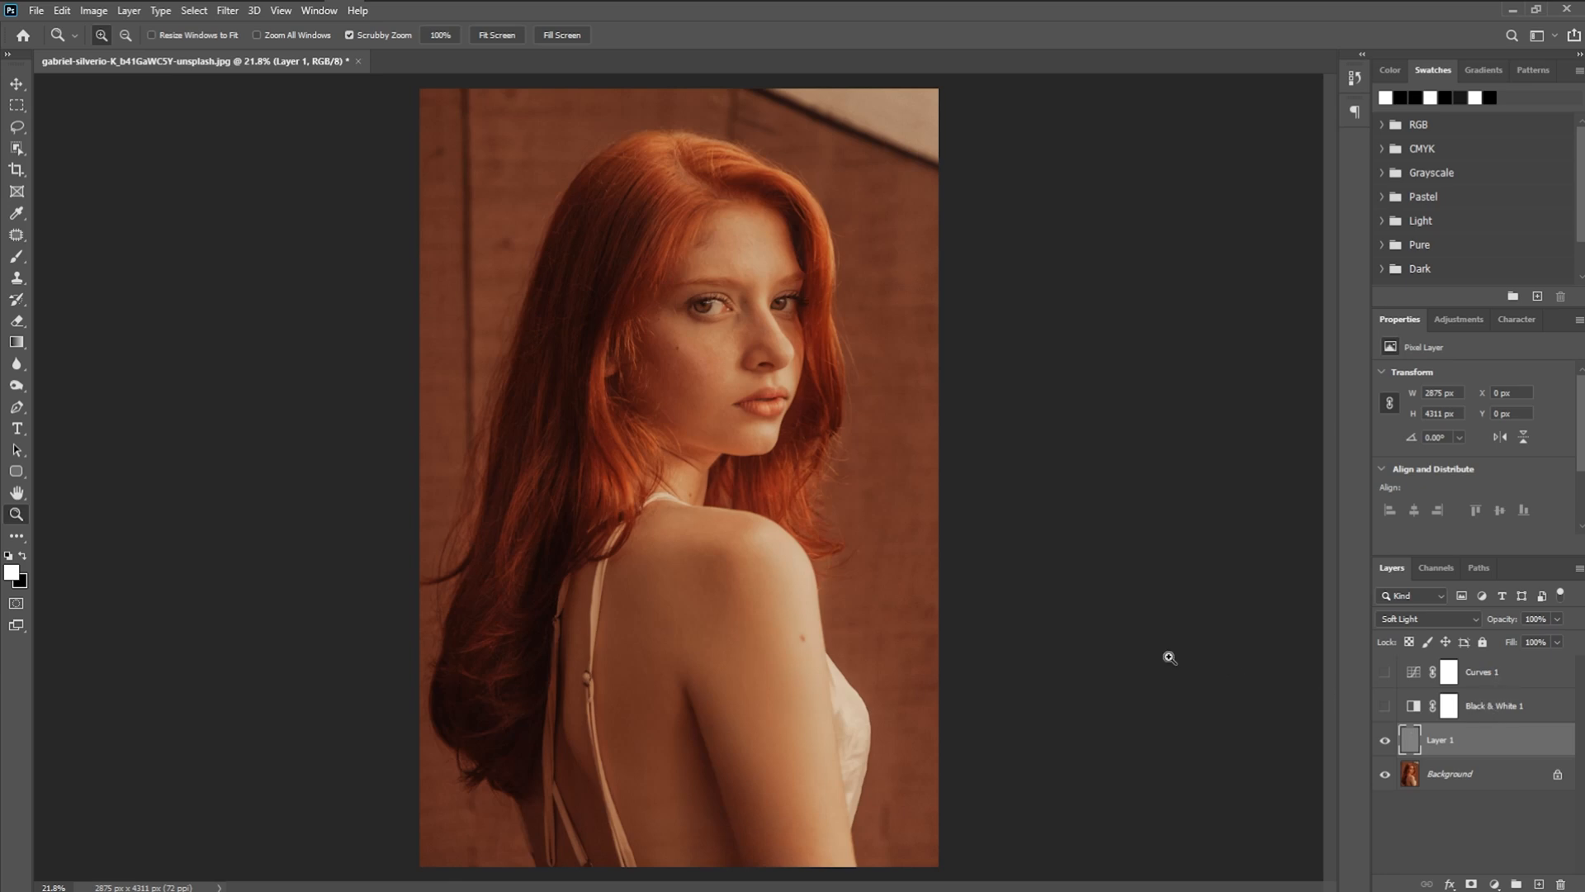
{"action": "mouse_move", "coordinate": [1341, 780]}
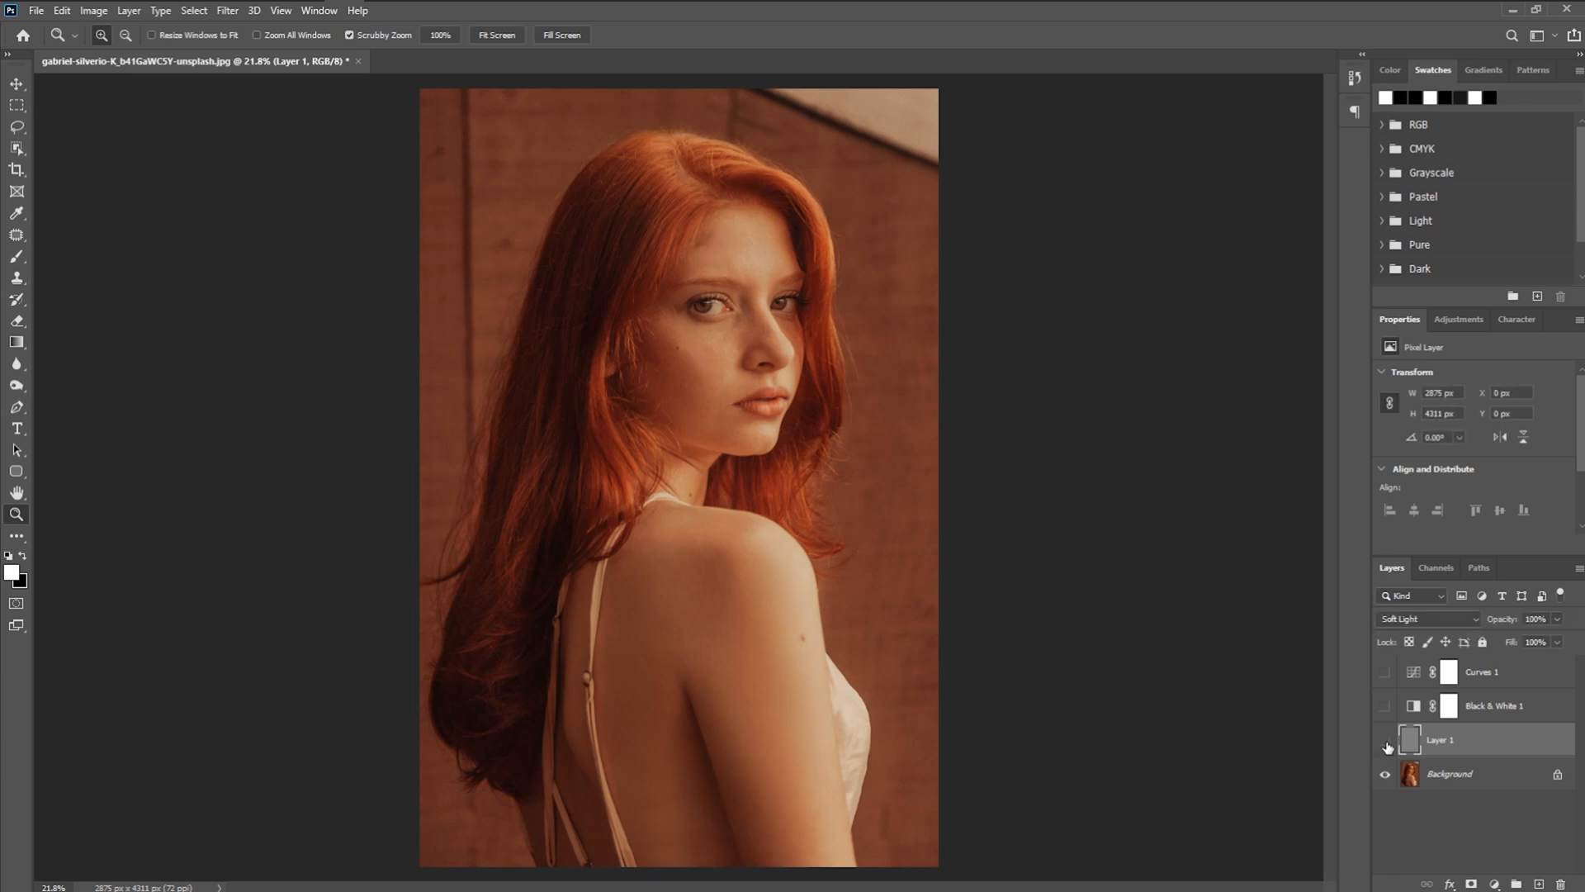
Toggle Layer 1's visibility off, on and off to compare the colour portrait with and without retouching.
{"action": "left_click", "coordinate": [1387, 748]}
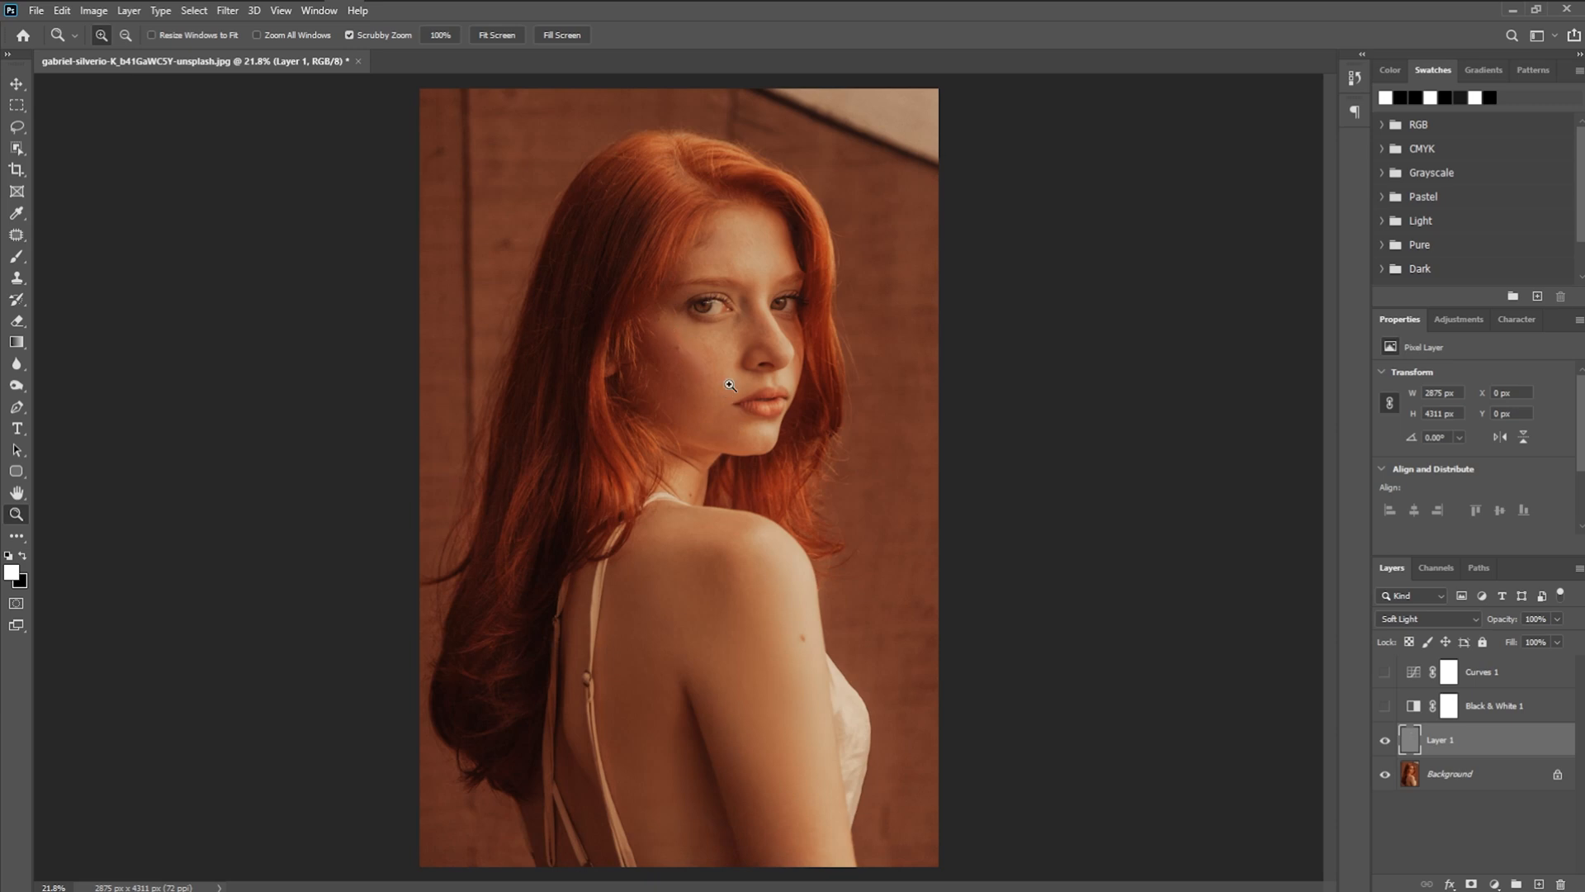
{"action": "mouse_move", "coordinate": [734, 401]}
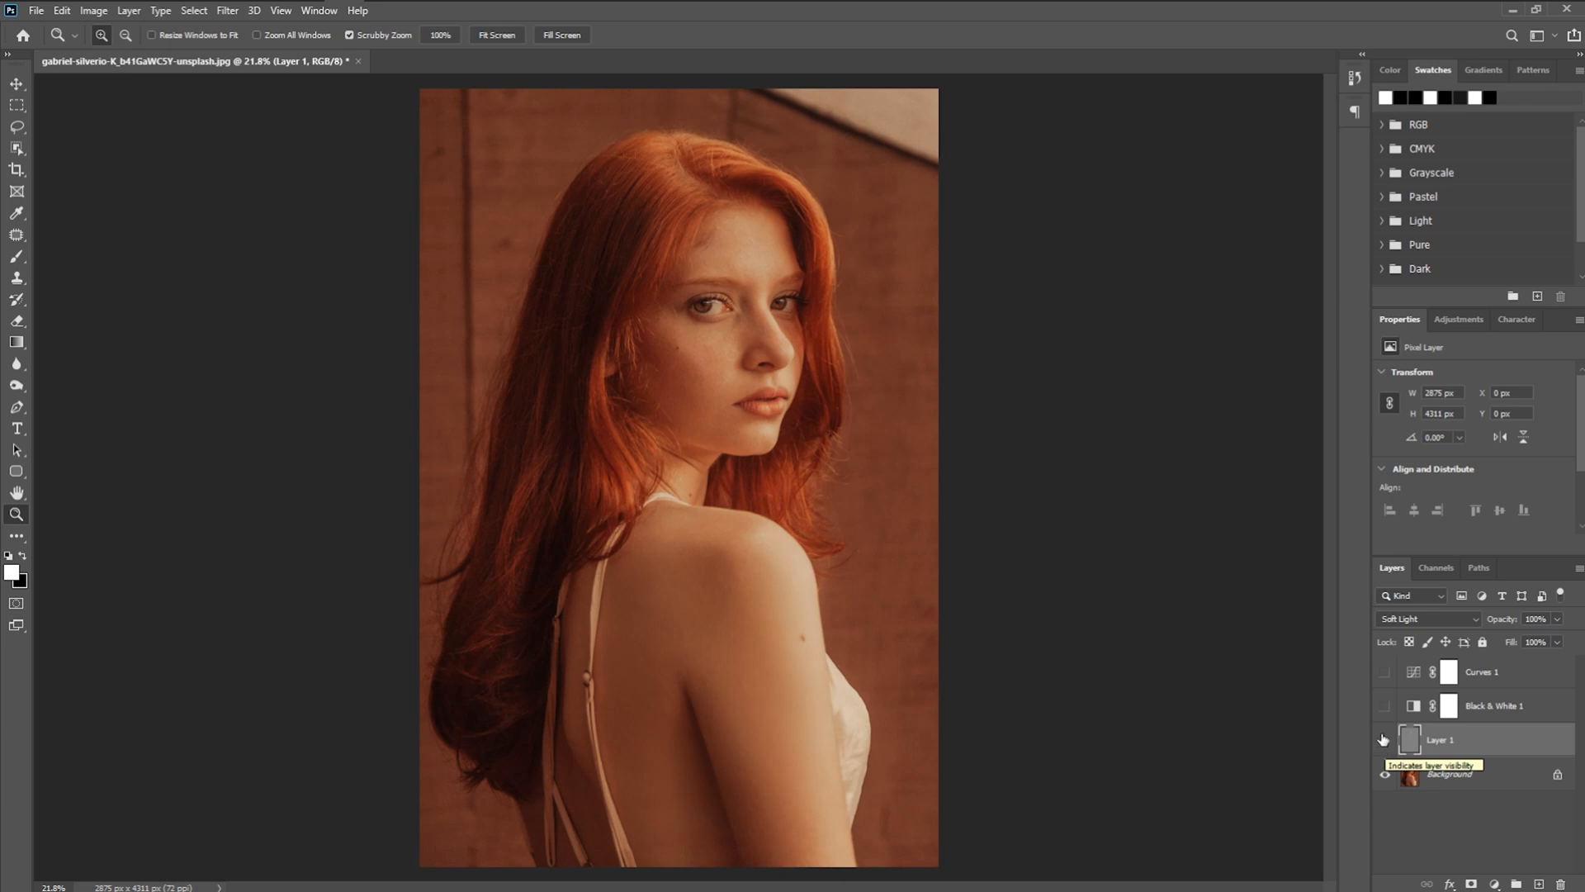
{"action": "left_click", "coordinate": [1386, 739]}
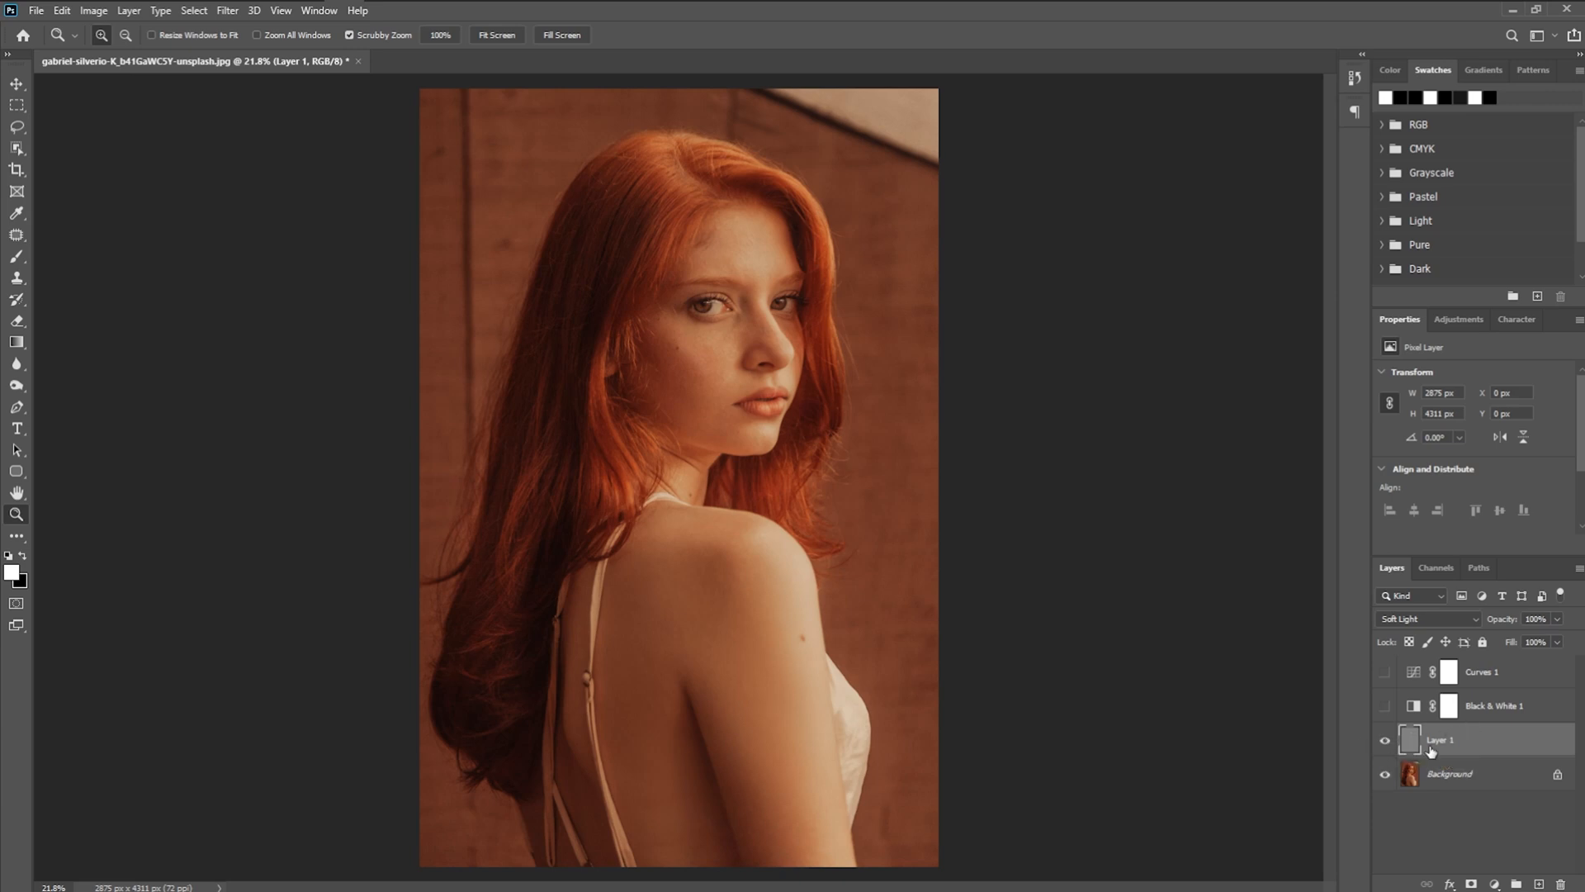
{"action": "mouse_move", "coordinate": [1465, 744]}
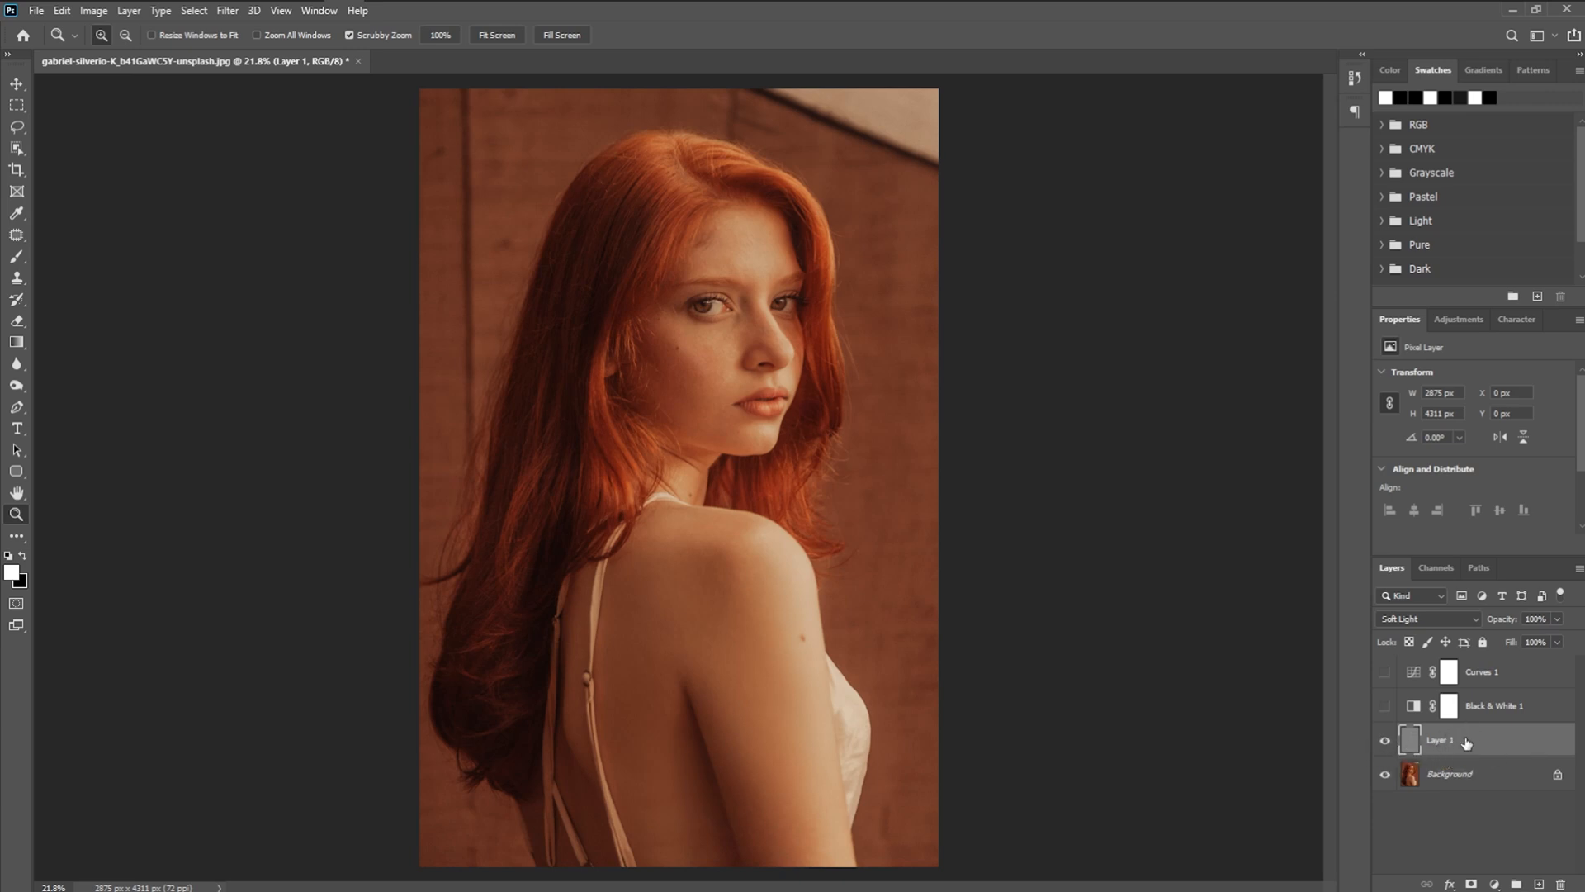
{"action": "left_click", "coordinate": [1386, 740]}
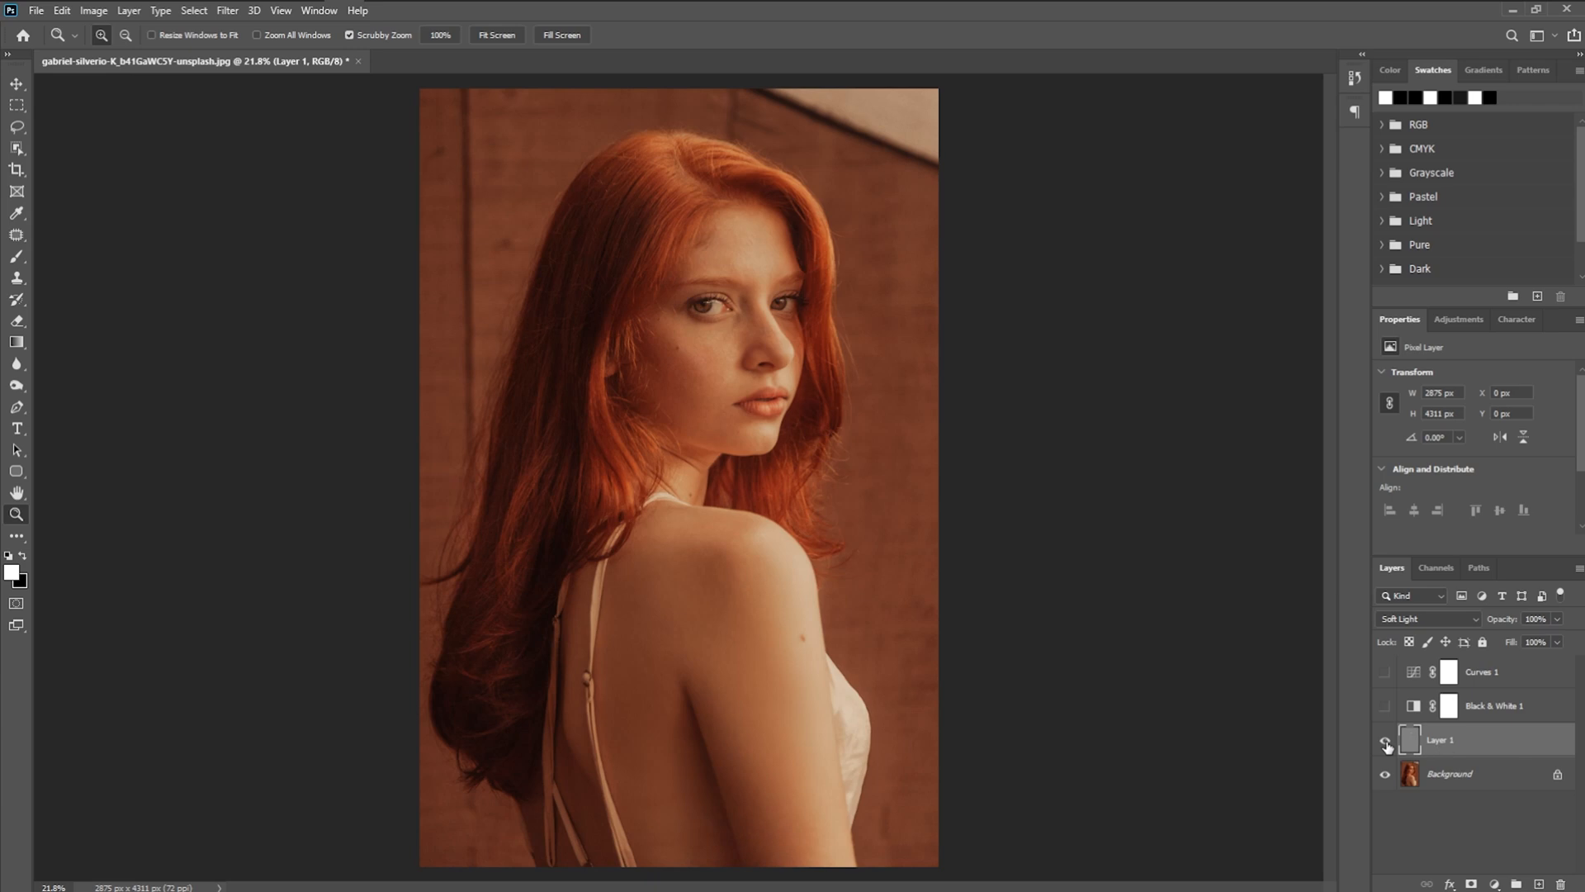